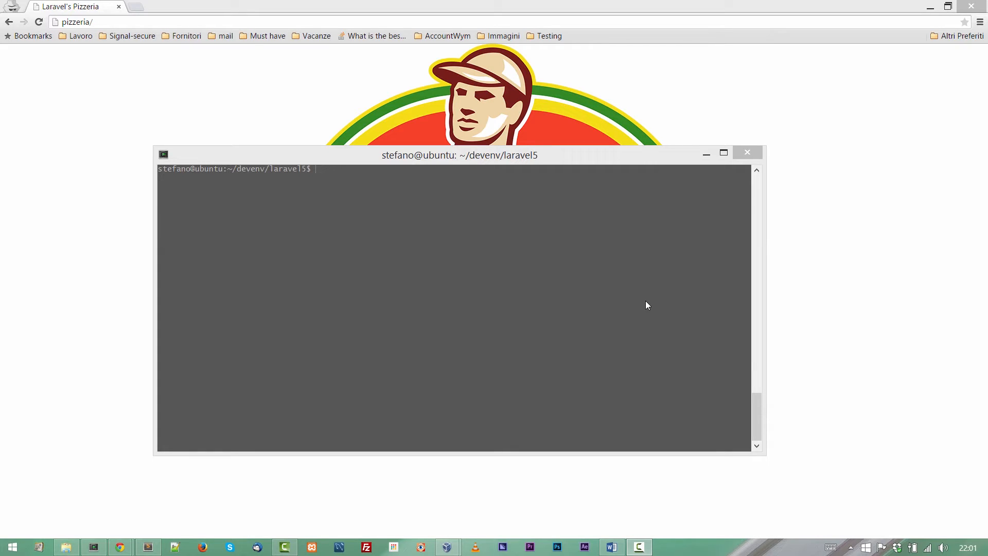
Generate NewOrderController with php artisan make:controller after the misordered controller:make attempt fails.
text(php)
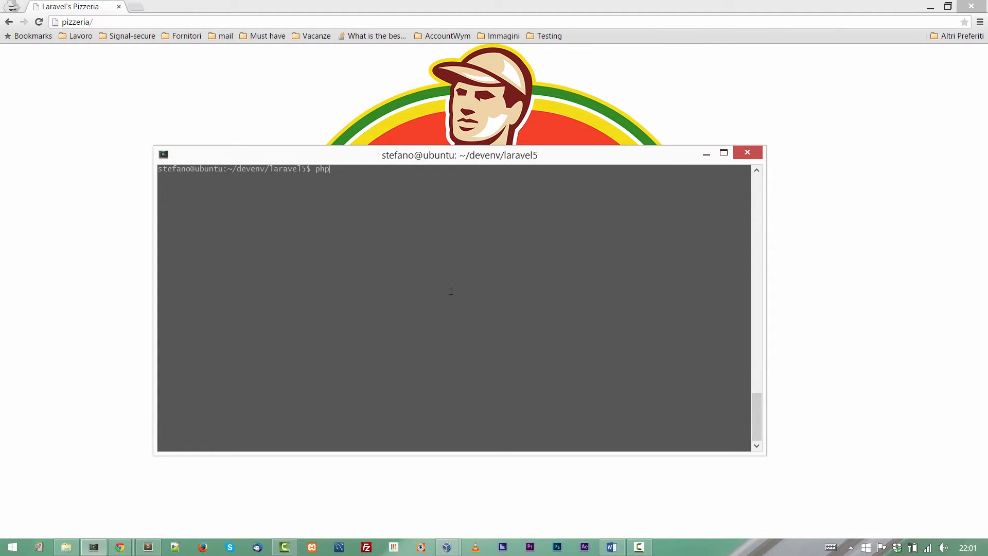
text(artisan)
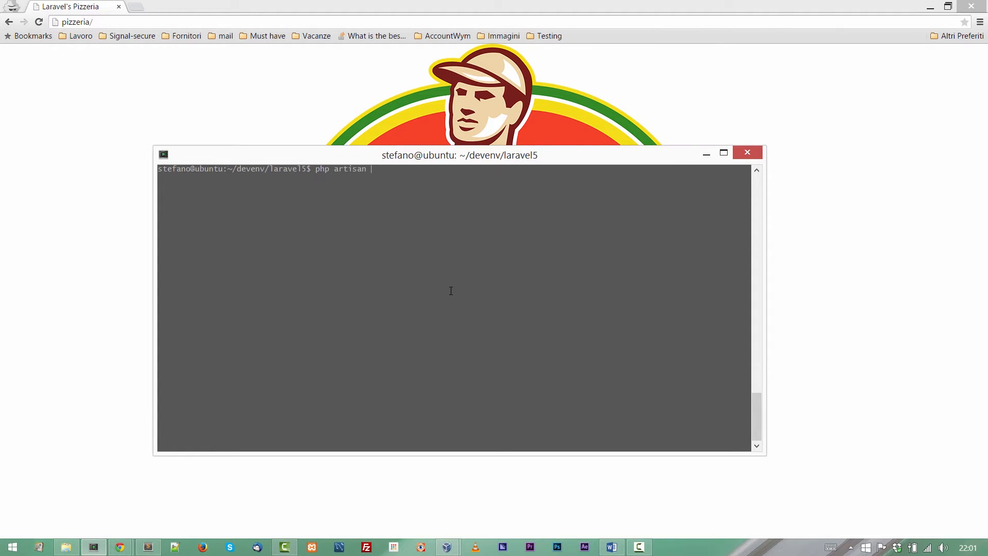
text(controller:)
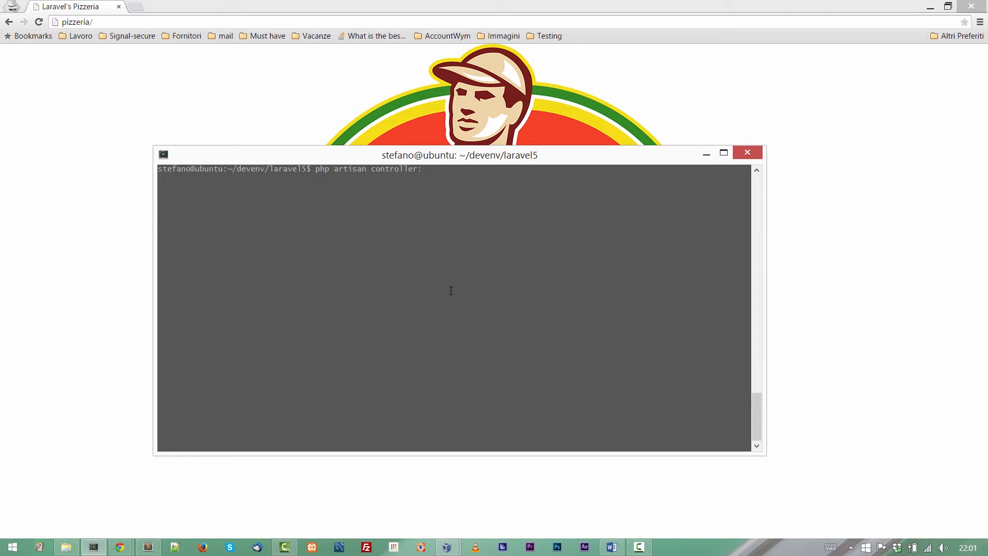
text(make)
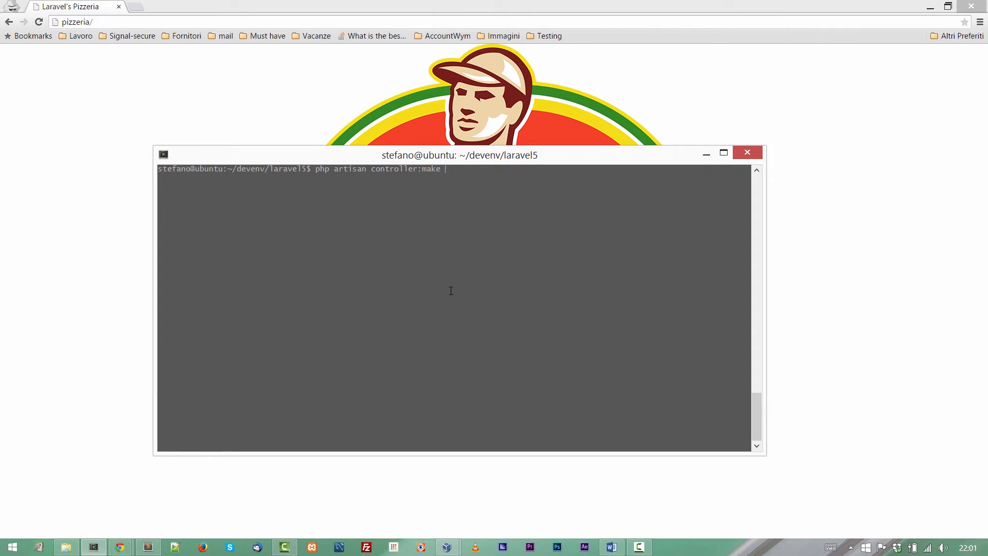
text(NewOrd)
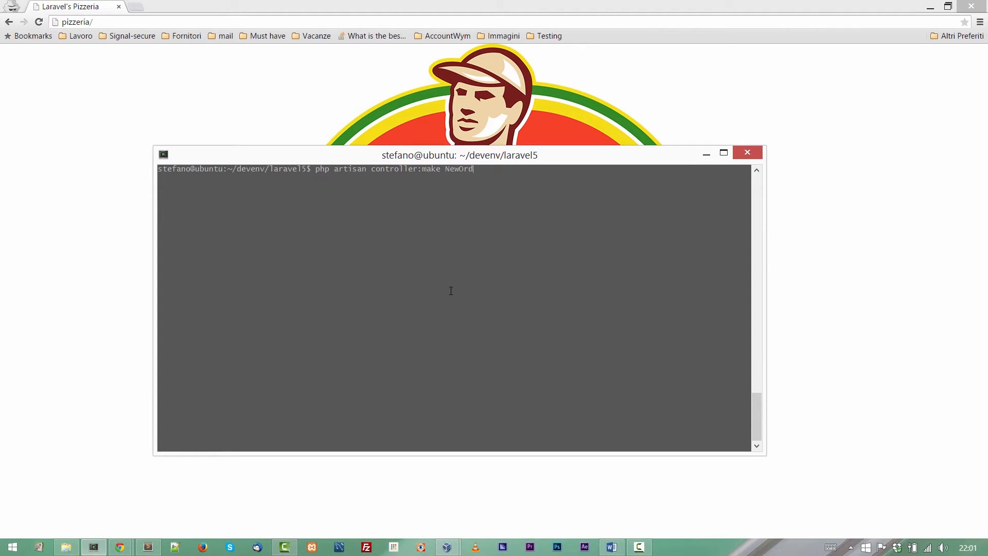
text(erController)
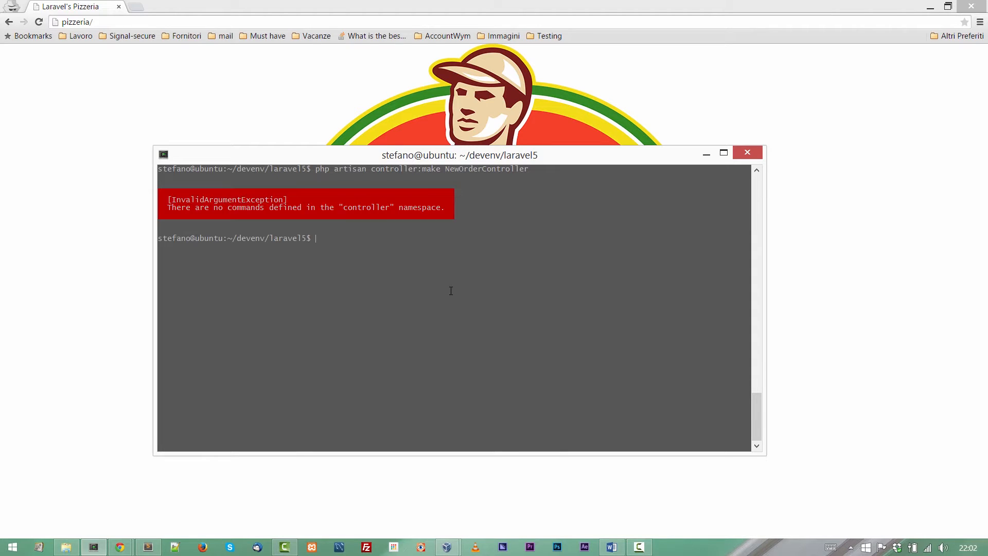
text(php artisan controller:make NewOrderController)
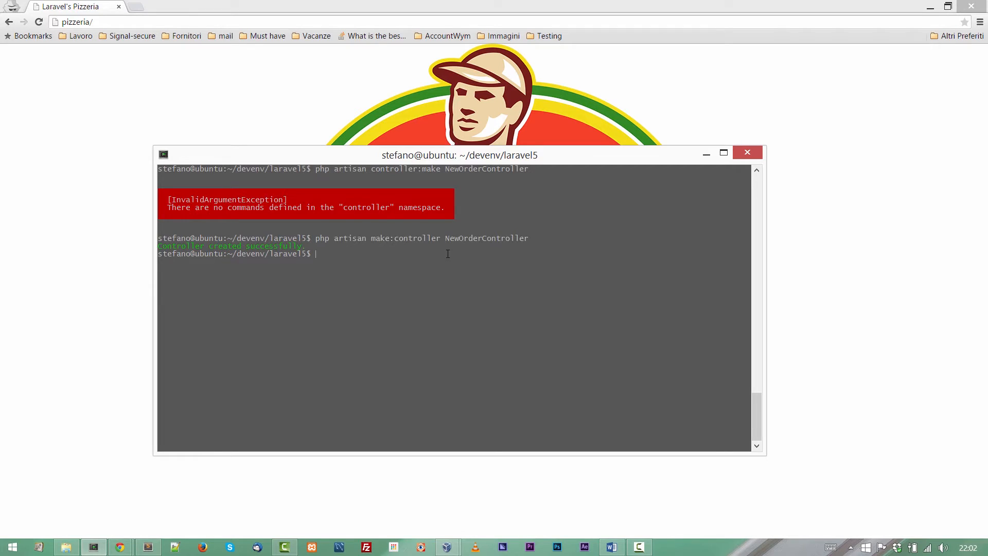
mouse_move(680, 479)
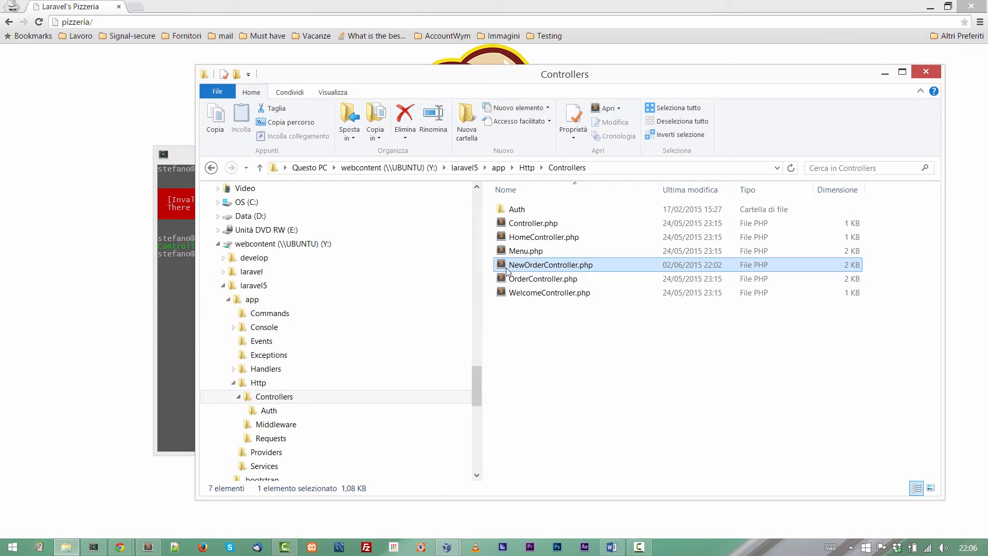
Open NewOrderController.php and delete the generated resource methods other than index and create.
double_click(551, 265)
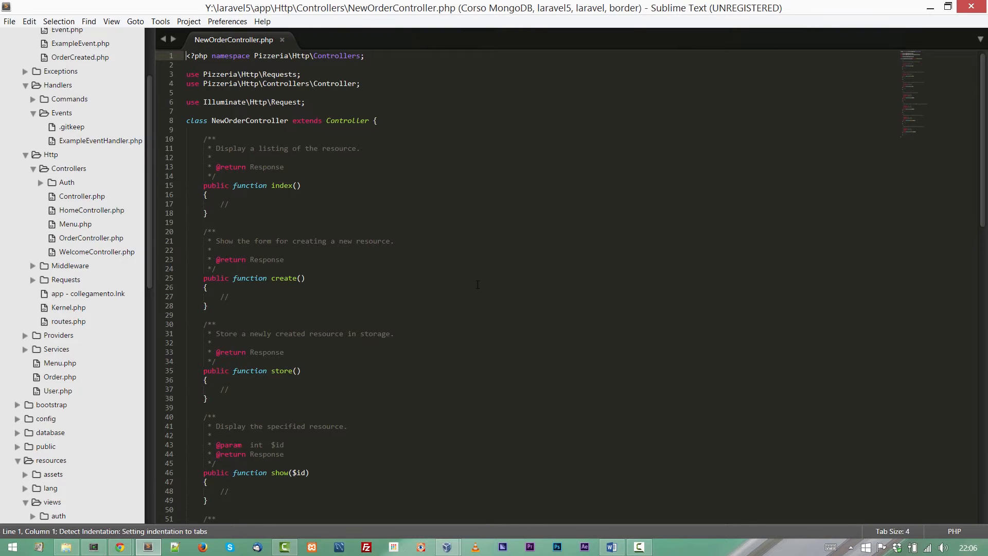
mouse_move(453, 291)
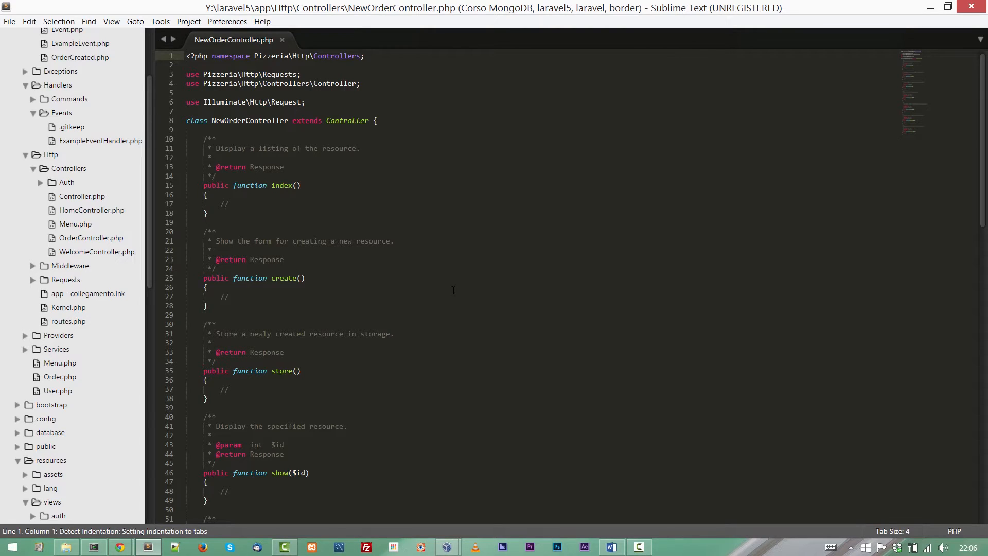
scroll(down, 3)
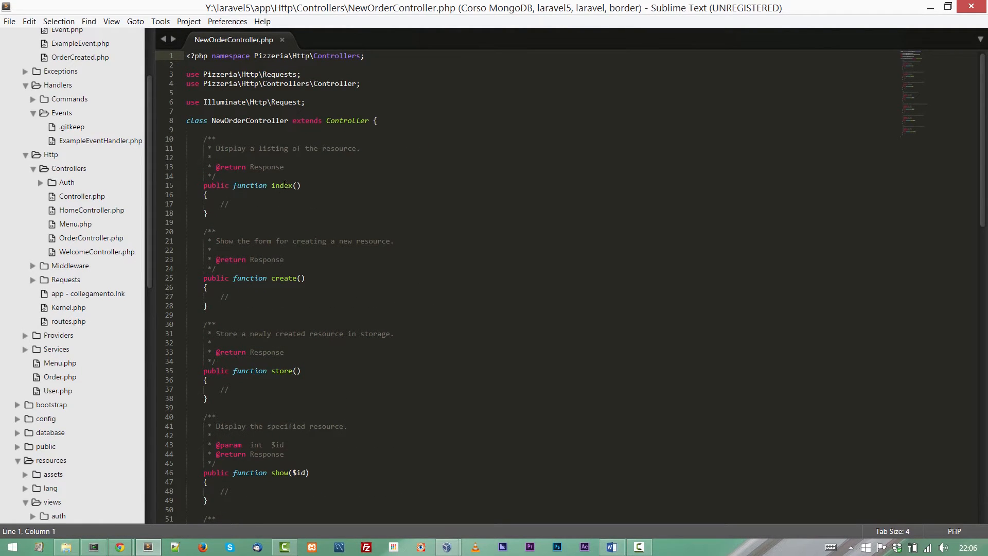
double_click(282, 186)
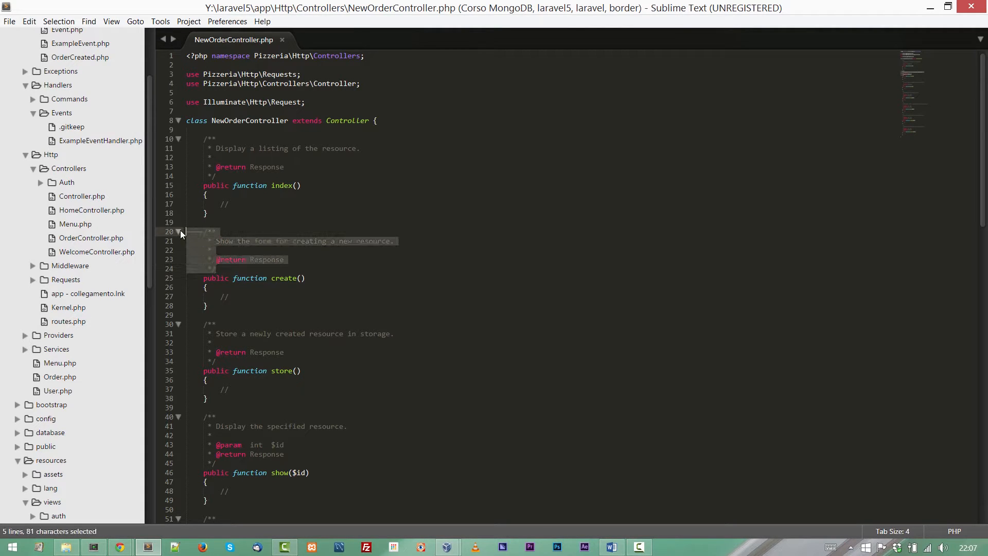
key(Delete)
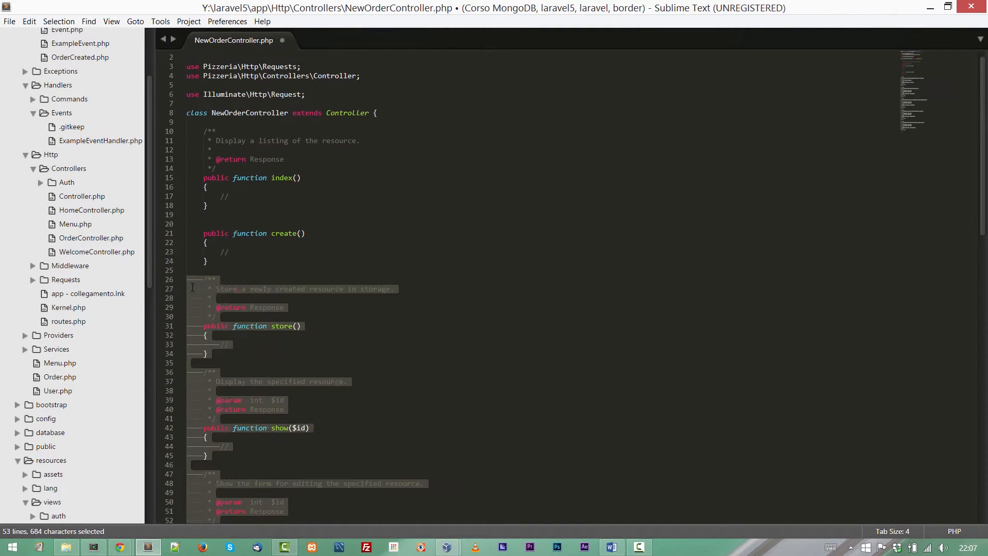
scroll(down, 3)
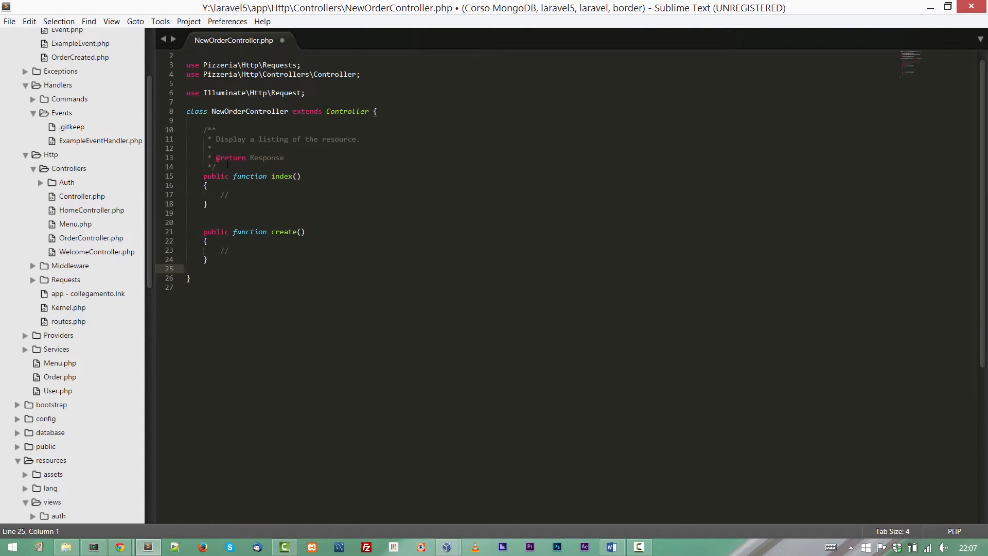
Rename index to showMenu and create to postOrder.
double_click(282, 176)
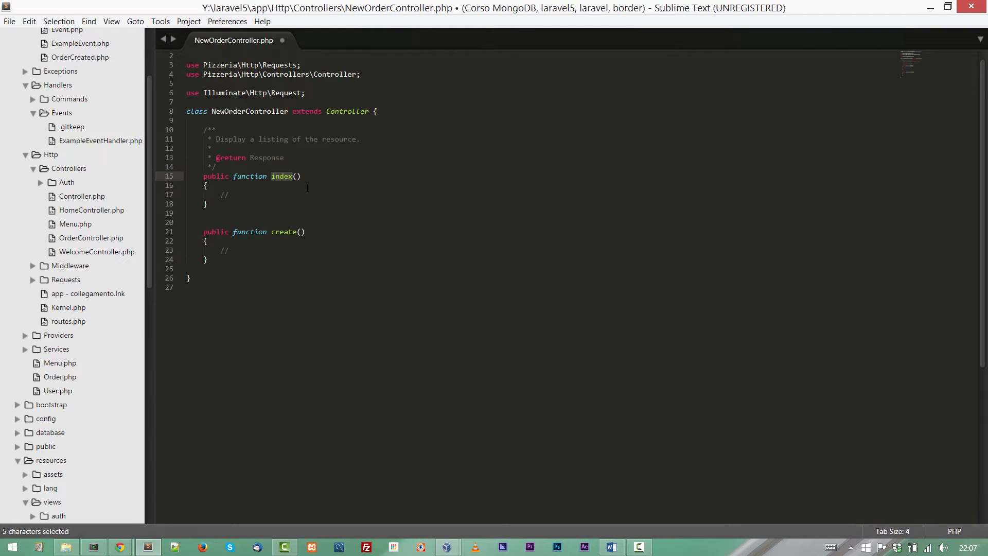
text(showMenu)
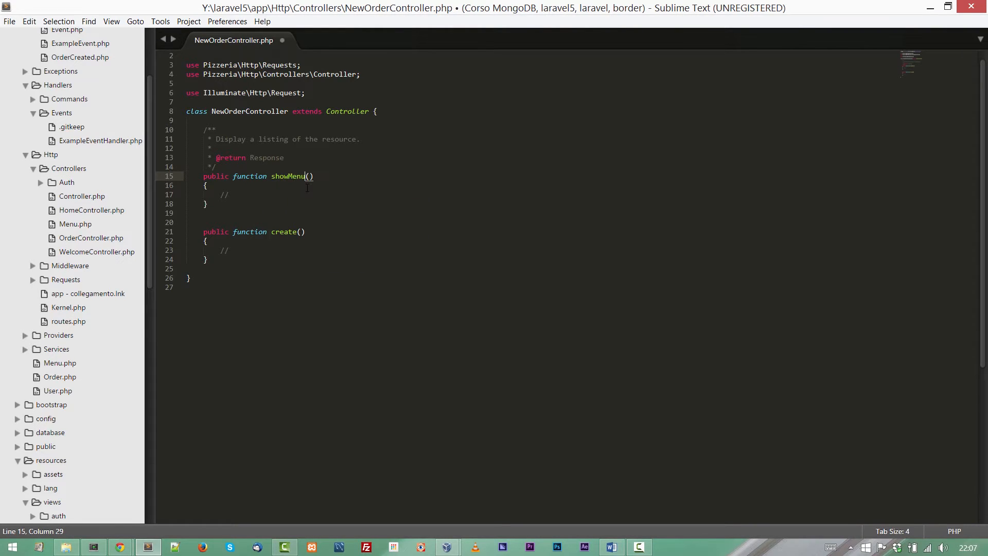
double_click(284, 231)
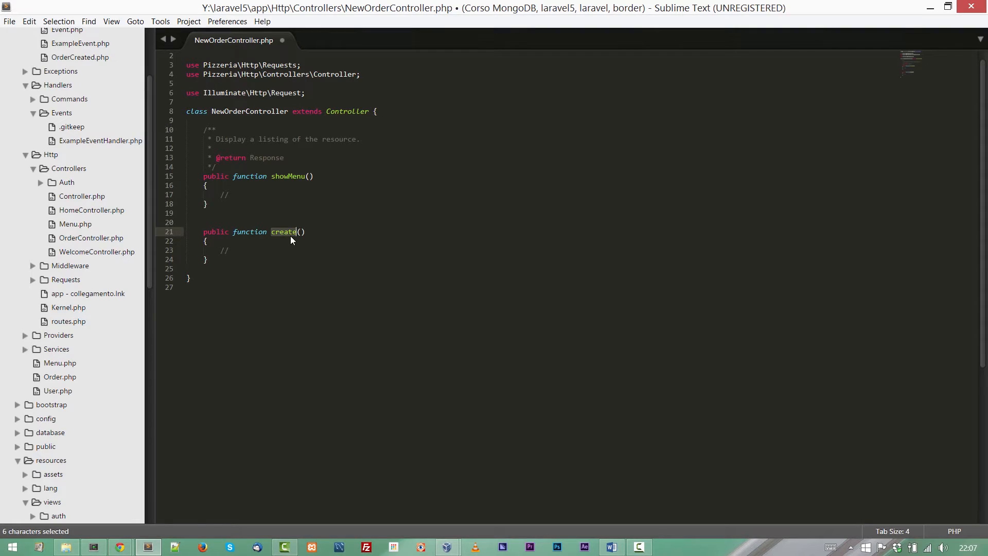
text(postOrde)
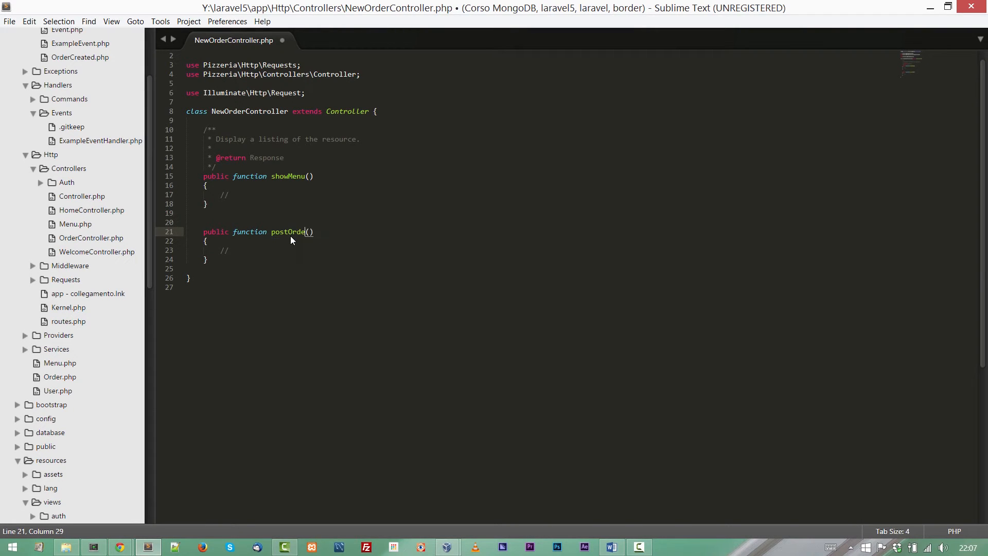
text(r)
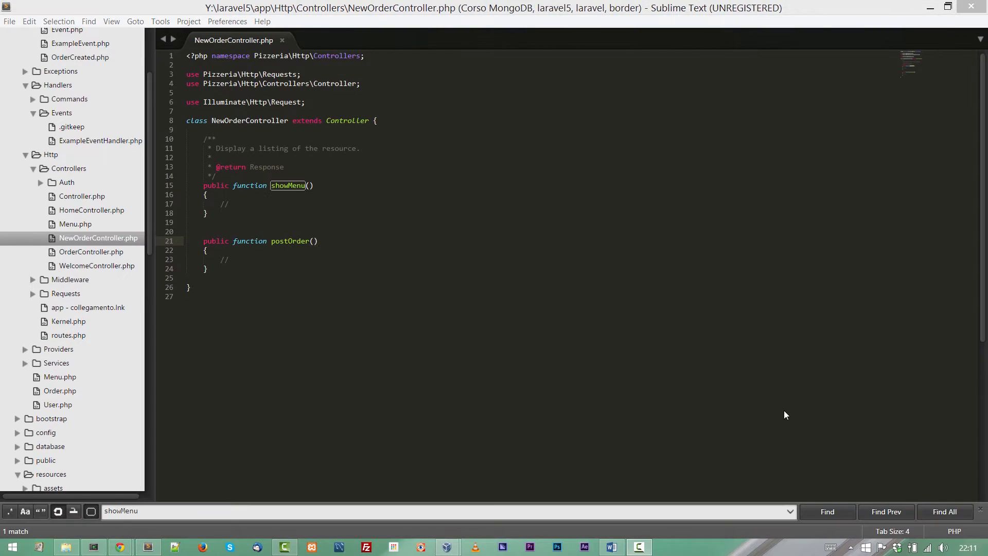
mouse_move(109, 337)
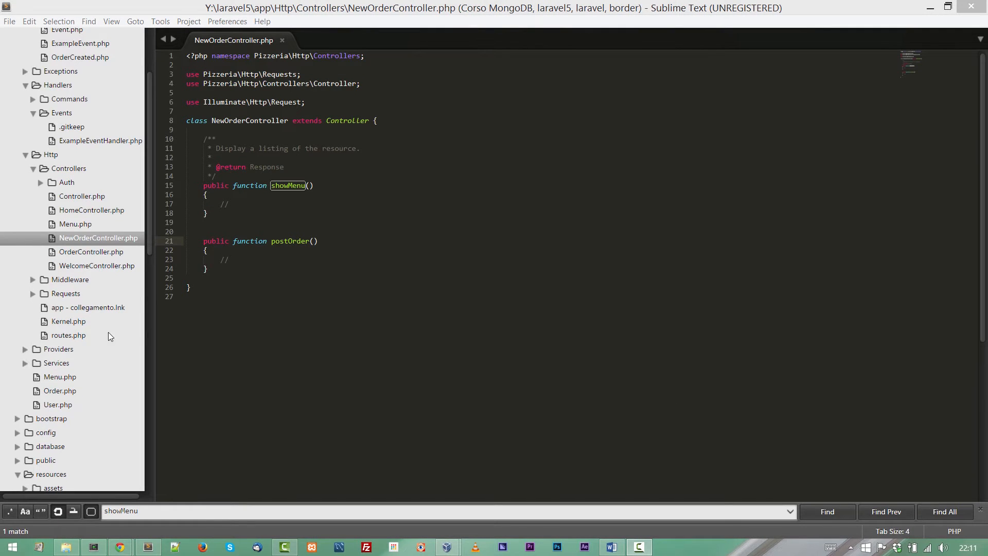
mouse_move(71, 340)
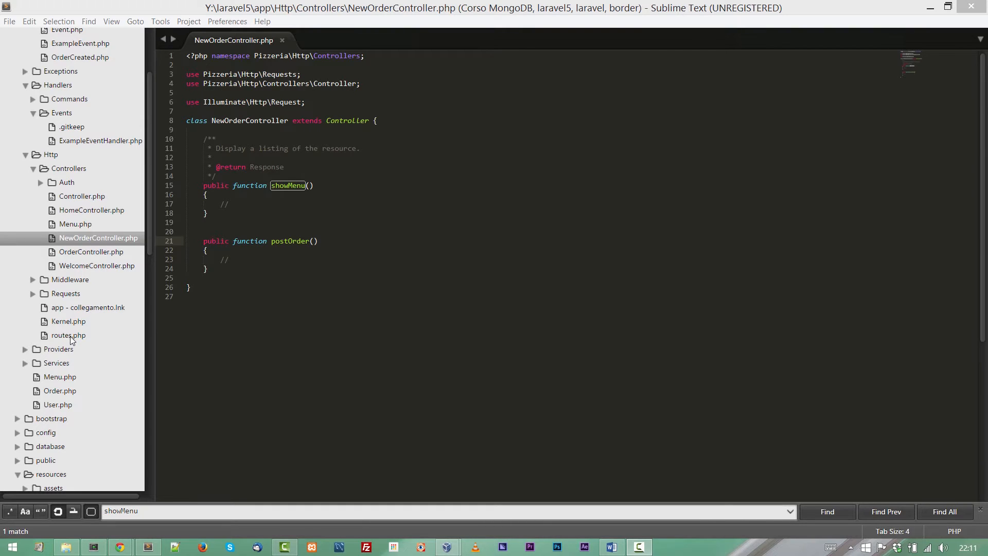
Open routes.php and inspect the Route::group block on line 25.
click(68, 335)
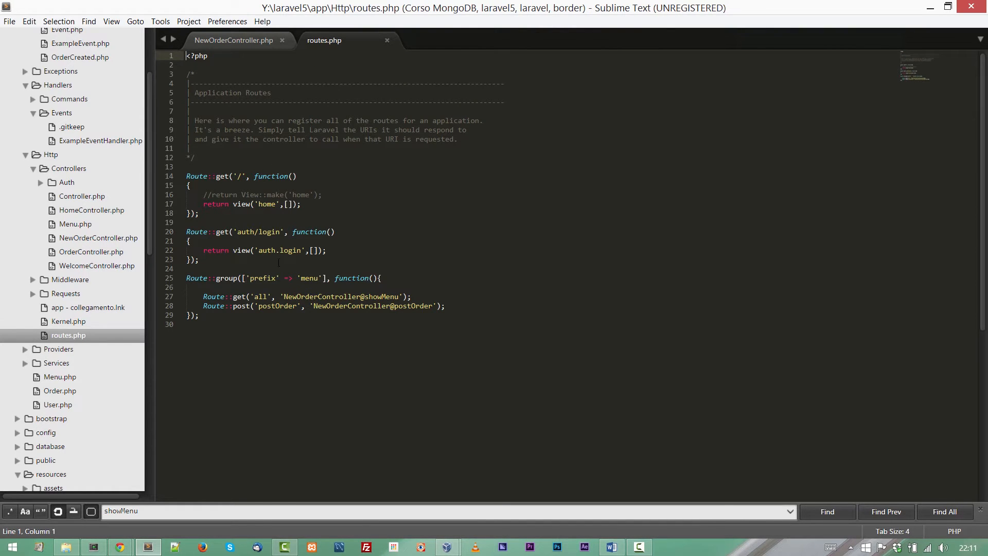
double_click(196, 278)
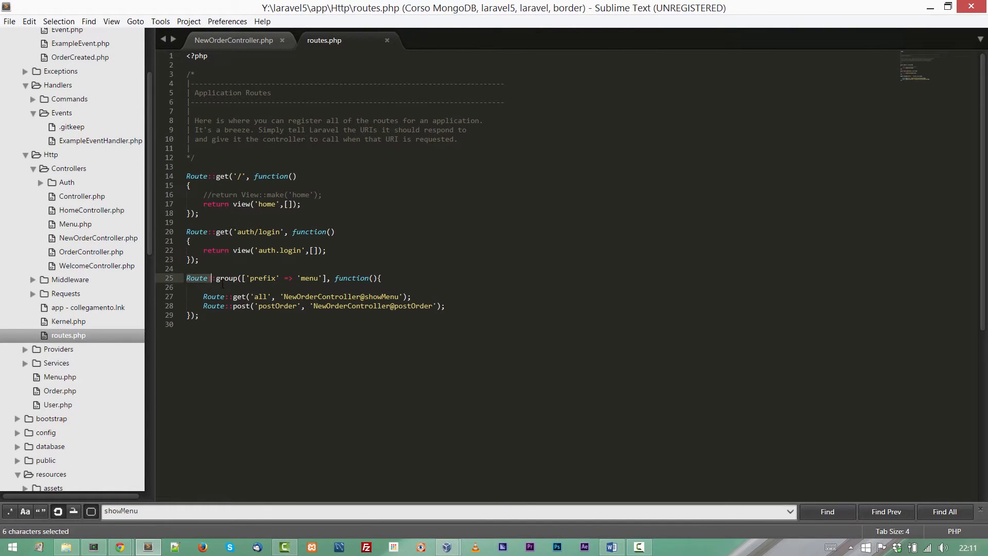
click(233, 278)
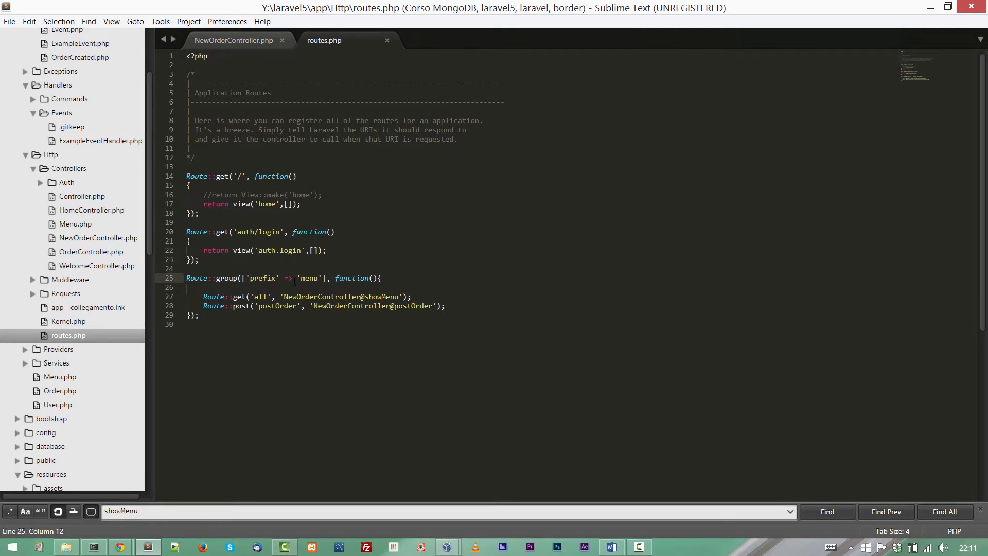
double_click(310, 278)
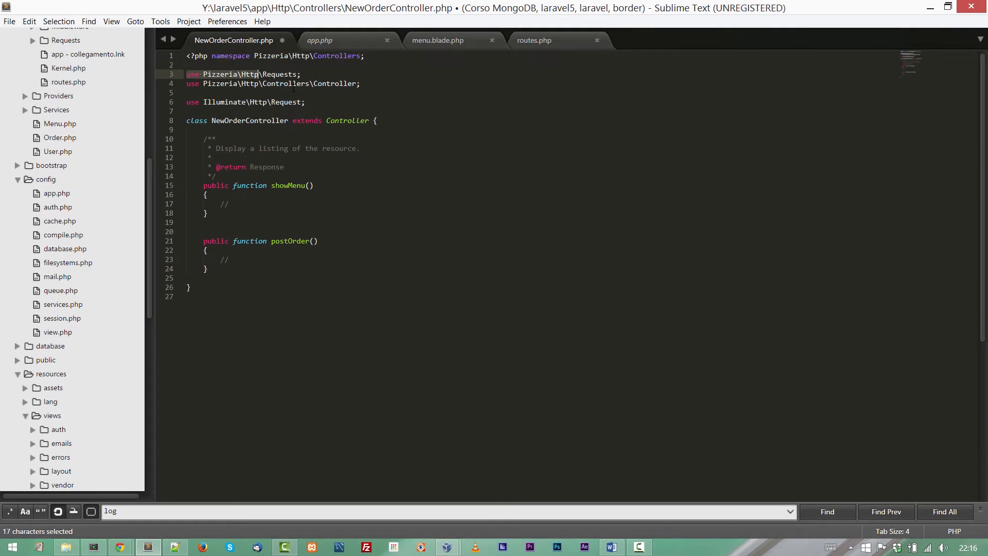
Add a use statement importing the Pizzeria Menu model.
key(ctrl+c)
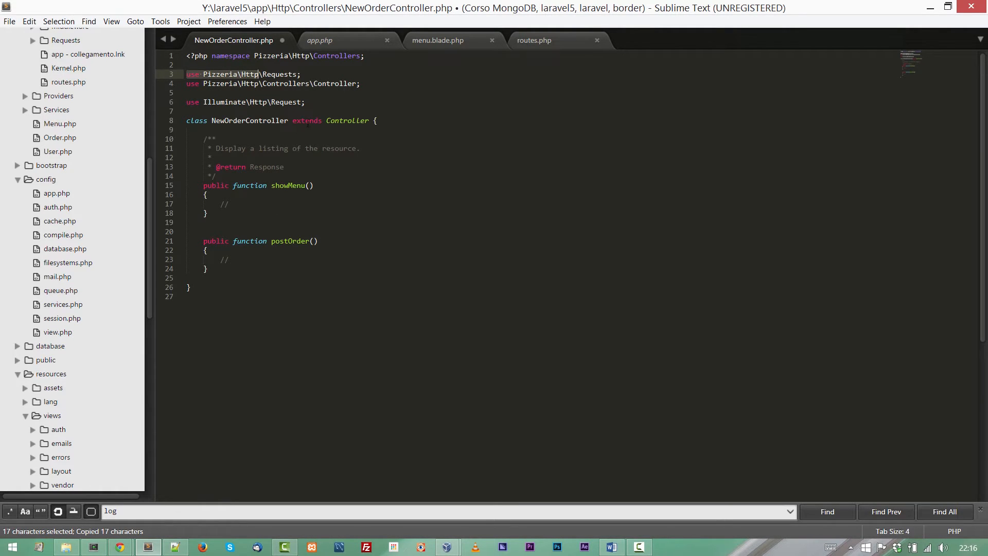
click(309, 74)
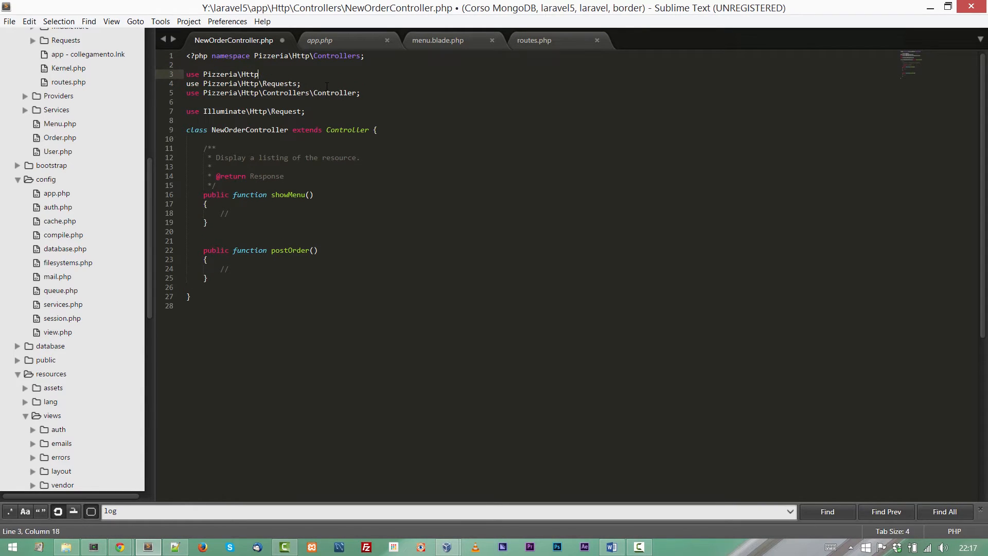
key(backspace)
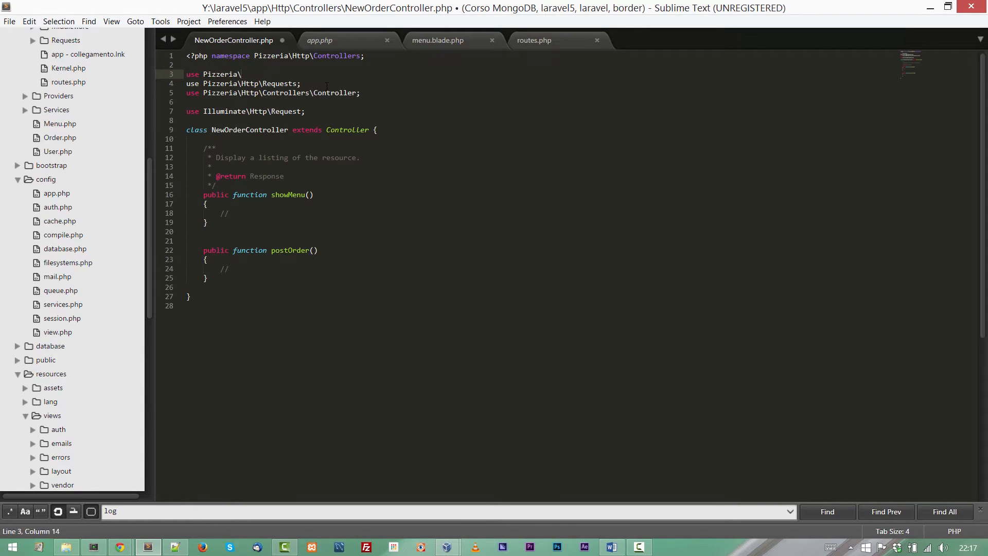
text(Menu;)
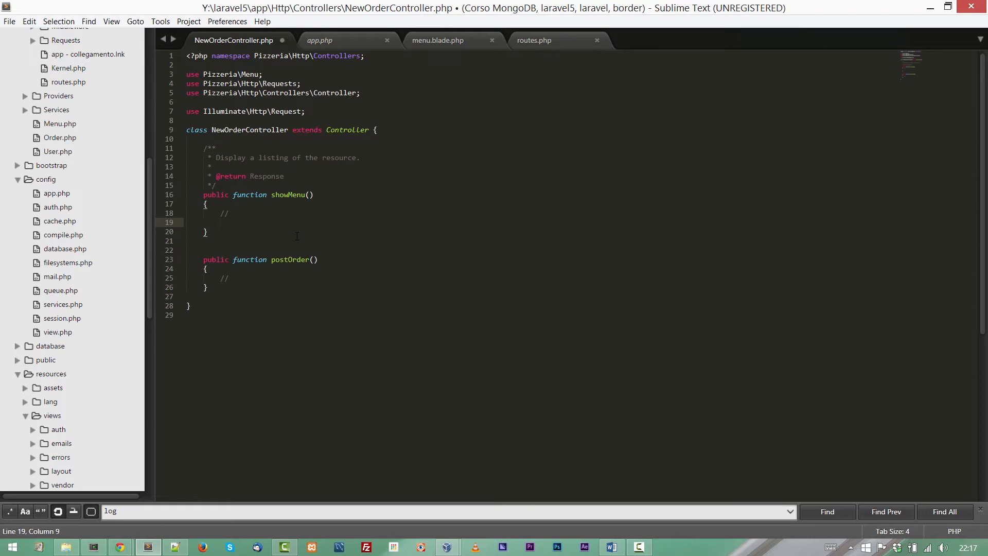
In showMenu, load all records with $menuList = Menu::all();.
text($menu)
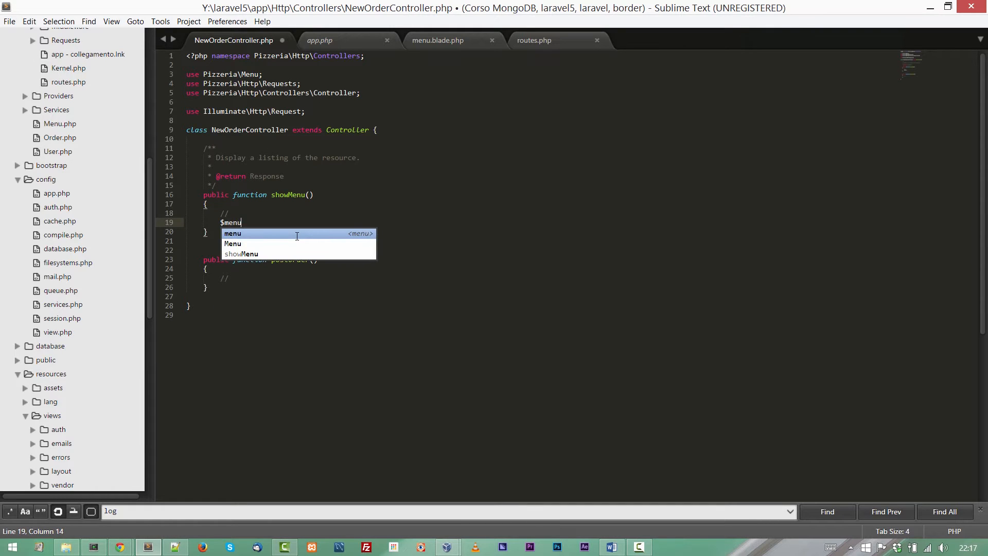
text(List)
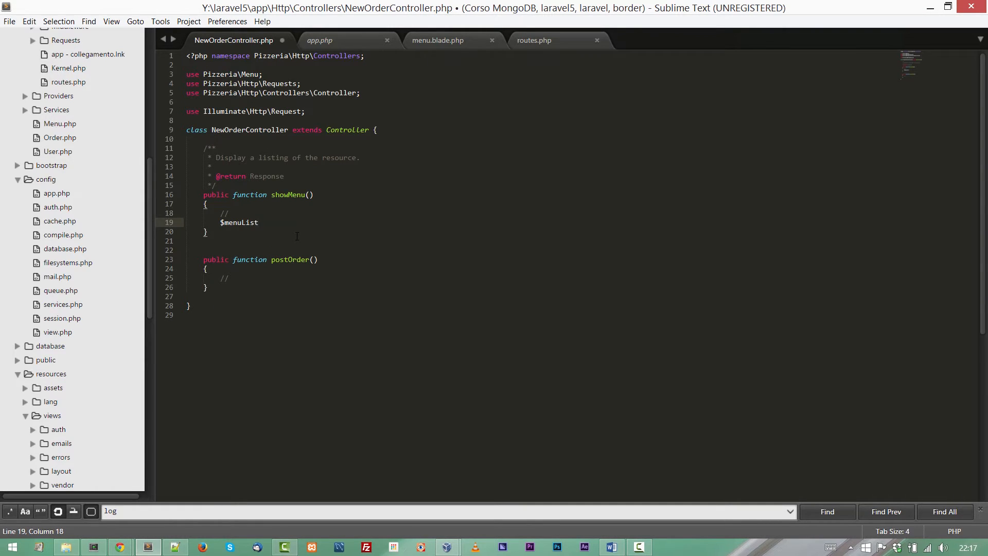
text(= Menu::)
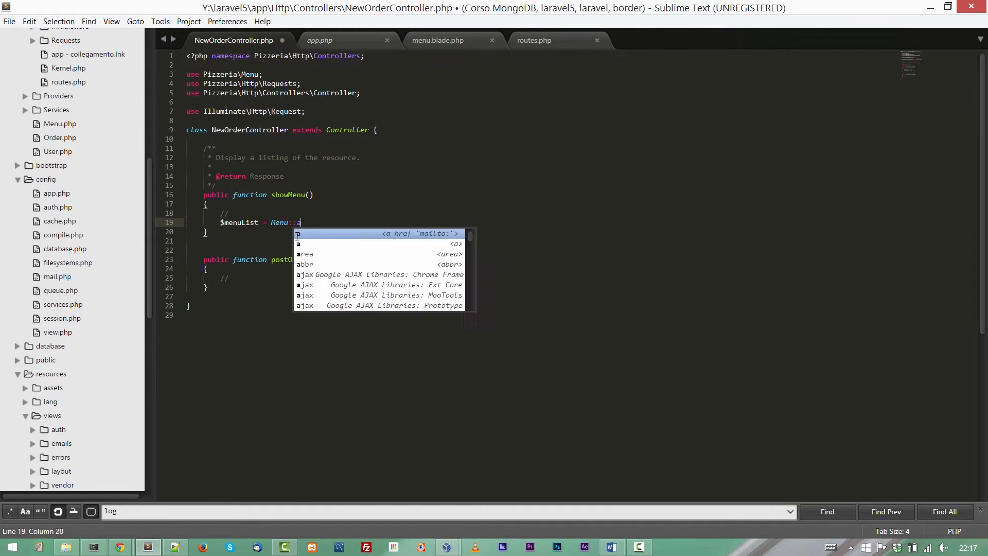
text(all();)
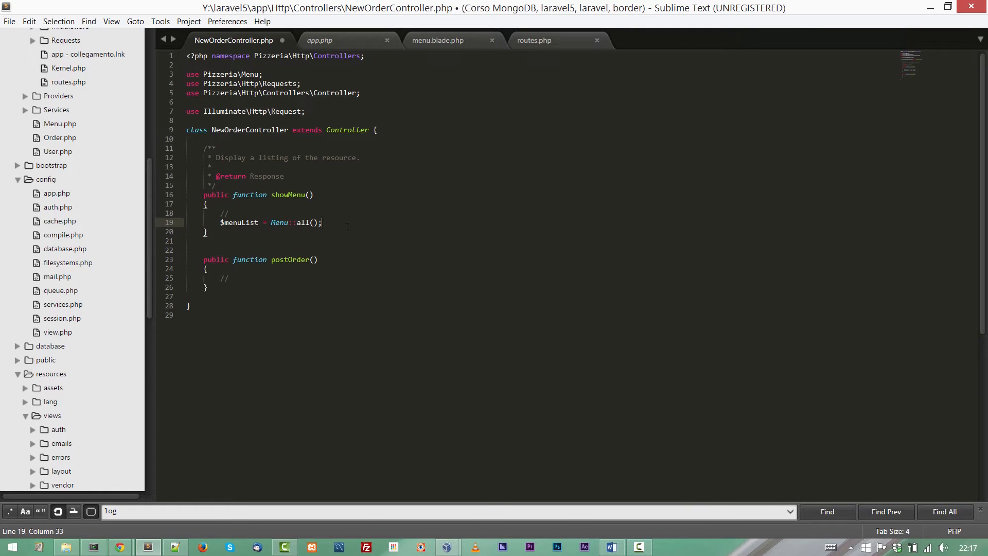
Return view('menu', ['menuList' => $menuList]) from showMenu.
text(ret)
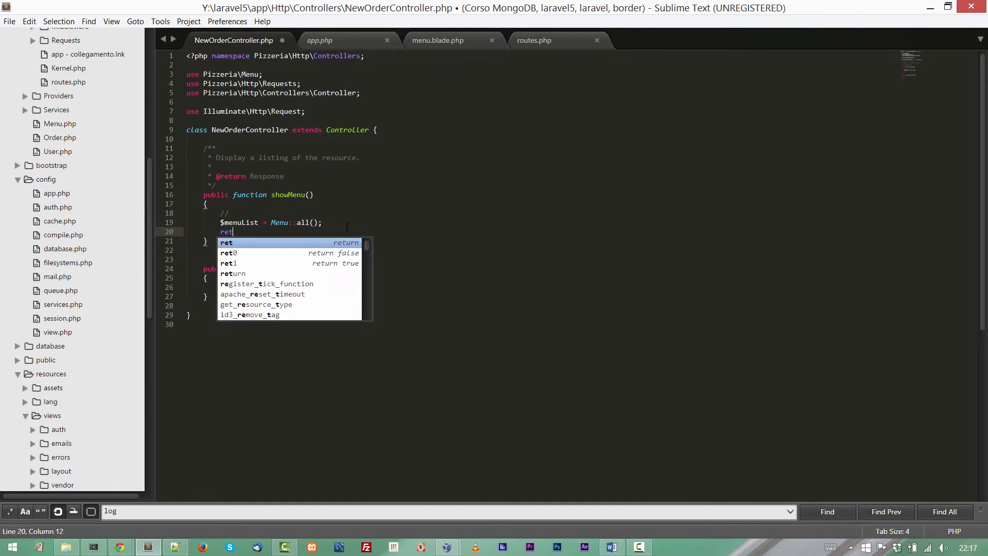
text(urn view();)
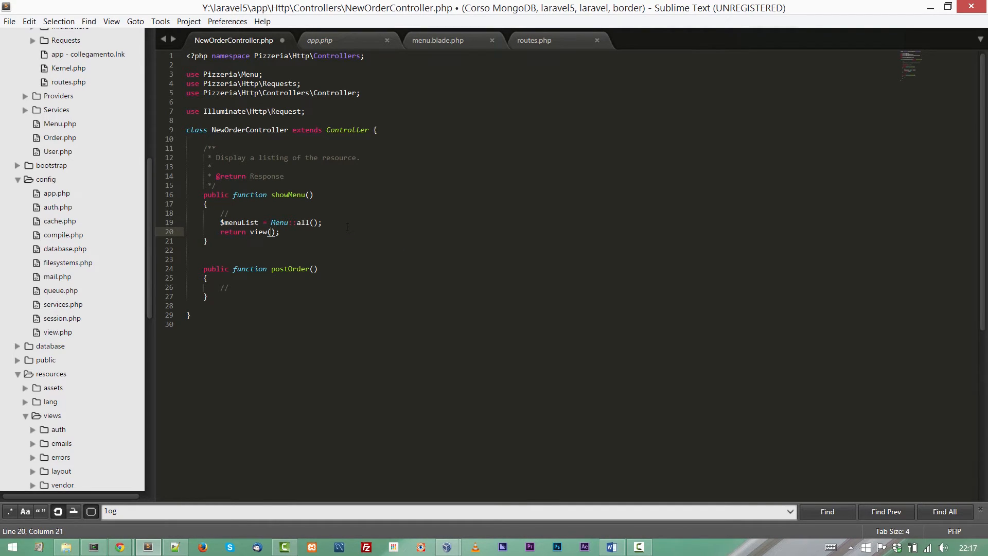
text('')
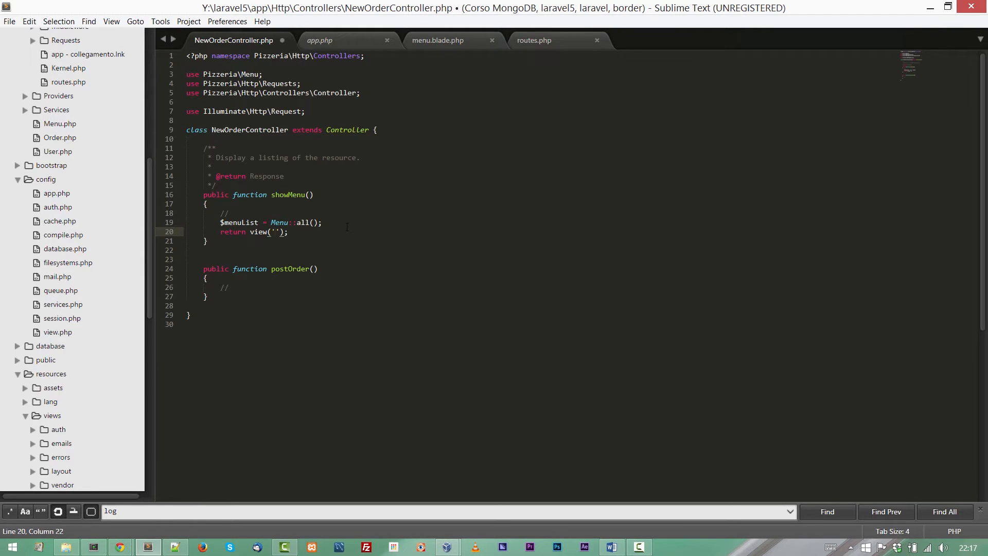
text(menu)
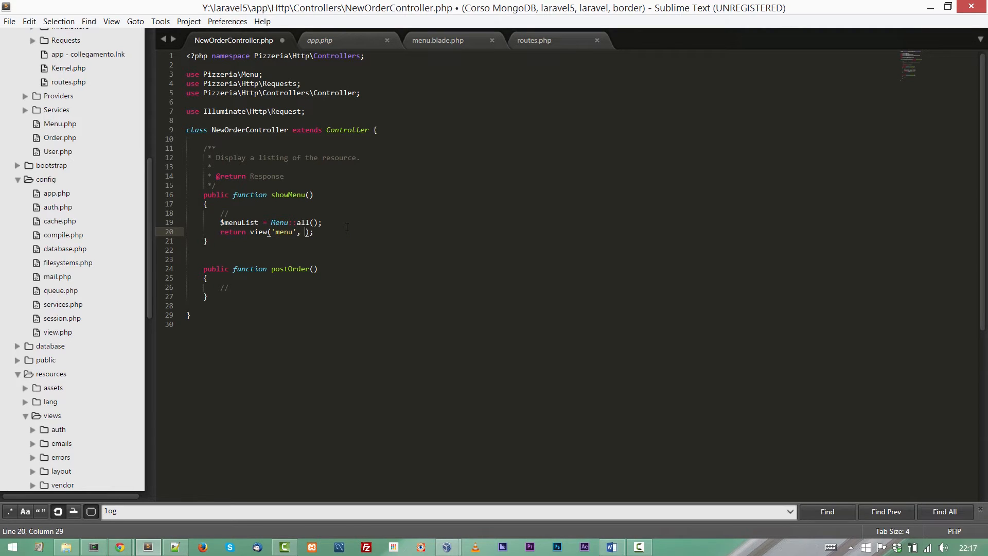
text([)
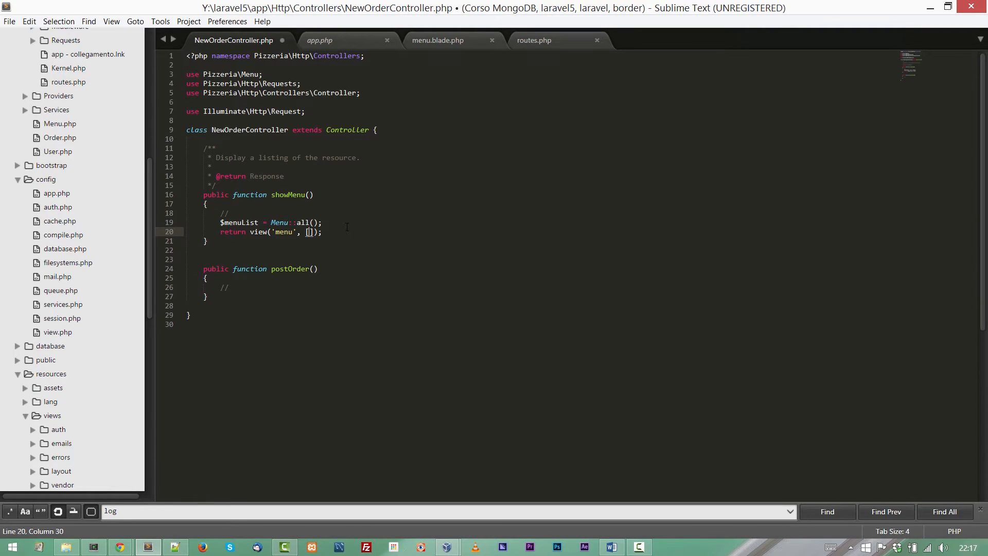
text('')
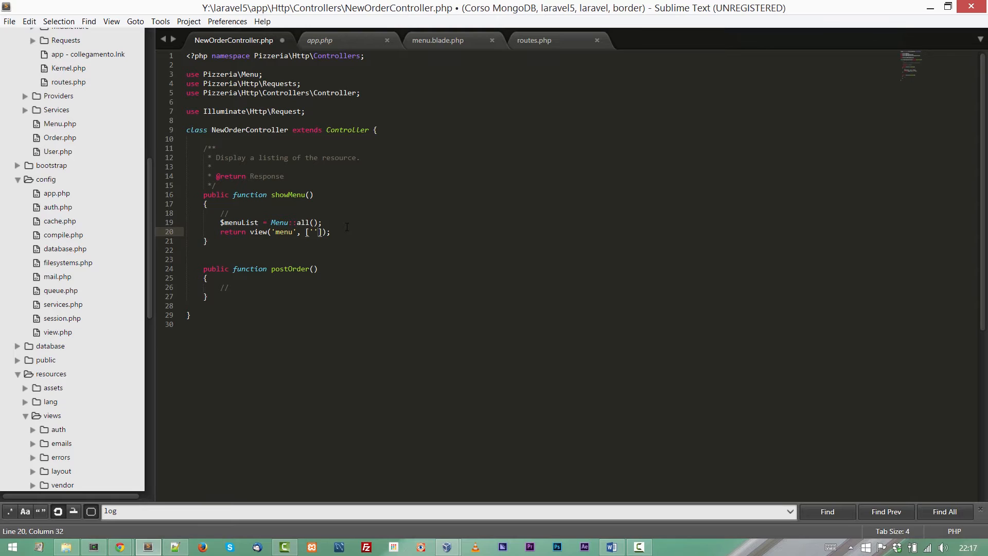
text(=>)
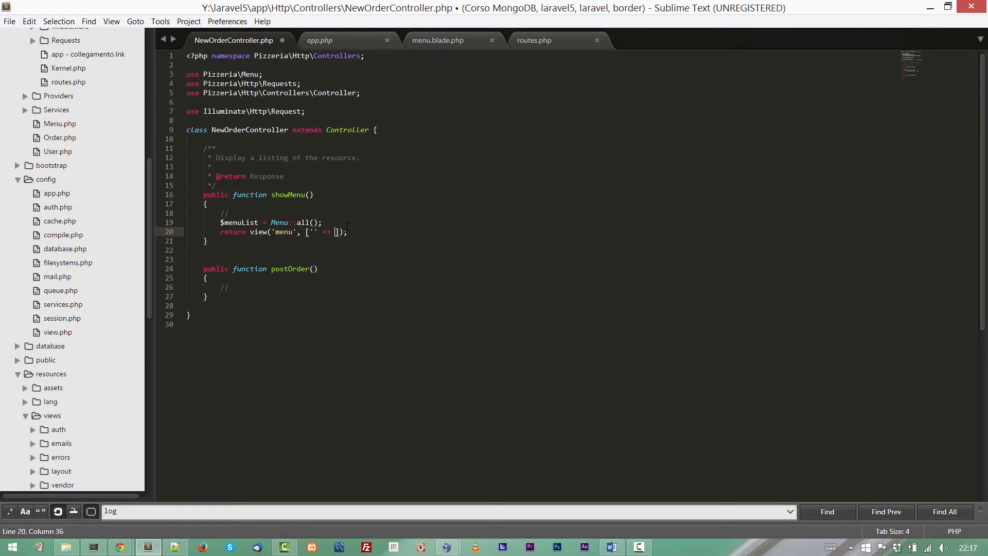
text('')
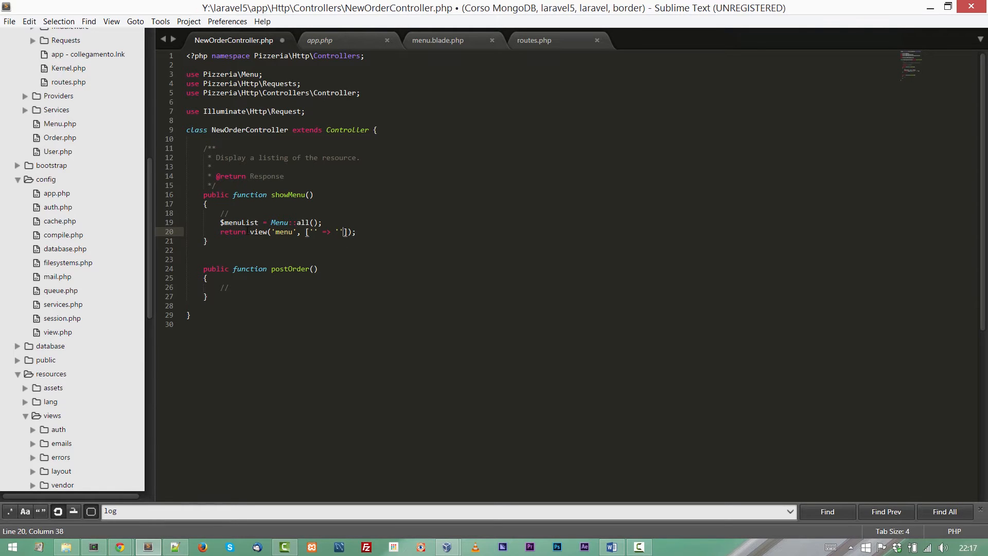
double_click(238, 223)
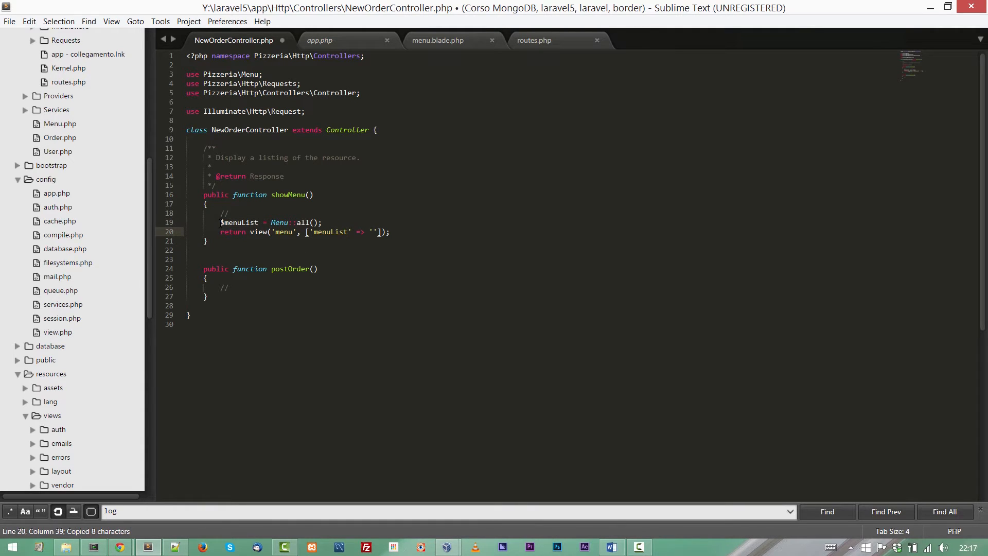
double_click(238, 223)
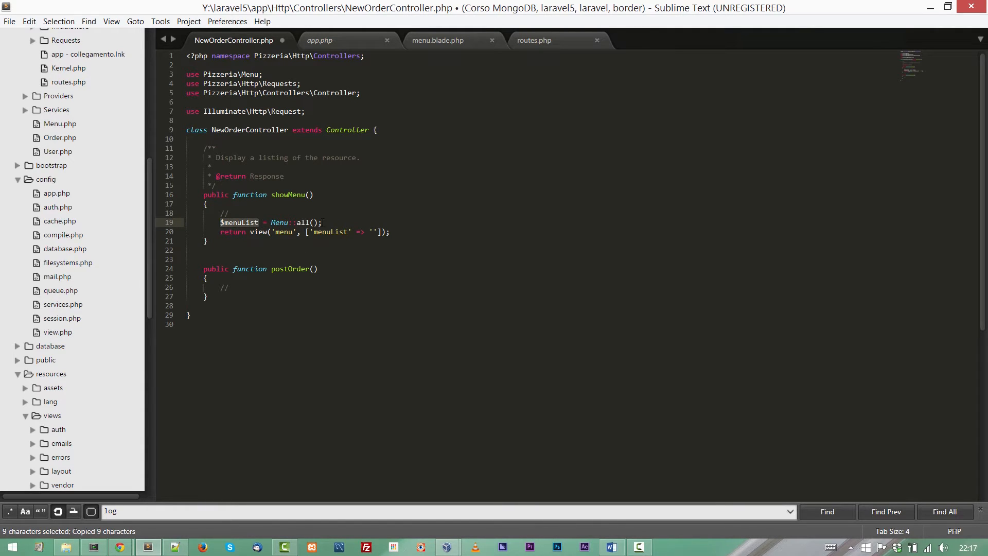
text($menuList as $item))
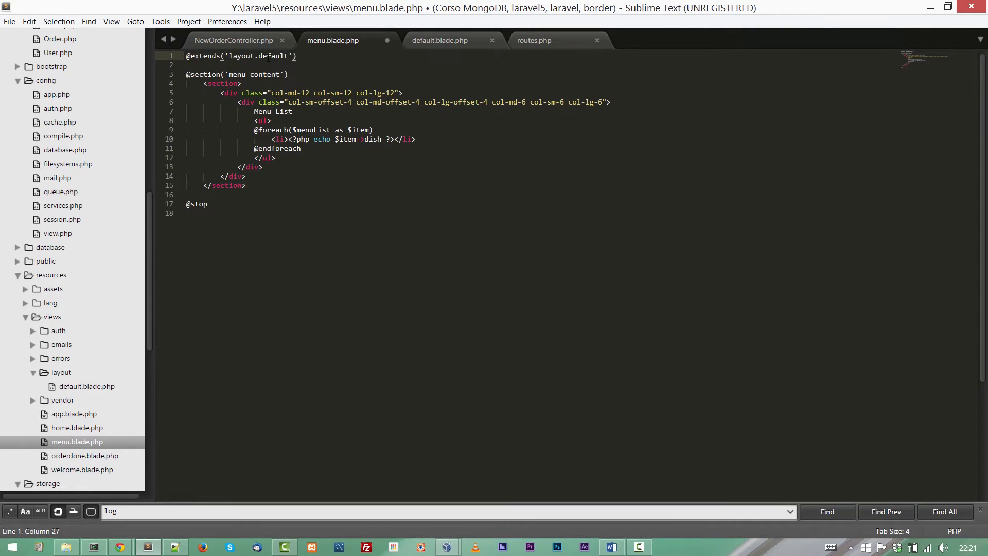
Compare the default layout's 'home-content' yield with the menu template's 'menu-content' section.
click(439, 40)
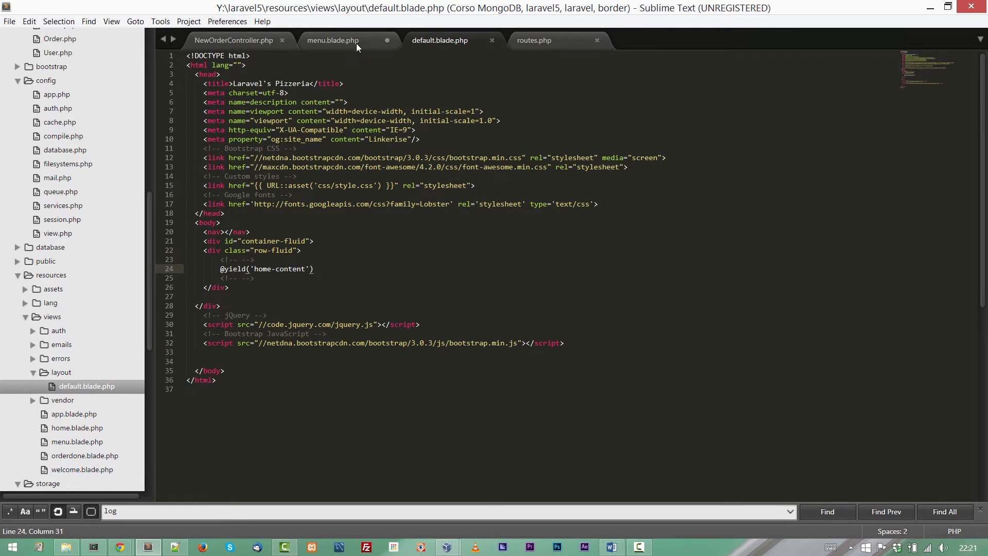
click(332, 40)
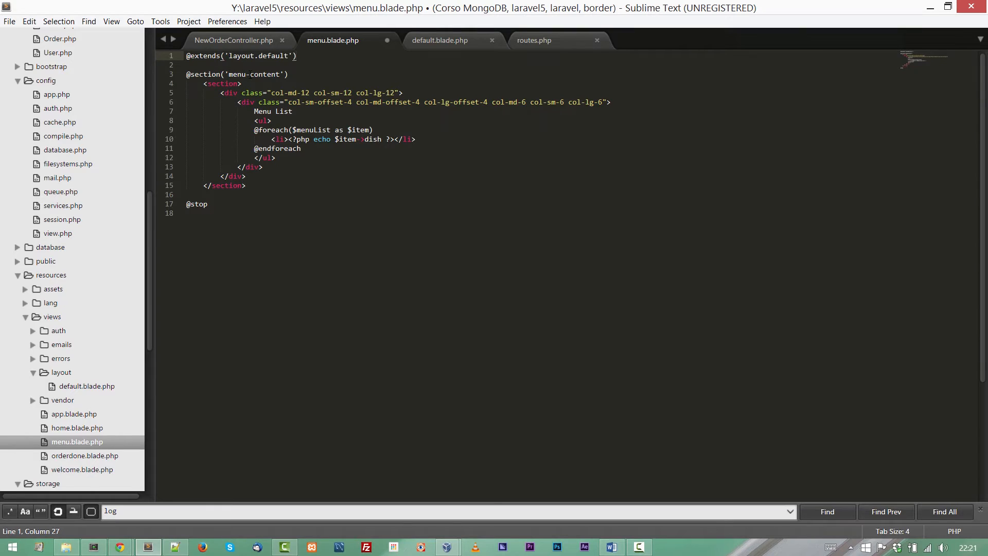
double_click(253, 74)
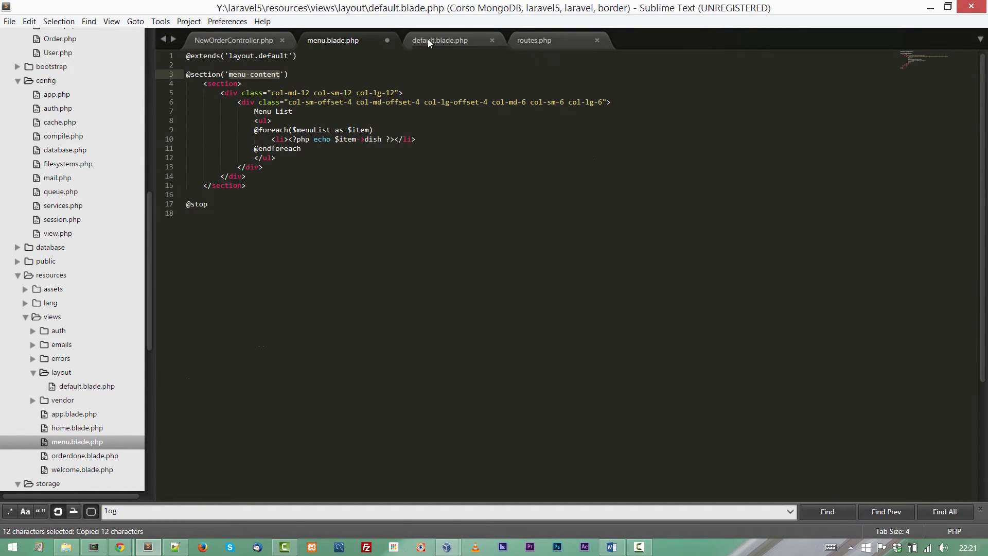
click(440, 41)
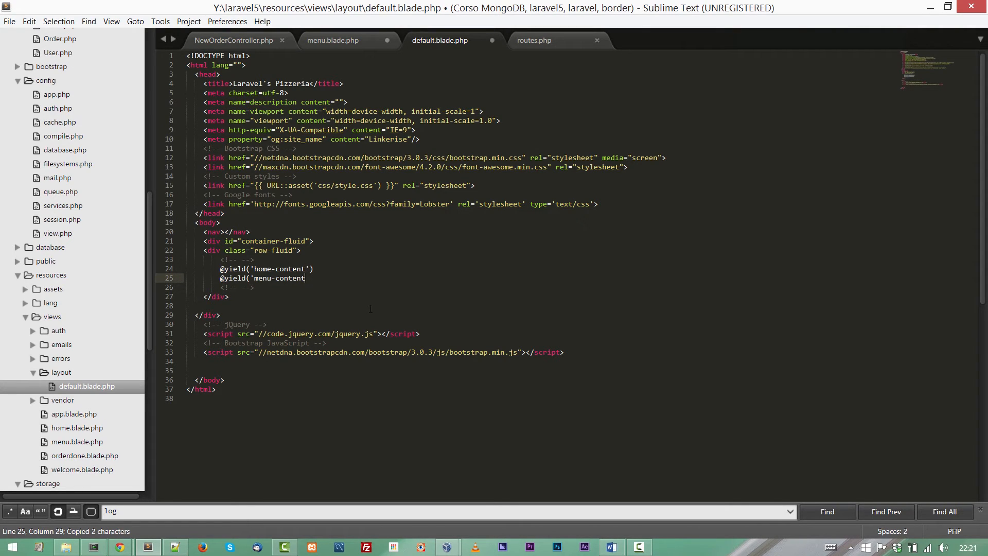
key(ctrl+s)
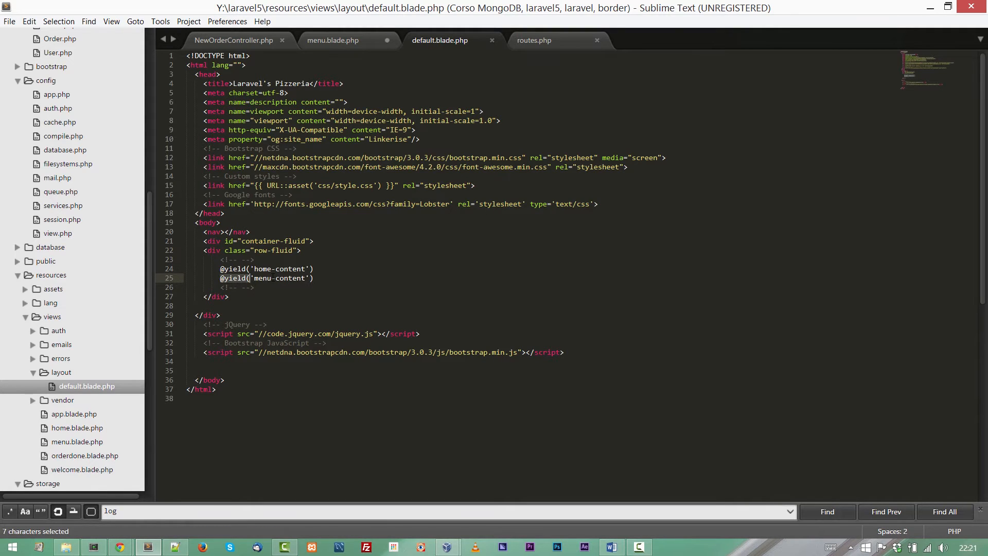
click(332, 40)
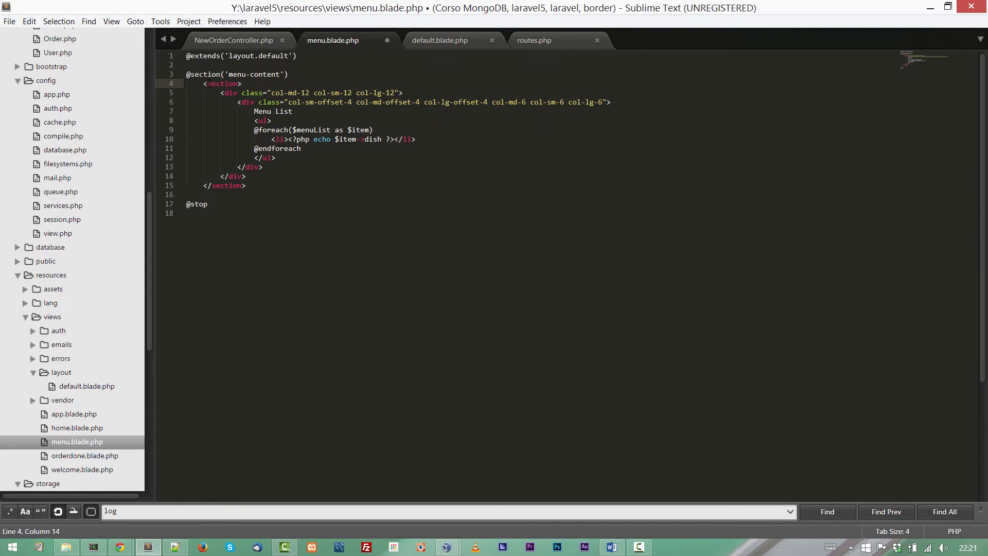
double_click(223, 83)
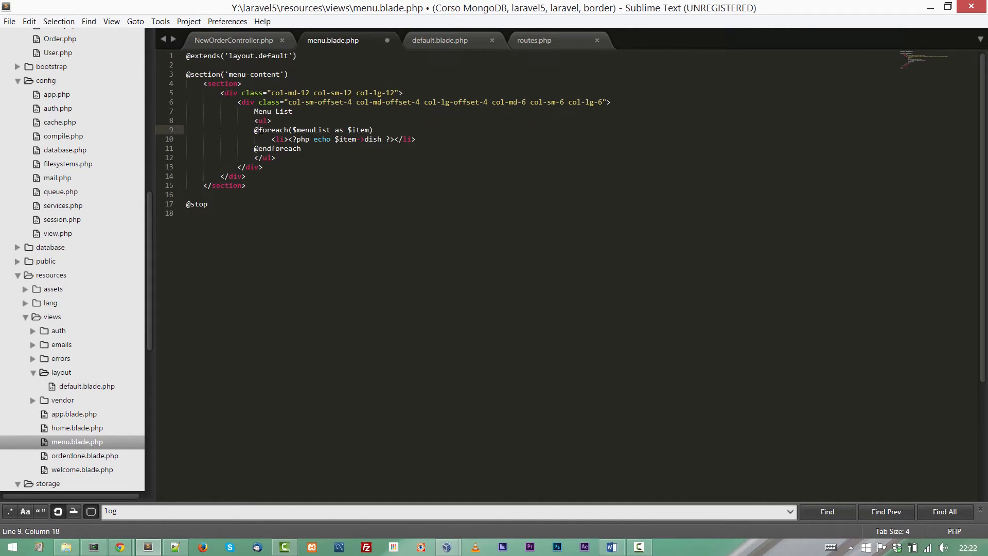
click(263, 149)
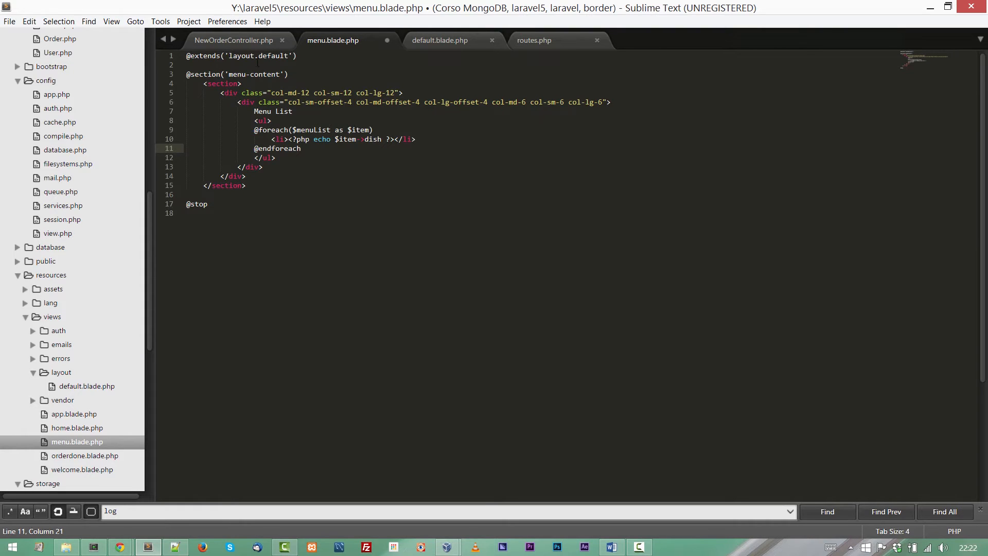
click(232, 40)
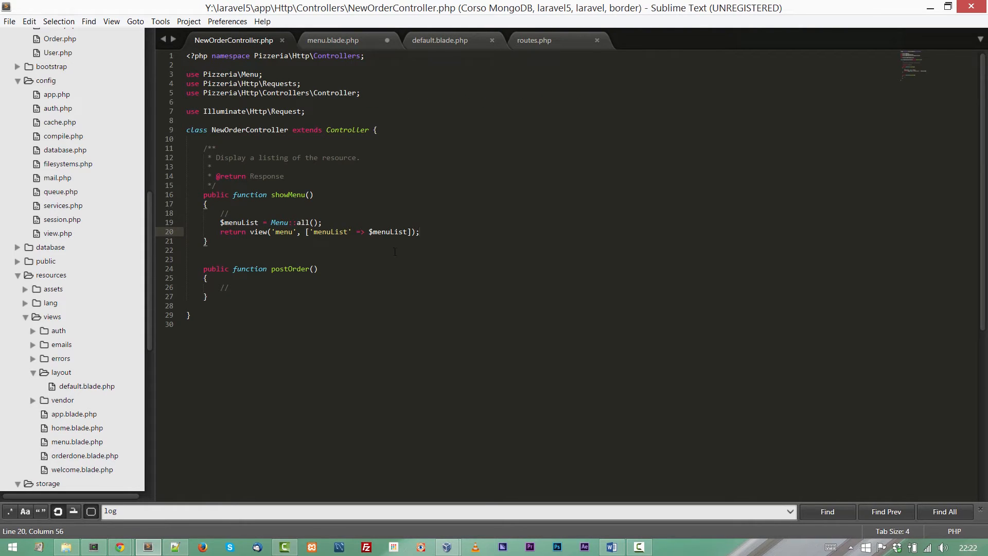
double_click(284, 232)
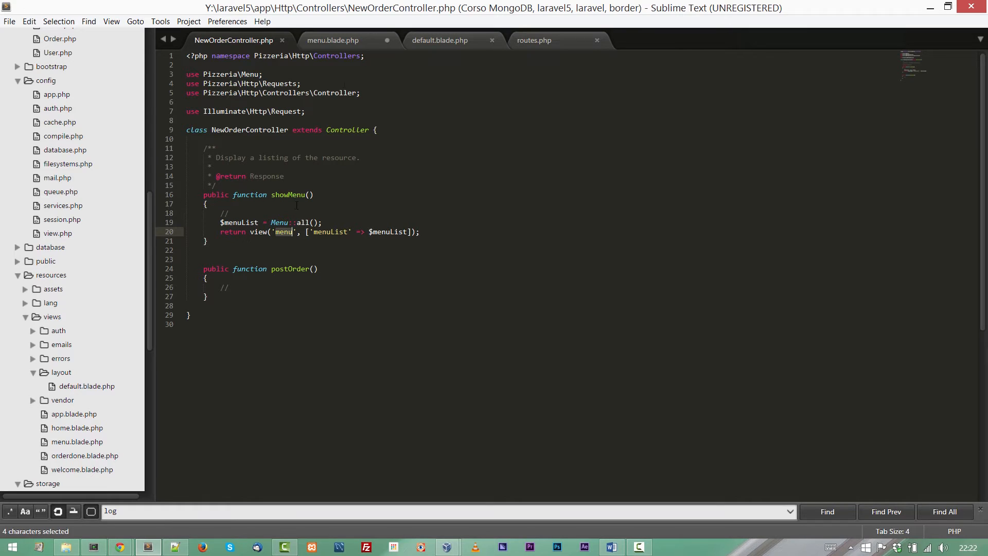
click(333, 40)
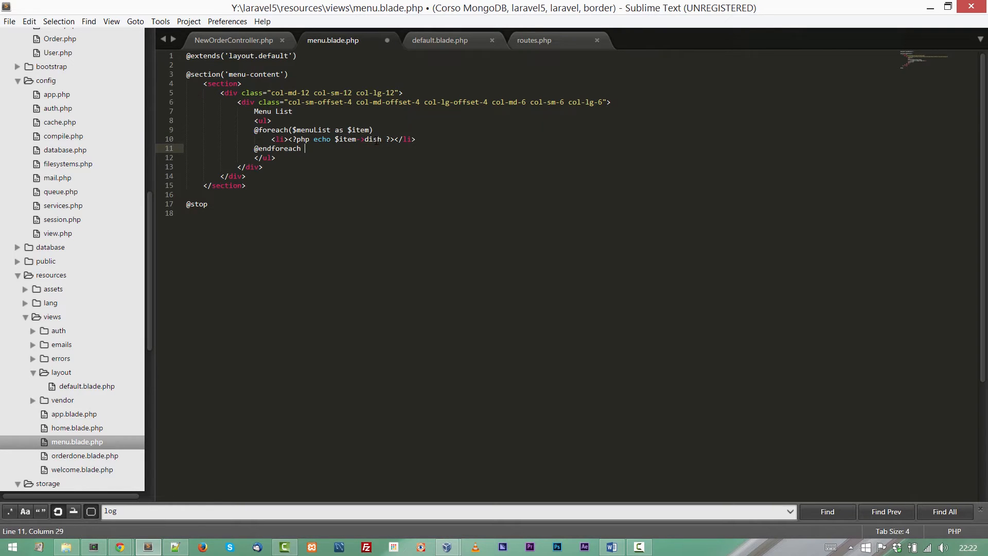
mouse_move(202, 410)
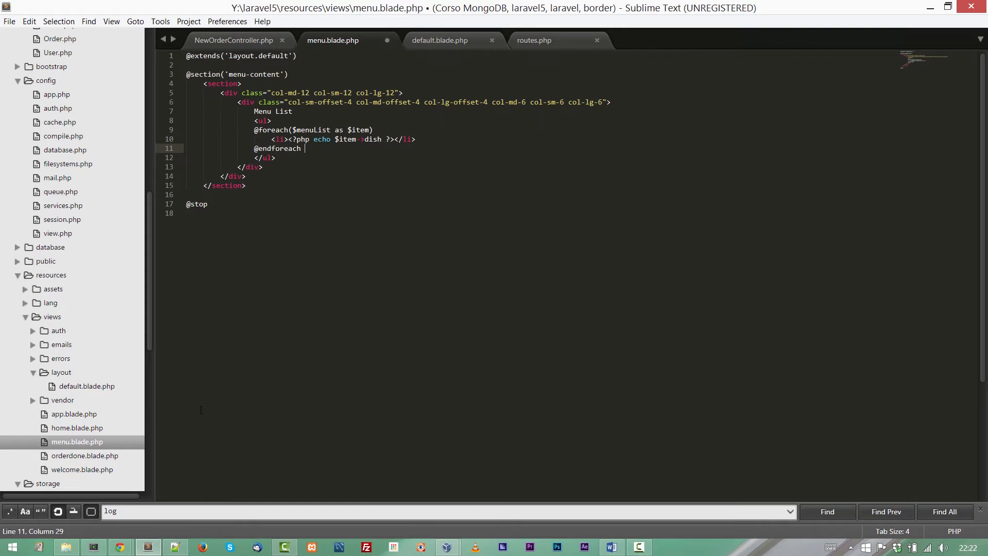
click(121, 547)
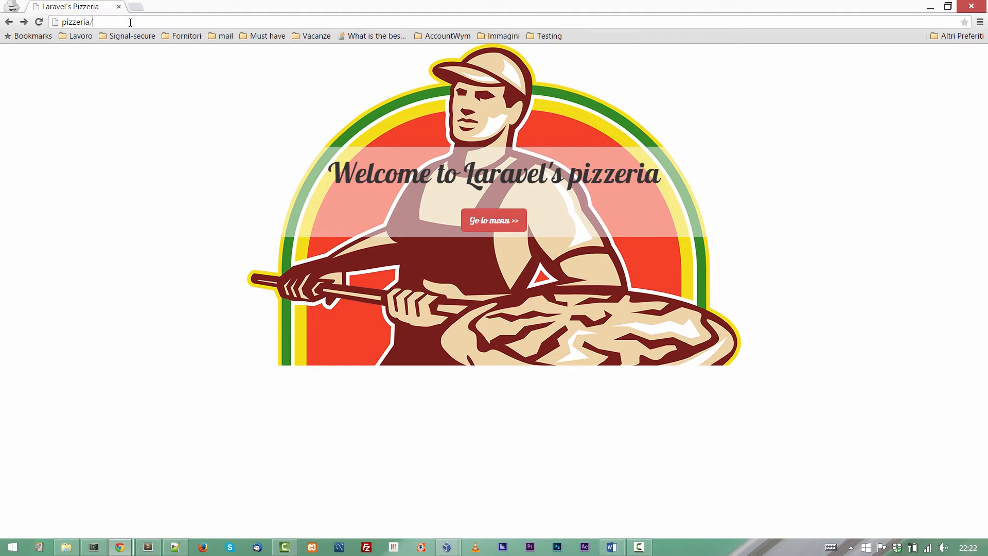
Load the pizzeria/menu/all address in Chrome.
text(menu/all)
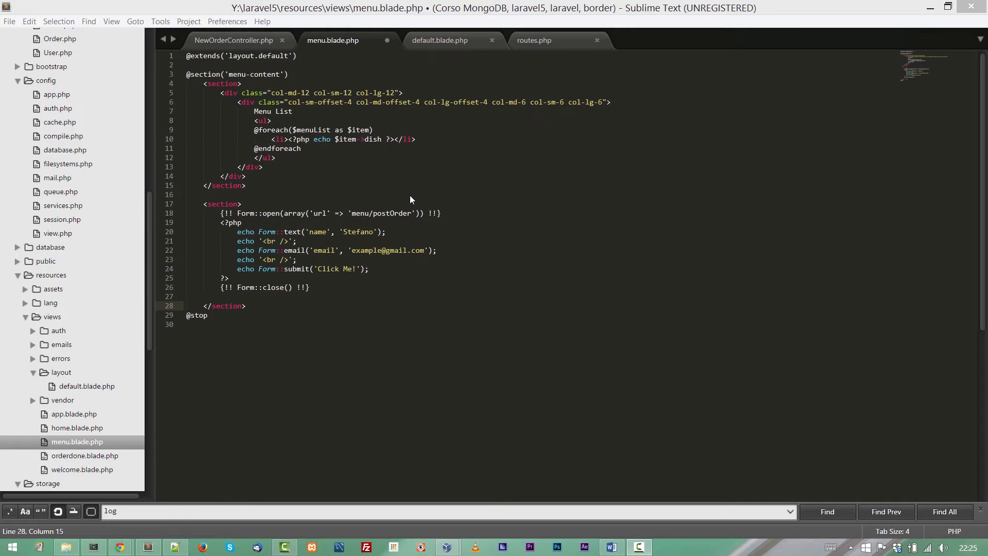
mouse_move(333, 223)
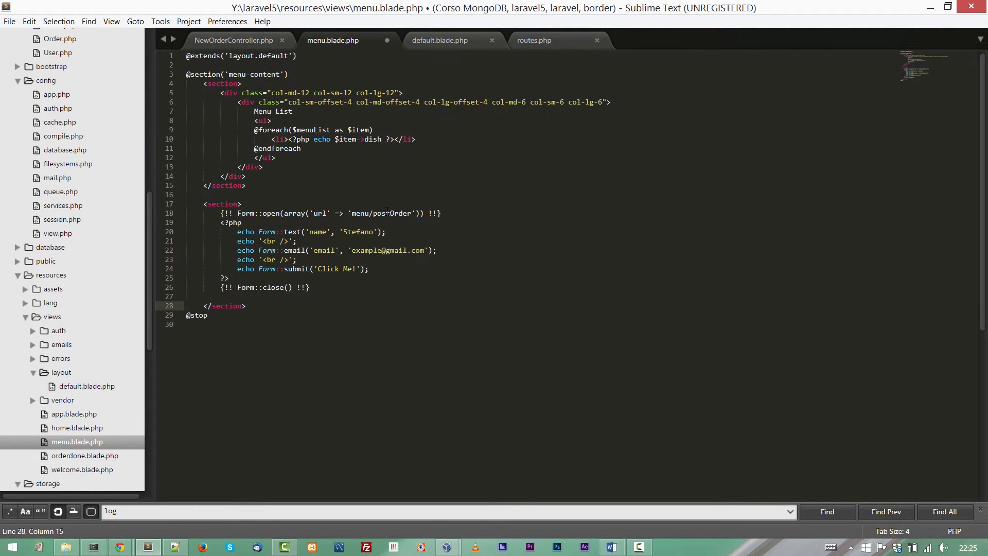
Save the menu template's Form::open to menu/postOrder with name, email and submit fields.
double_click(394, 213)
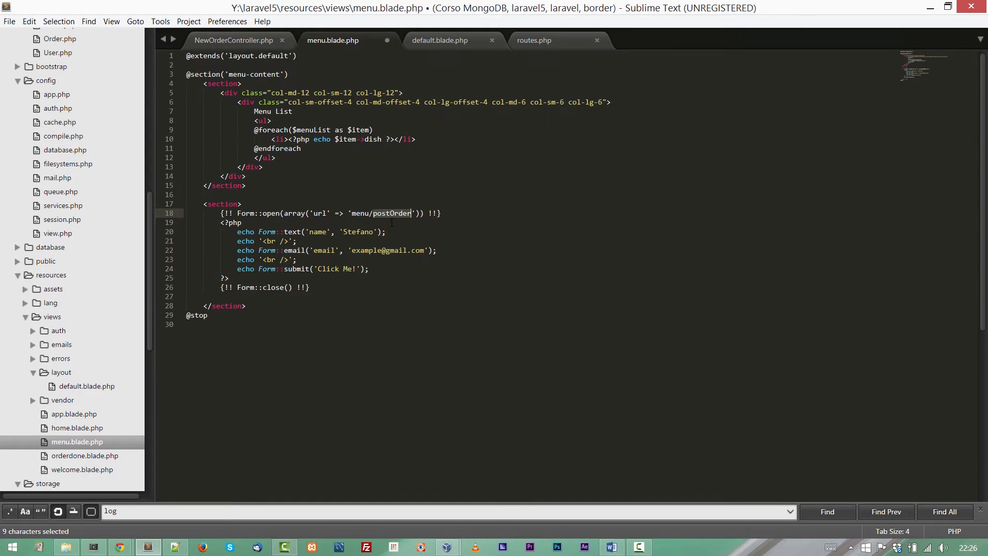
mouse_move(392, 214)
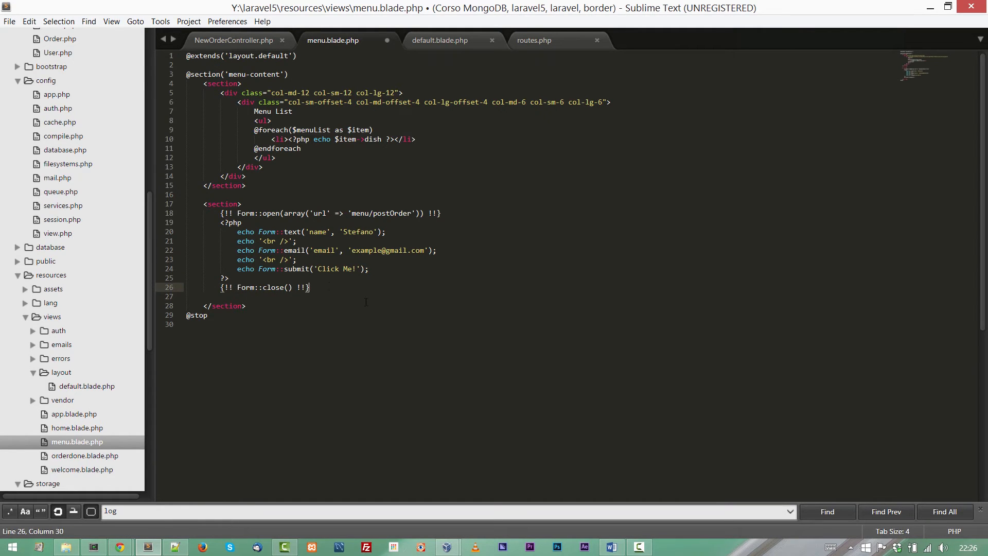
key(ctrl+s)
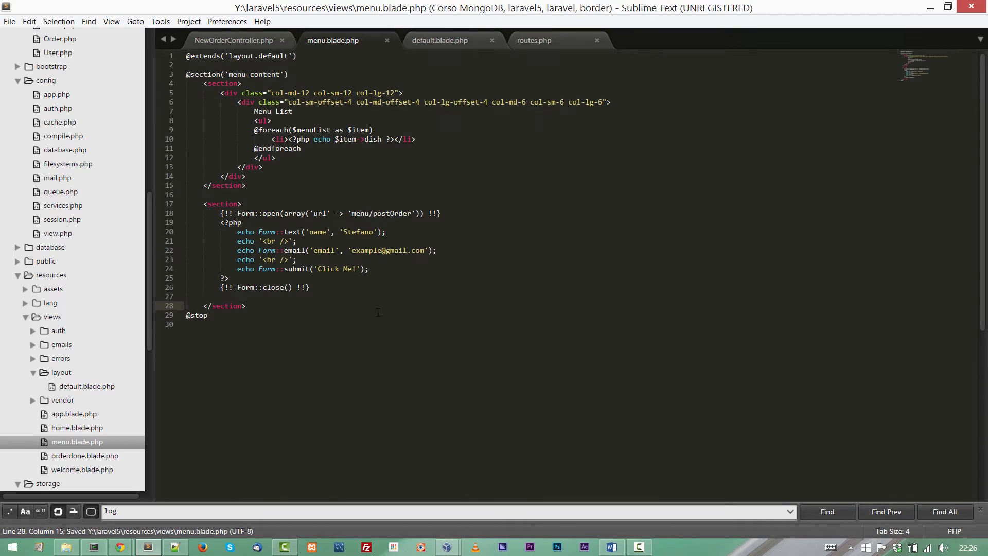
click(118, 546)
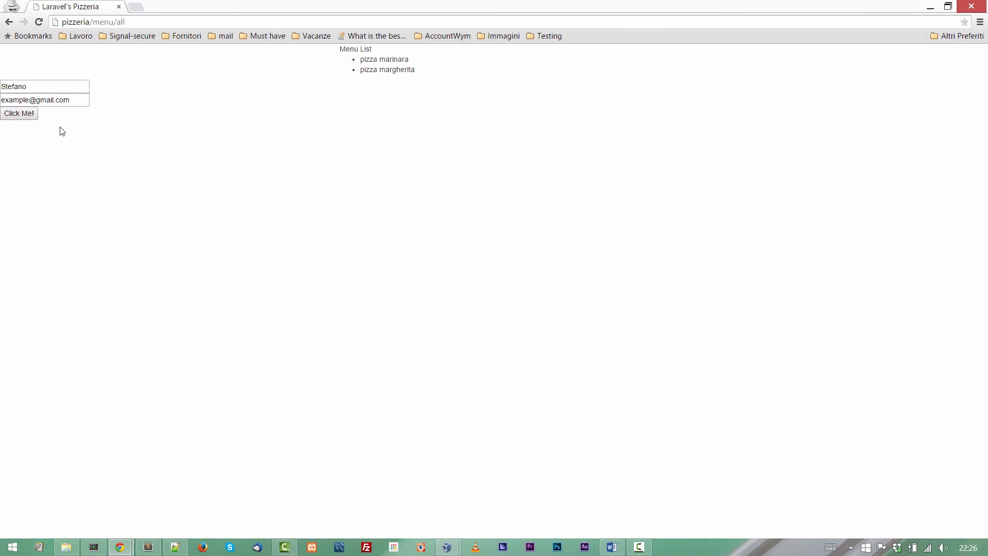
mouse_move(74, 135)
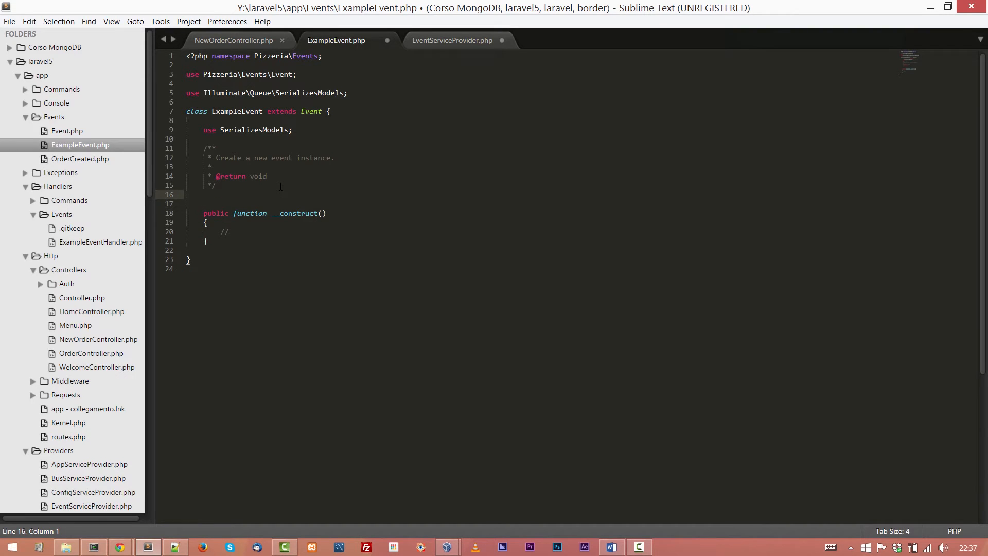
Declare a private $message property in ExampleEvent.
text(private)
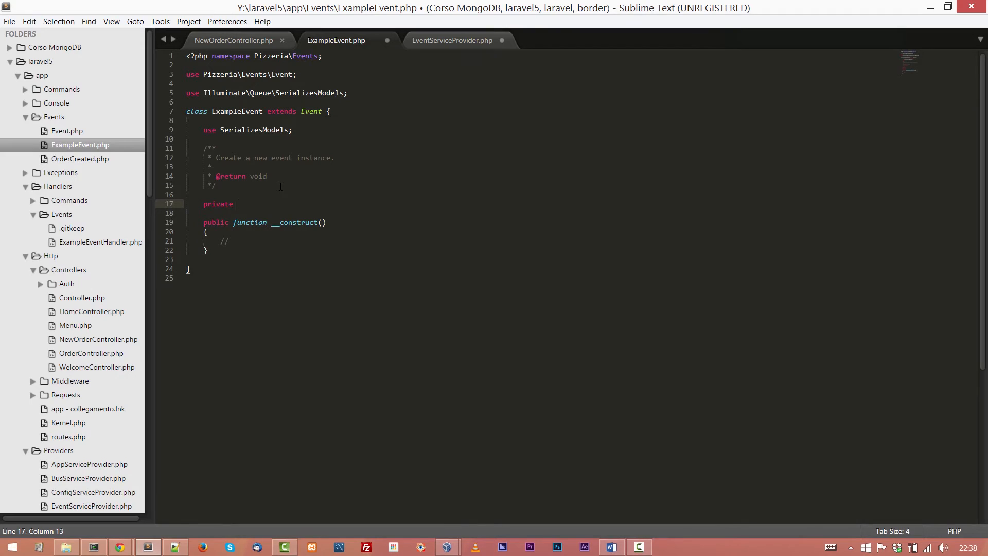
text($m)
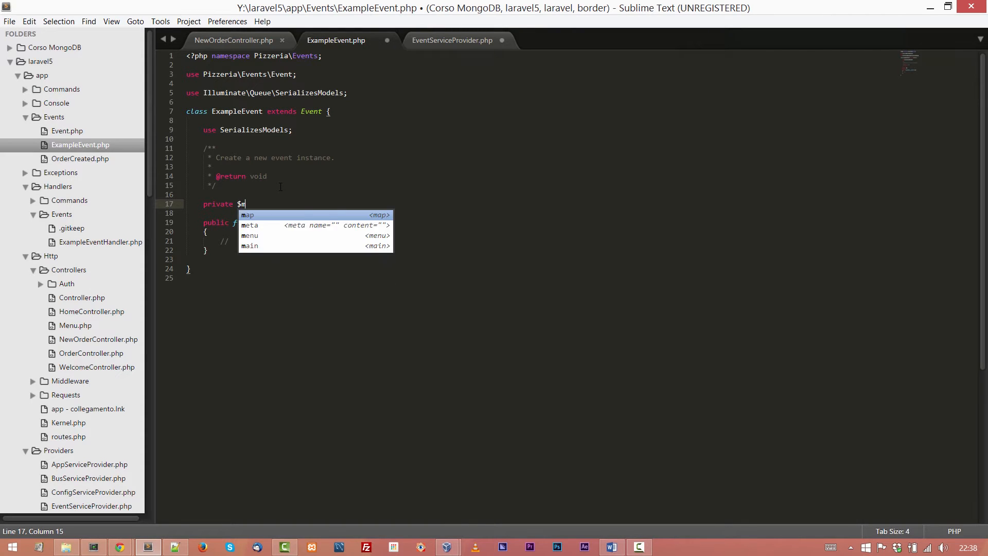
text(essage;)
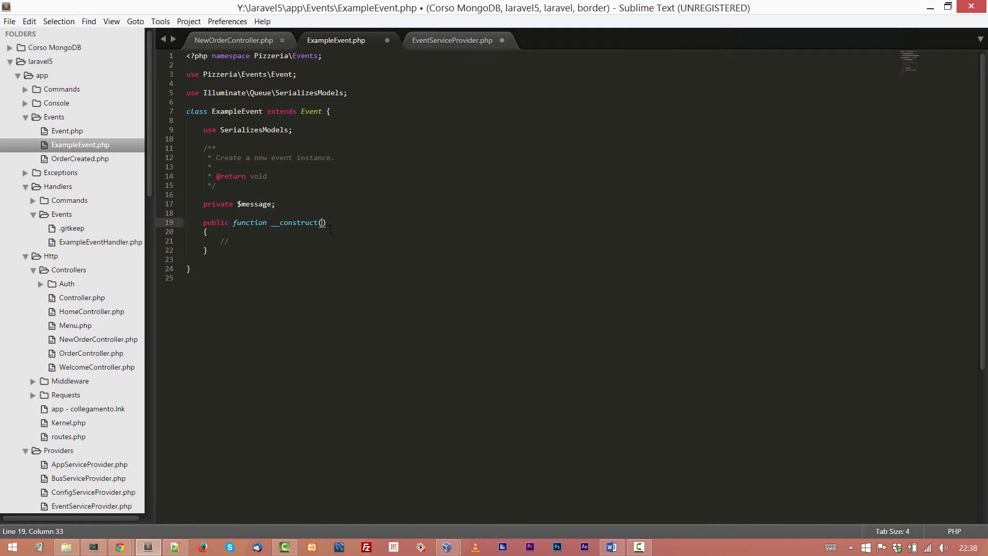
Make the constructor take $msg and assign $this->message = $msg;.
text($msg)
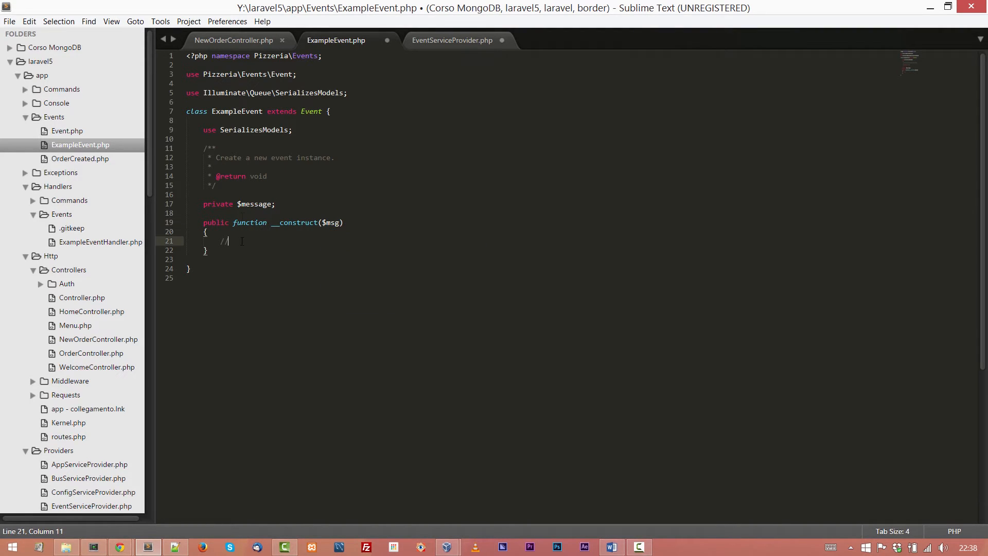
double_click(254, 203)
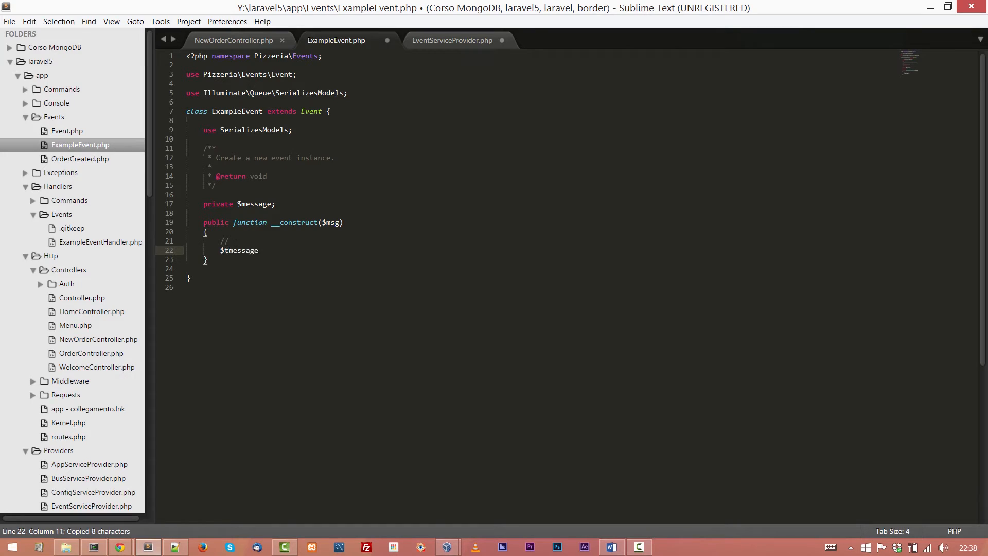
text(this->)
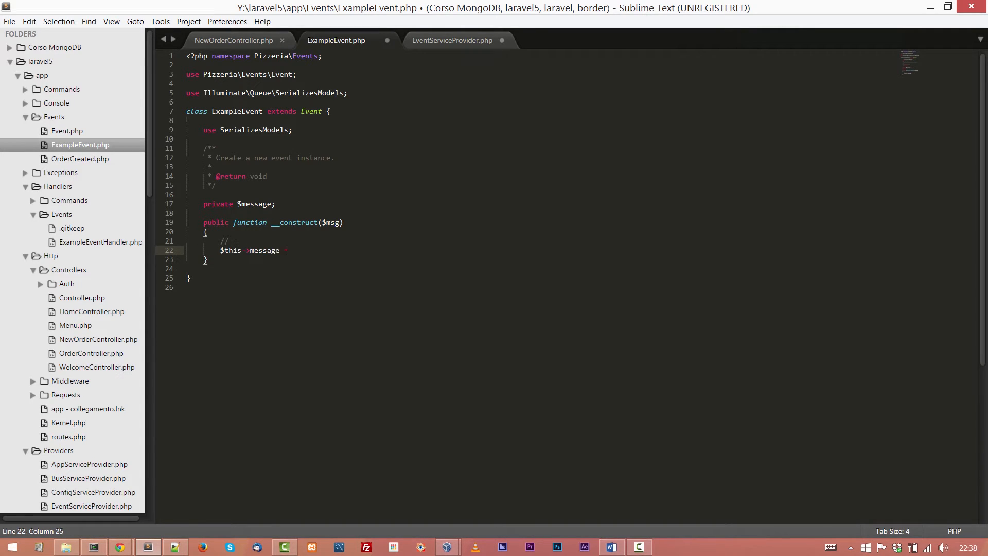
double_click(331, 222)
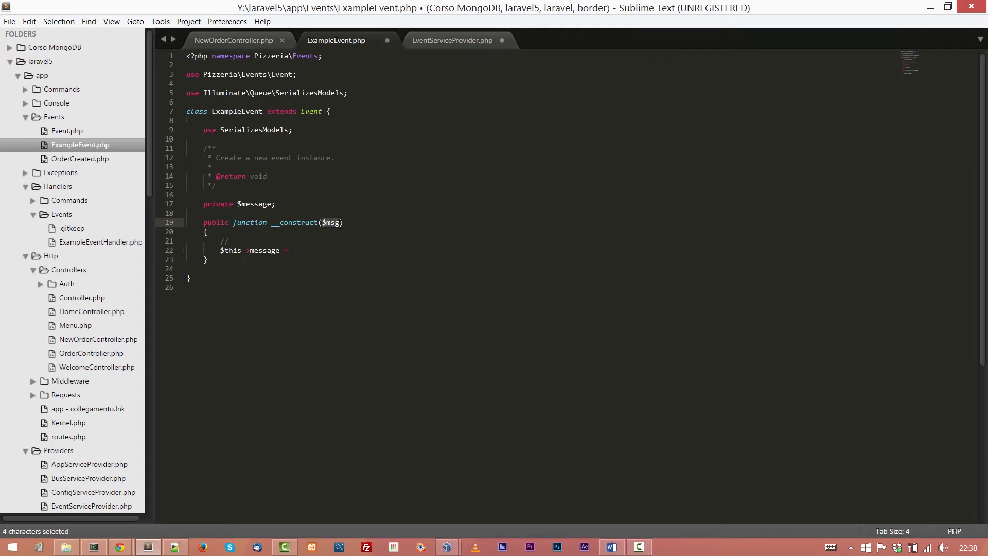
text($msg;)
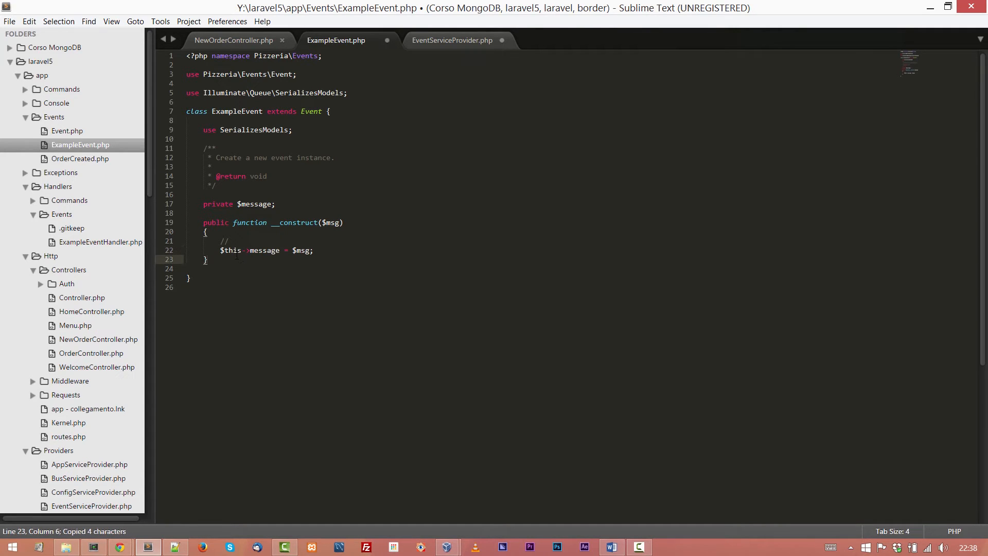
Add a public getMessage() method with a return statement below the ExampleEvent constructor.
text(pub)
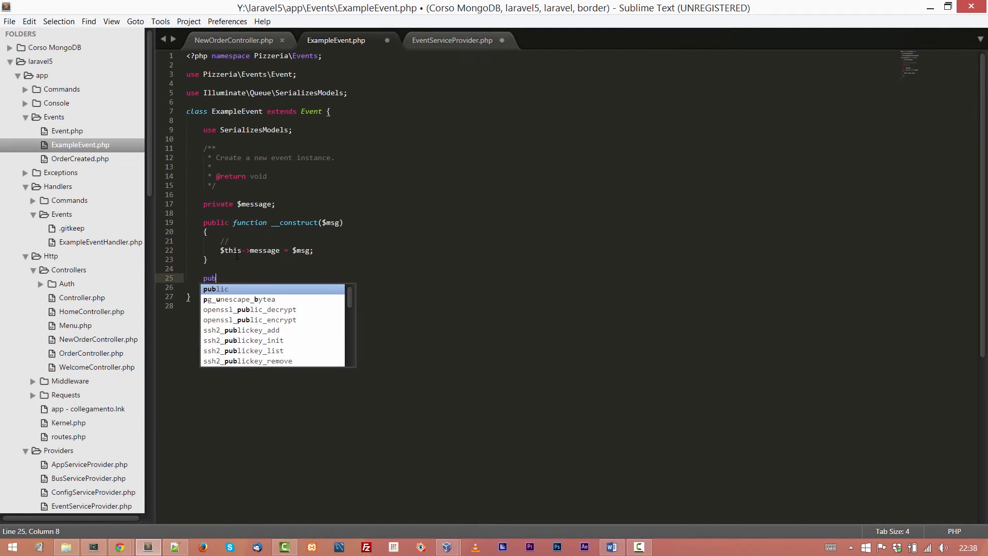
key(Tab)
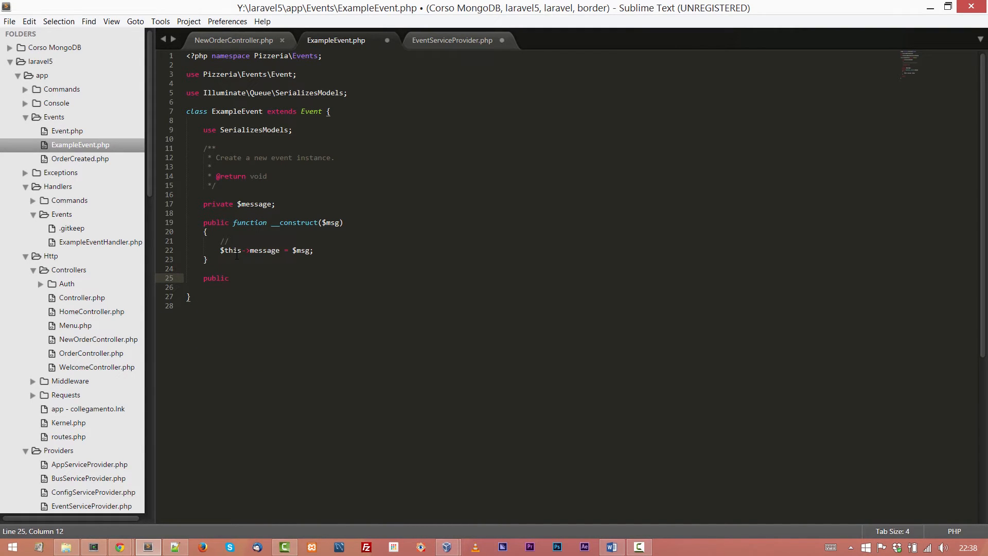
text(function)
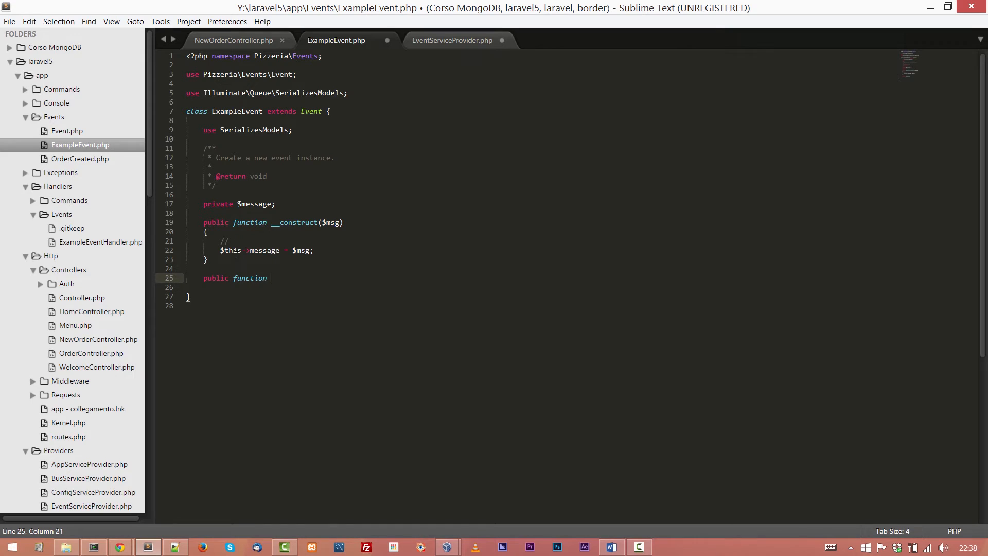
text(get)
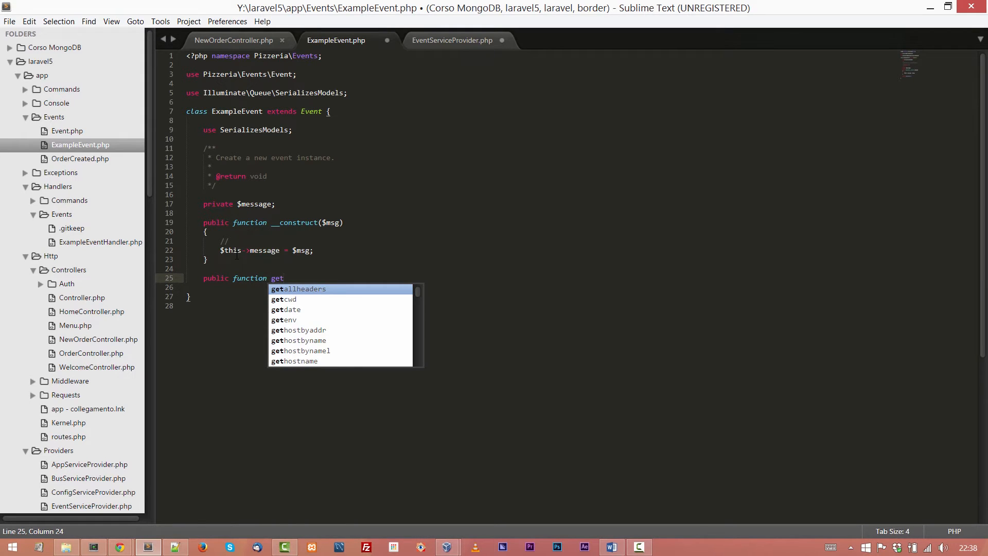
text(Message)
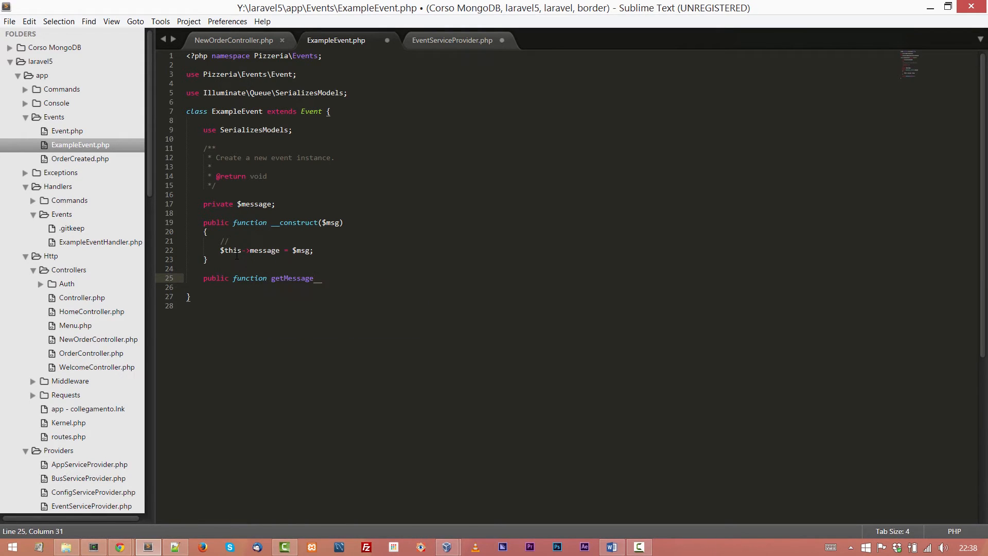
text((){)
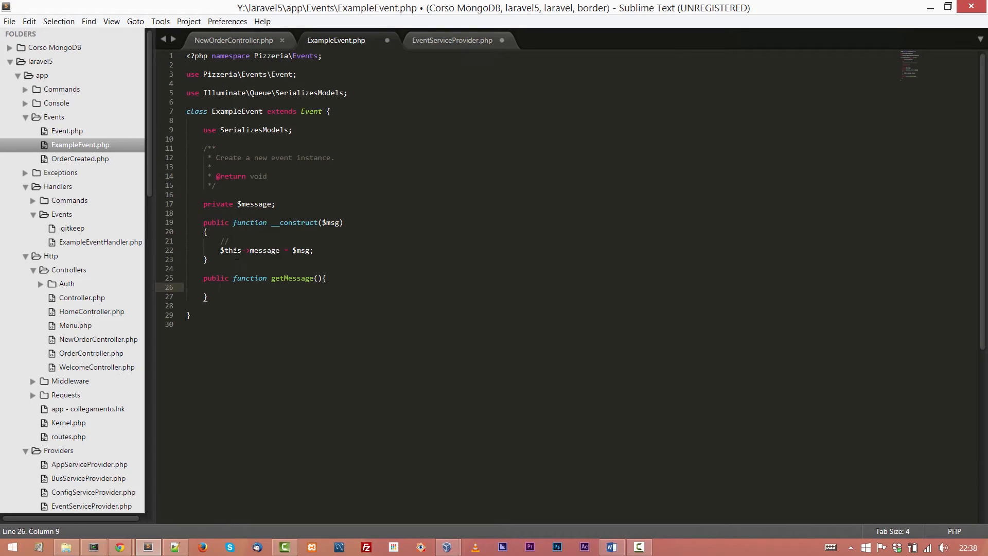
text(return)
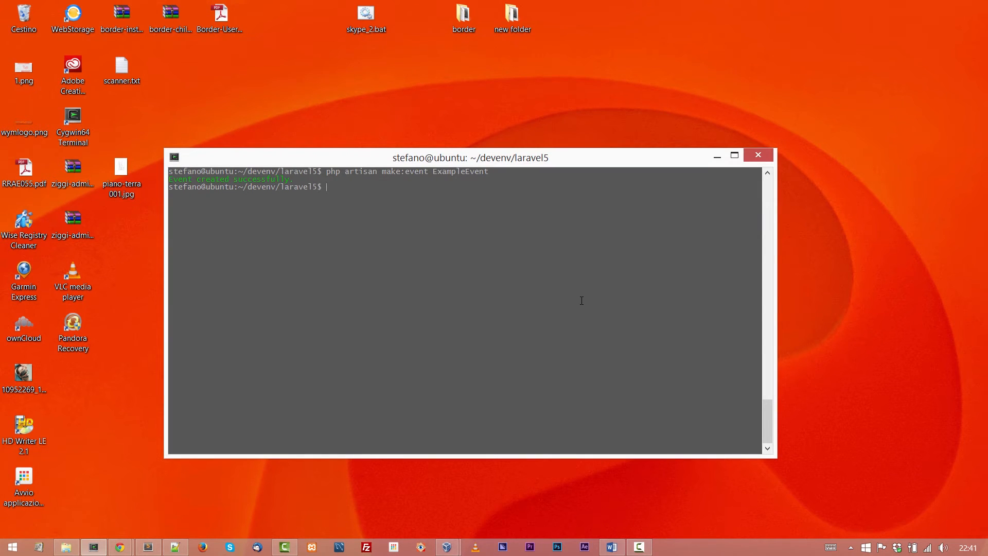
Edit the recalled make:event ExampleEvent command into 'php artisan handler:event ExampleEventHandler'.
text(php artisan make:event ExampleEvent)
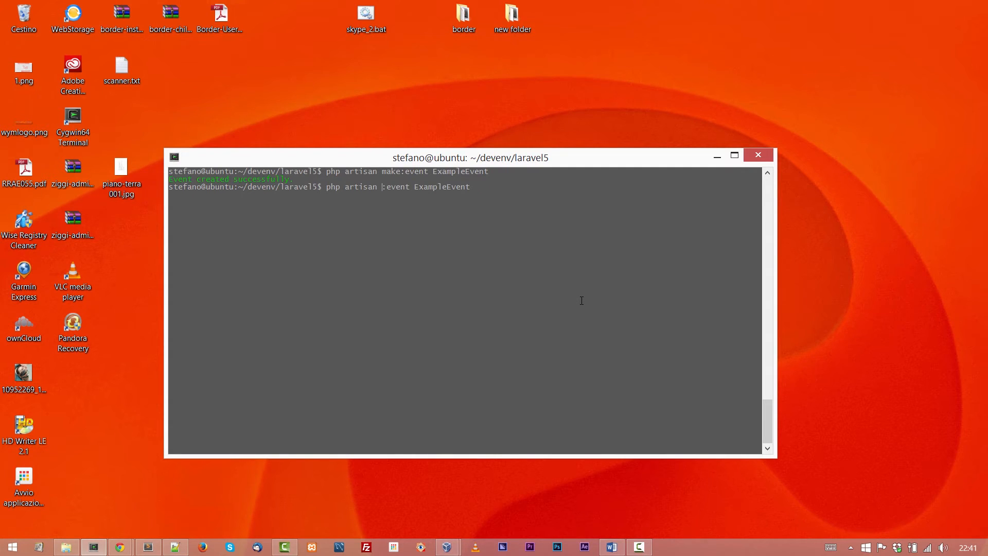
text(handler)
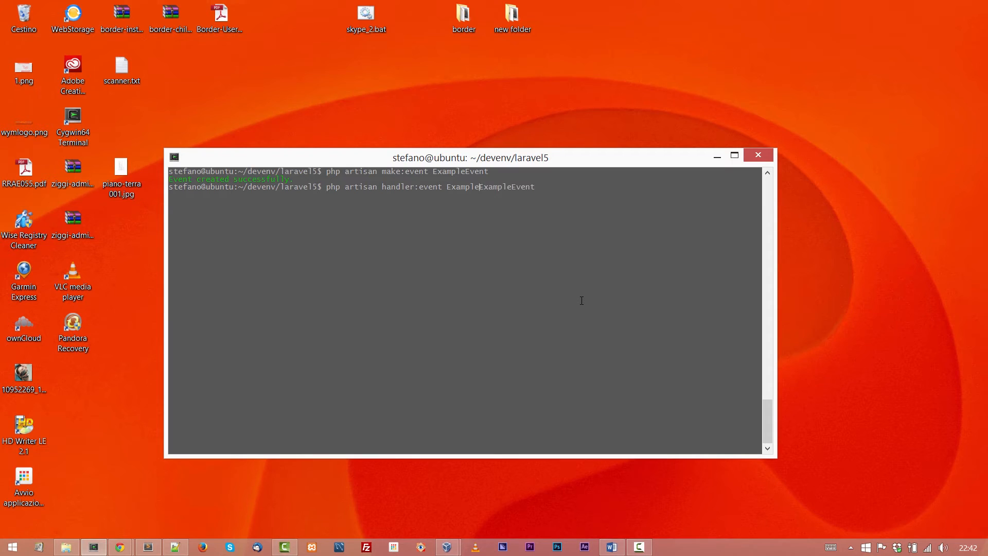
text(Handler)
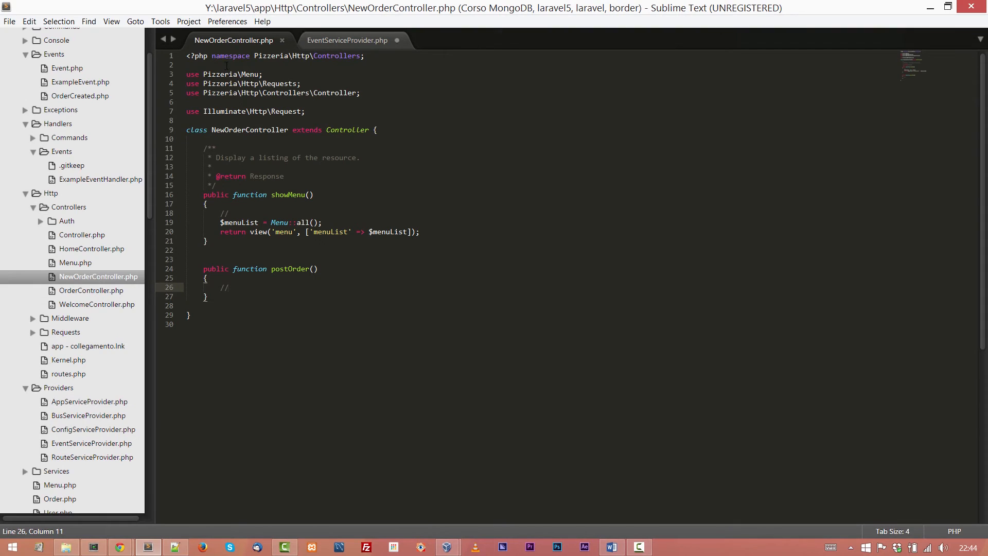
mouse_move(80, 180)
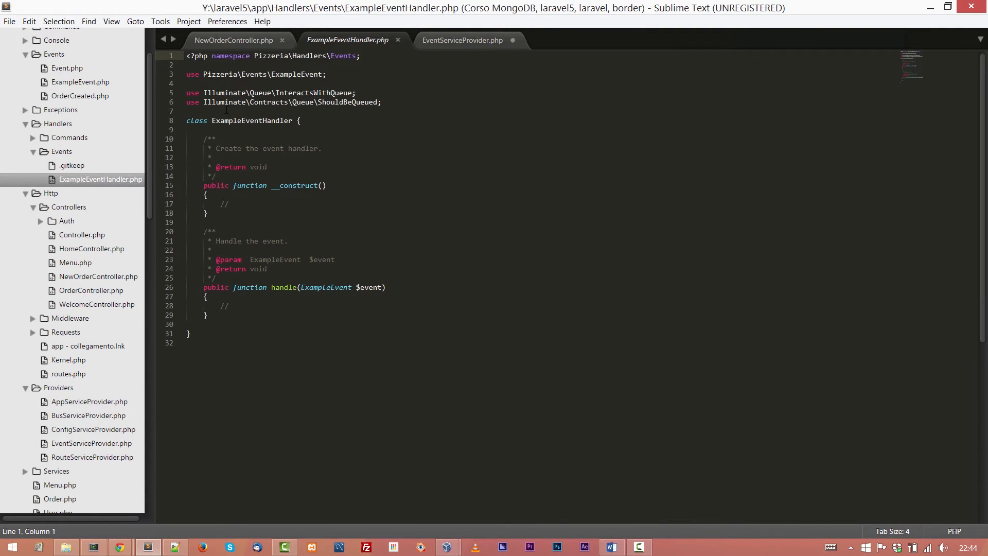
Open ExampleEventHandler.php from the Handlers/Events folder in the sidebar.
double_click(295, 186)
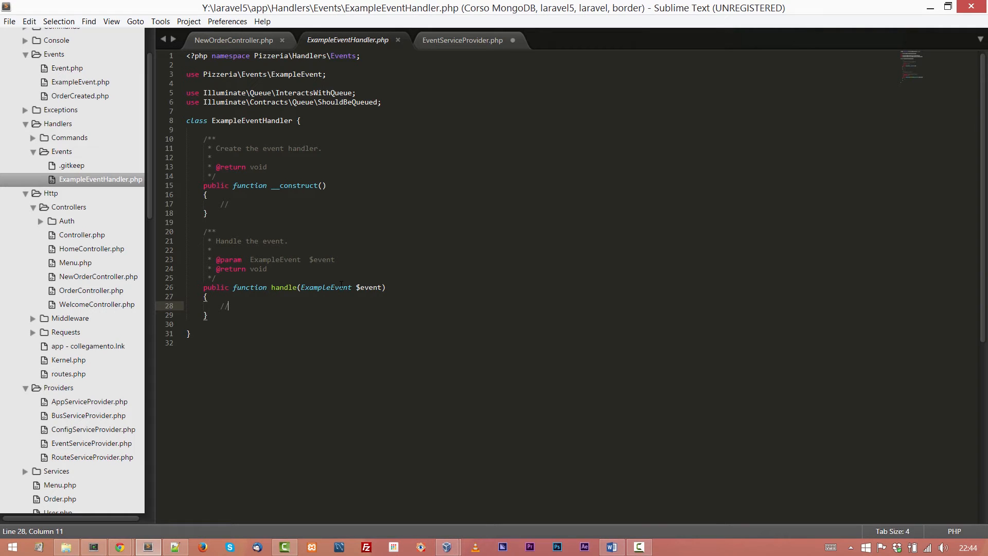
Add a Log::debug('ExampleEventHandler::handle') line inside the handle method.
click(383, 102)
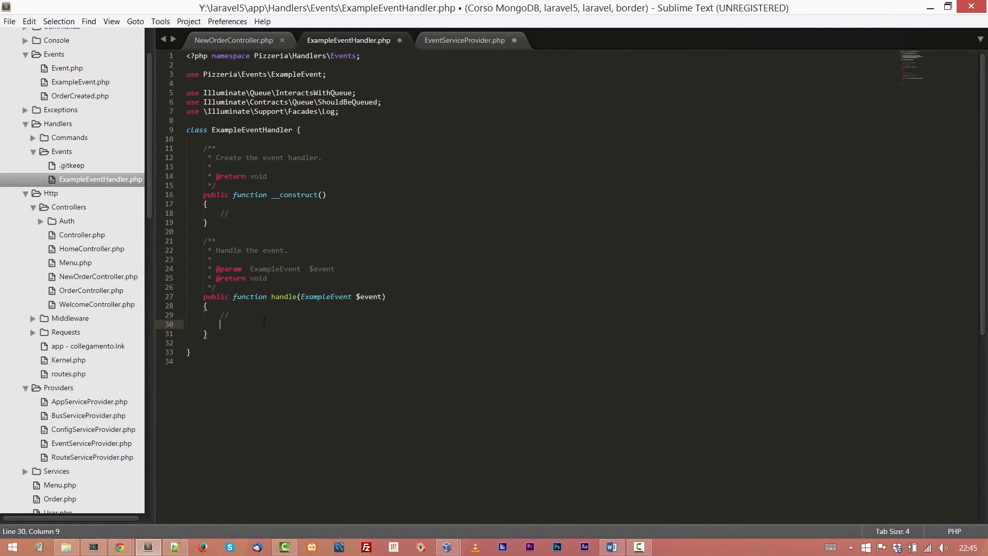
text(log)
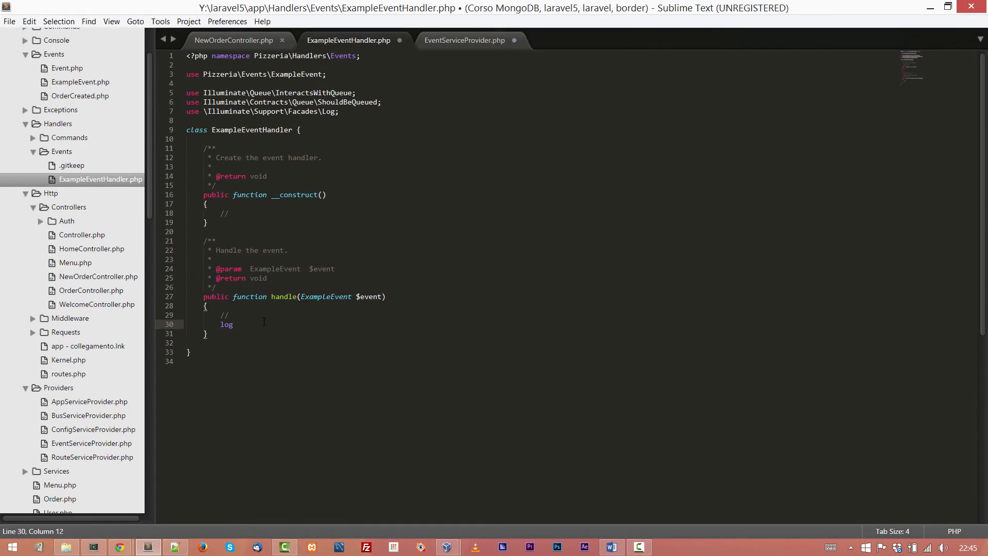
text(::)
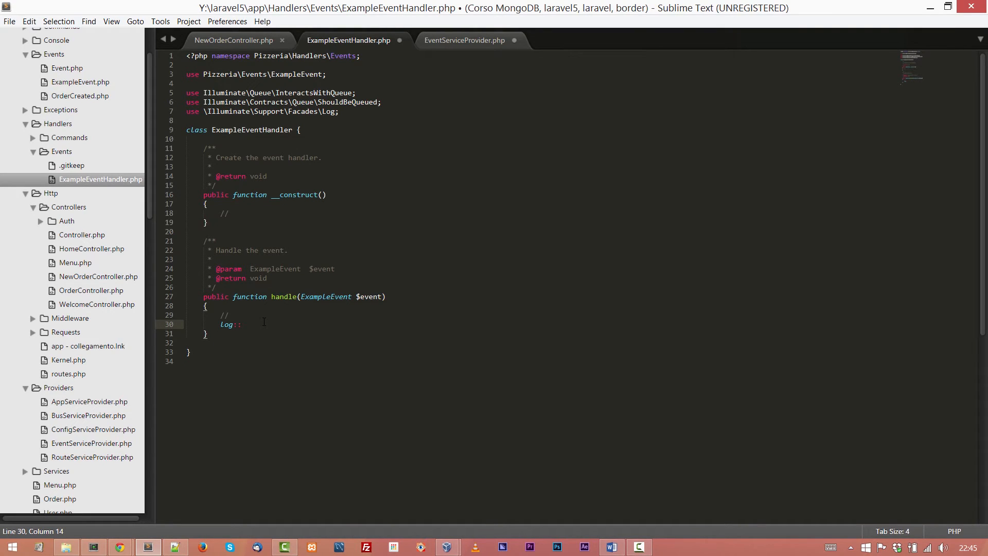
text(debug())
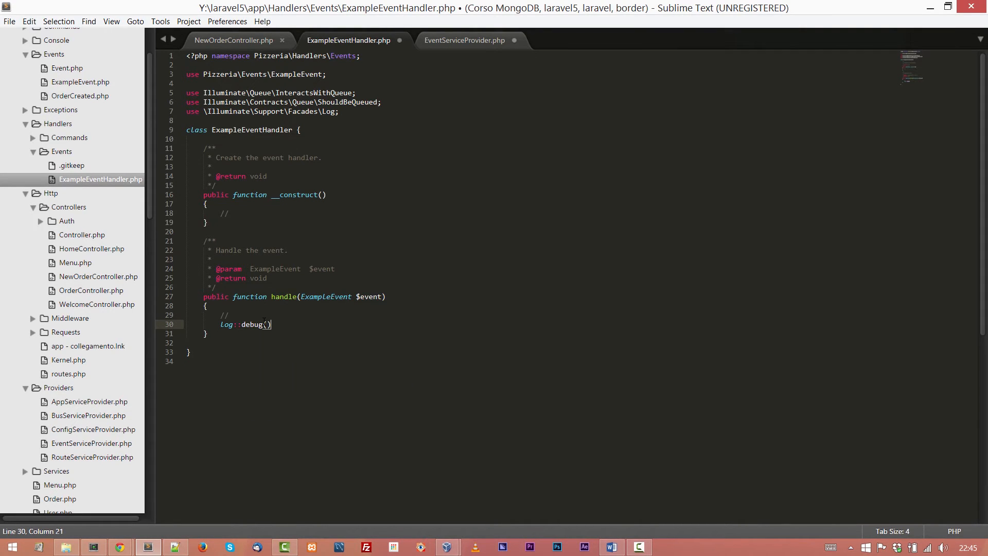
text(;)
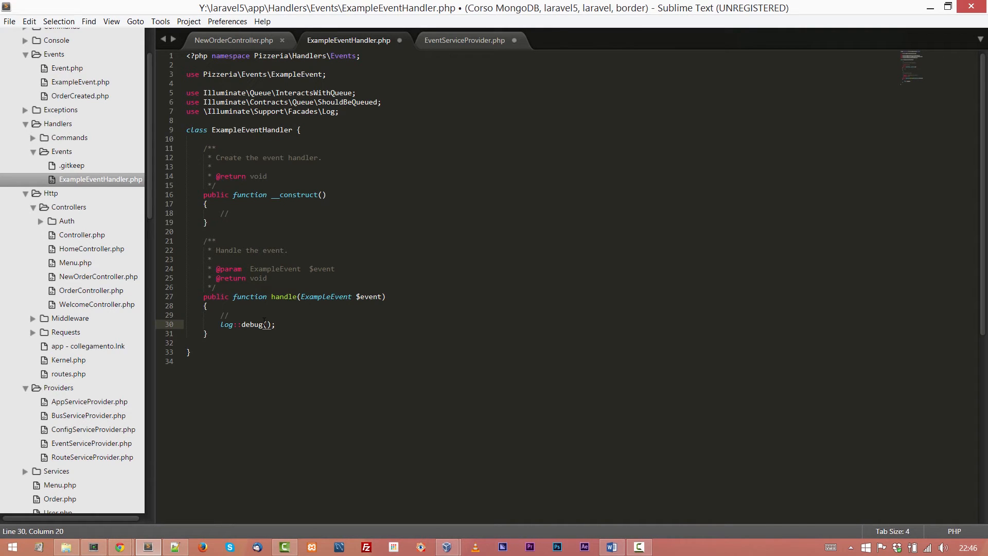
text('')
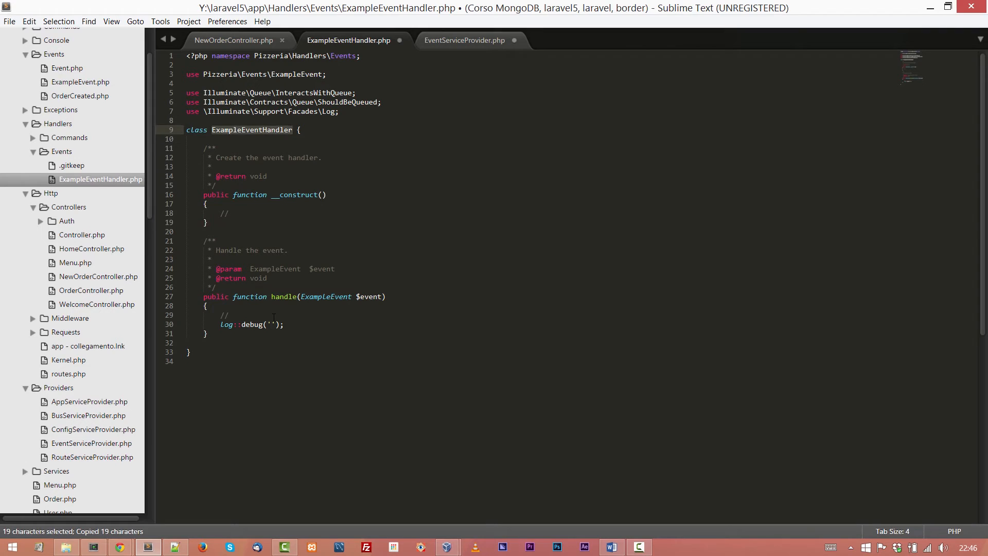
text(ExampleEventHandler::)
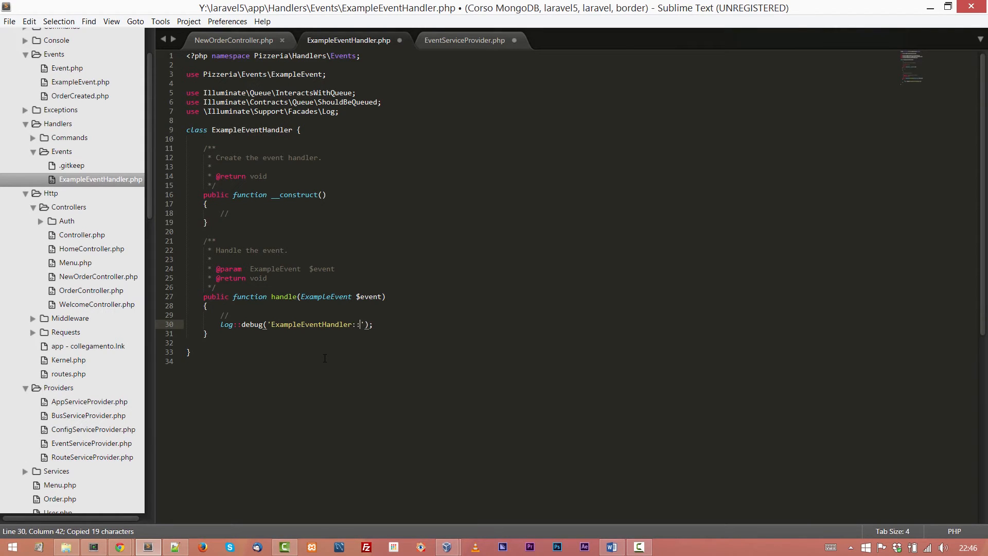
double_click(283, 297)
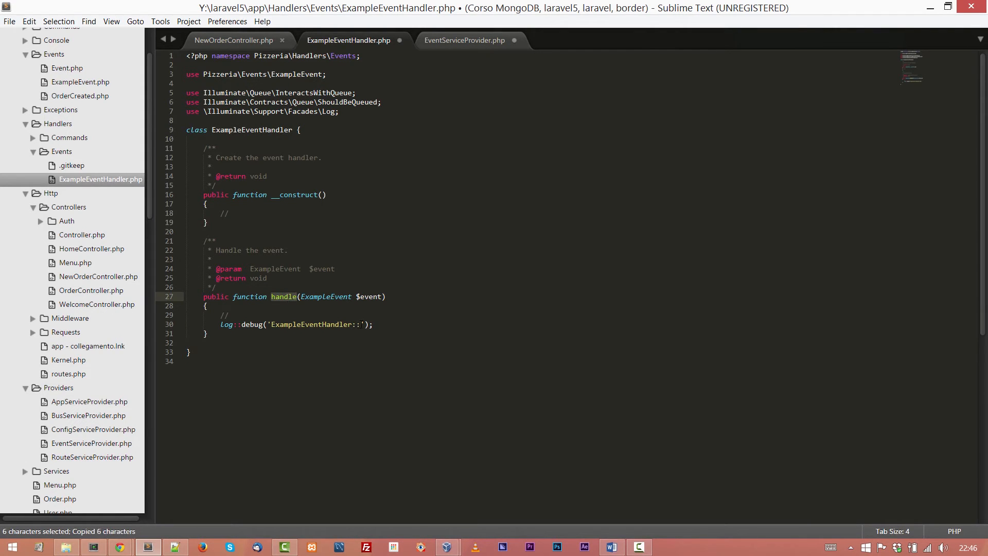
text(handle)
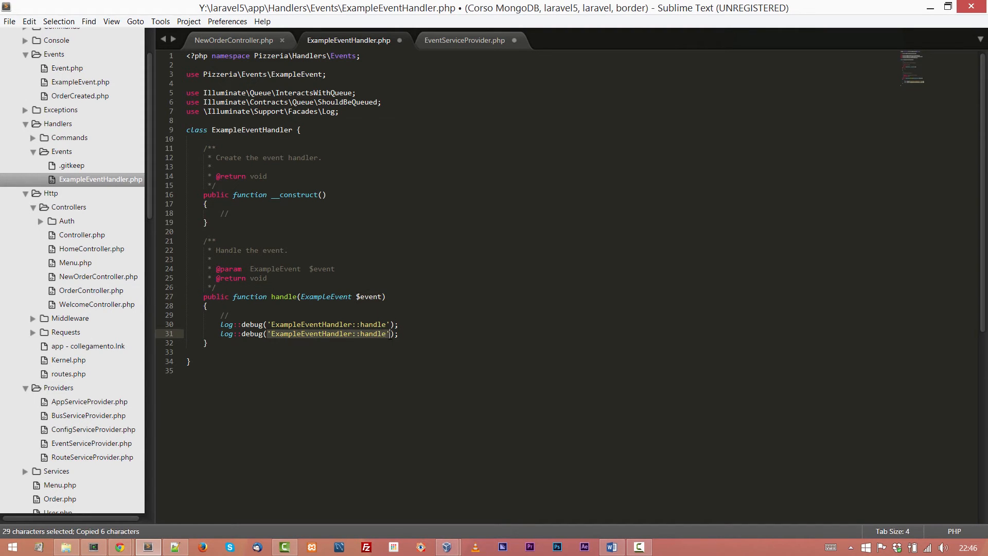
Log $event->getMessage() on the second debug line after checking getMessage in ExampleEvent.
text($event->);)
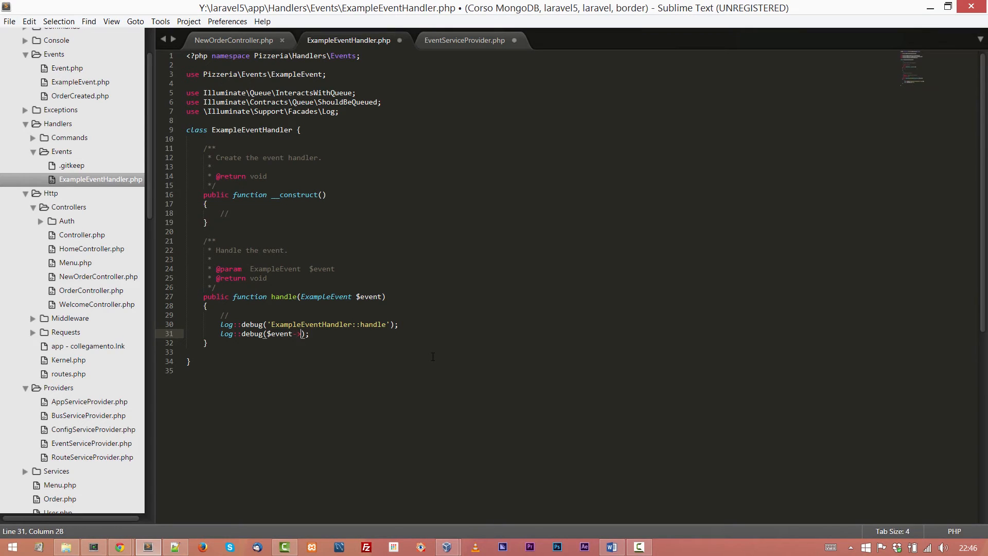
text(getMessage(){)
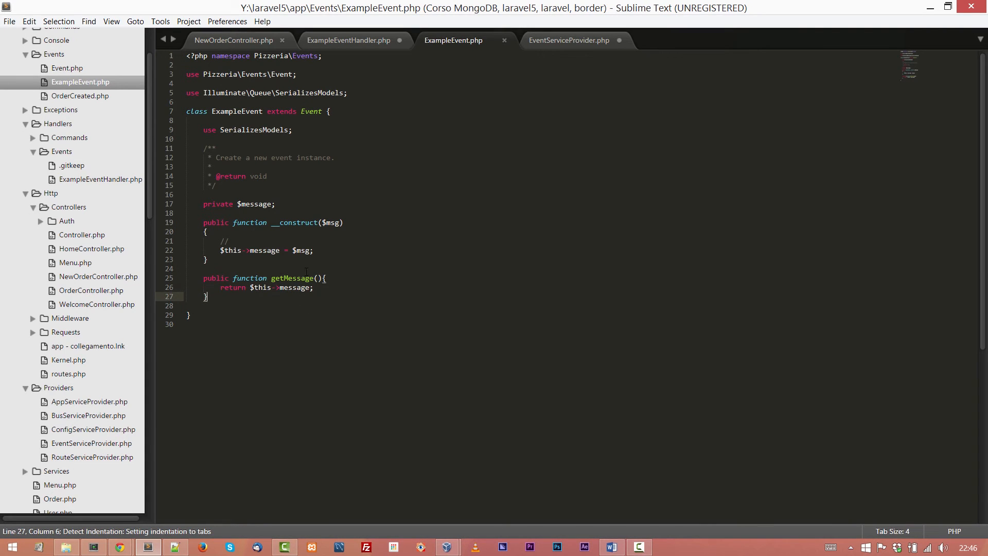
double_click(302, 250)
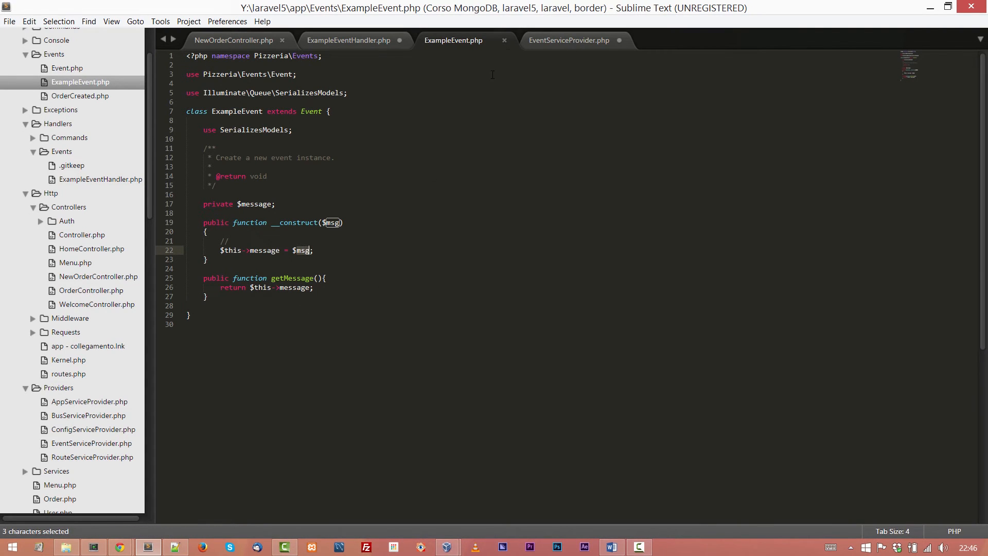
click(569, 40)
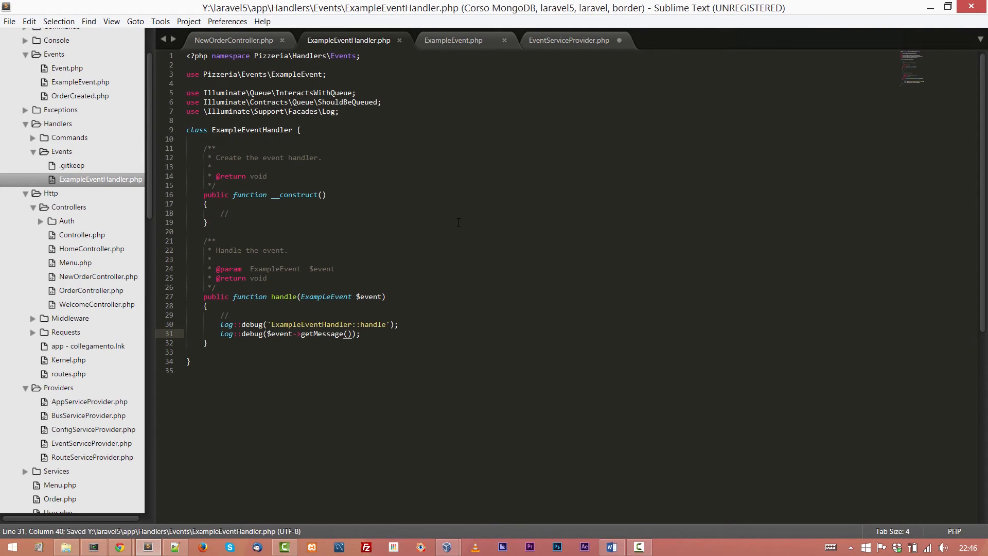
mouse_move(492, 193)
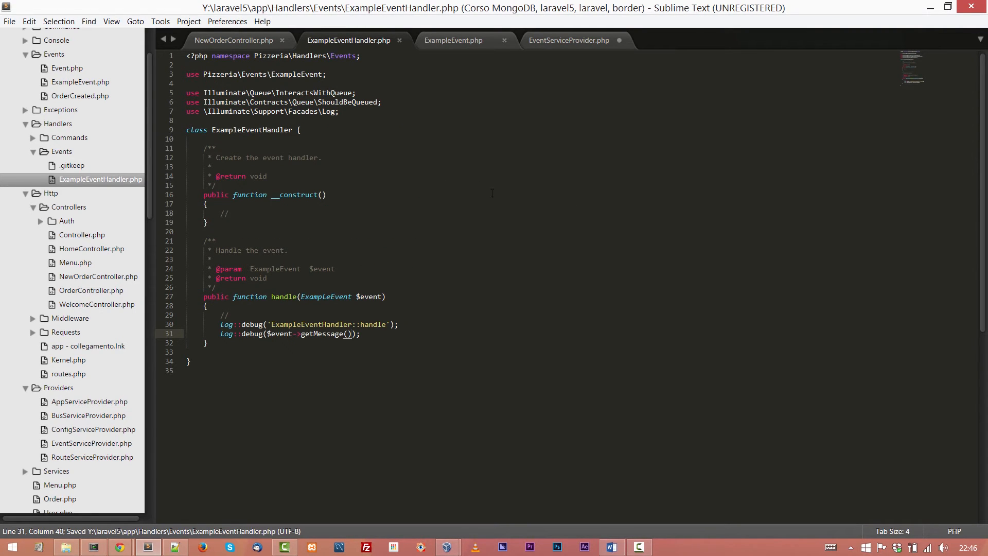
scroll(down, 3)
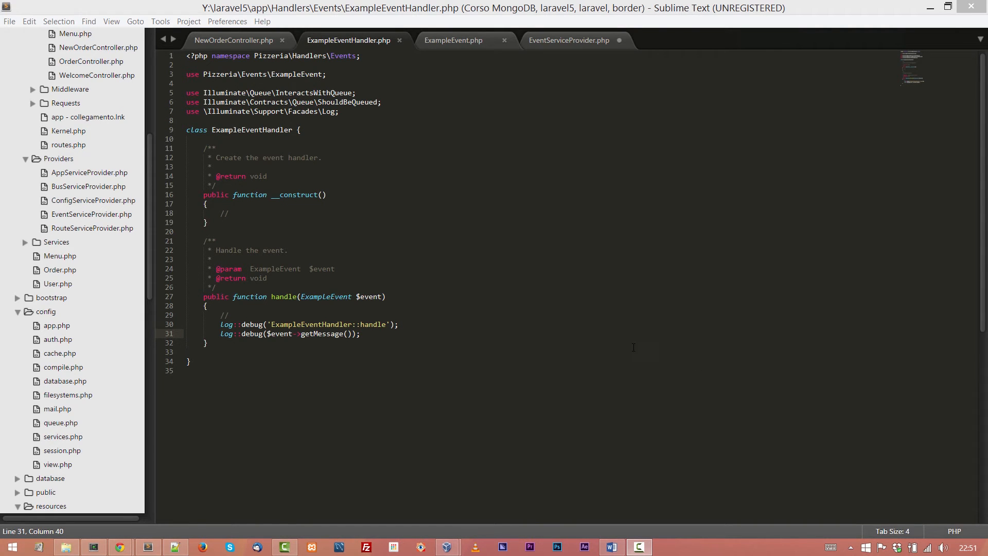
mouse_move(560, 319)
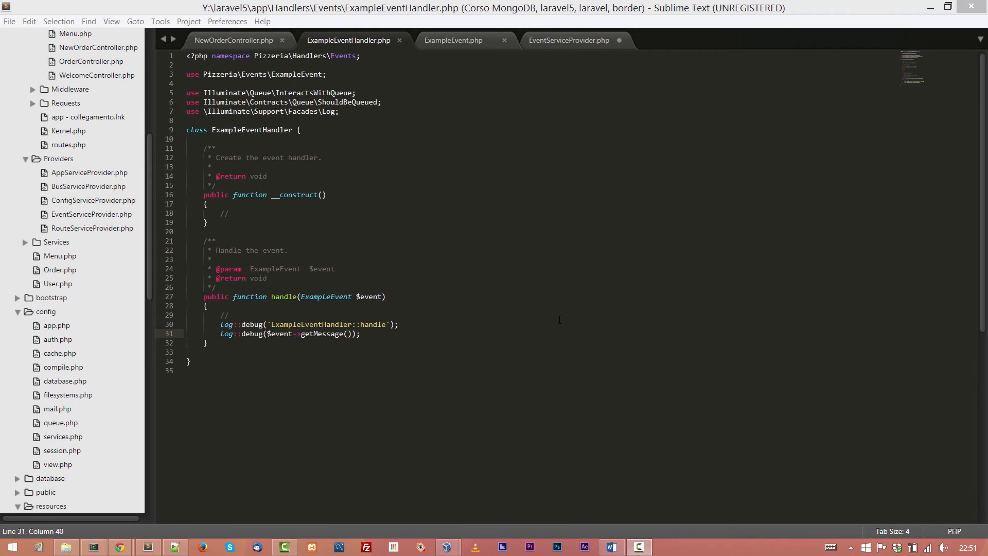
mouse_move(132, 229)
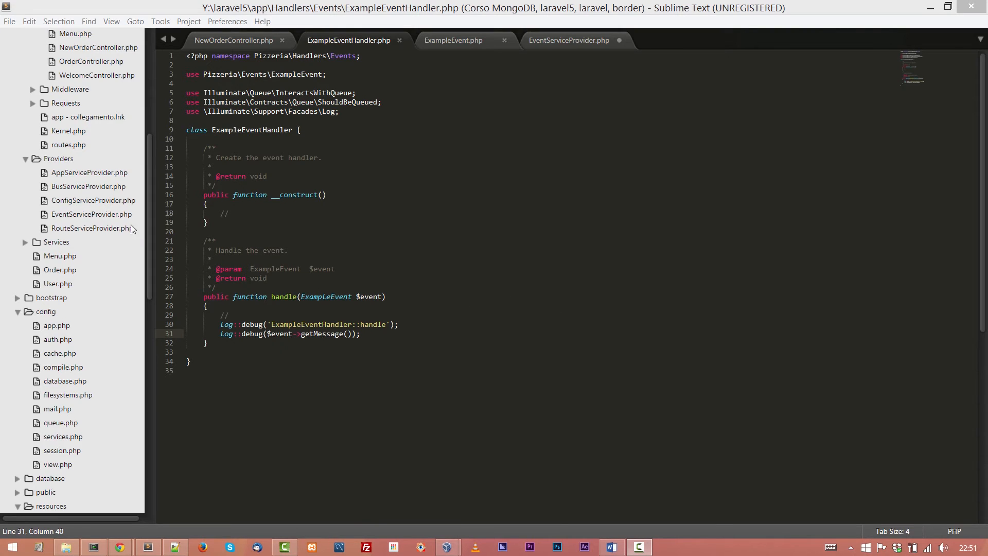
mouse_move(65, 162)
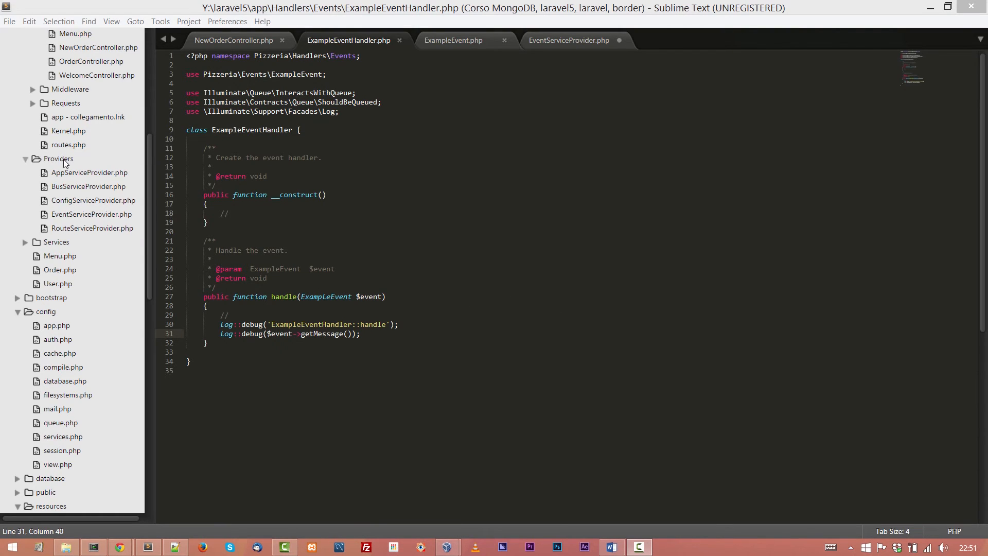
Review the ExampleEvent-to-ExampleEventHandler $listen mapping in EventServiceProvider.php and save it.
click(569, 40)
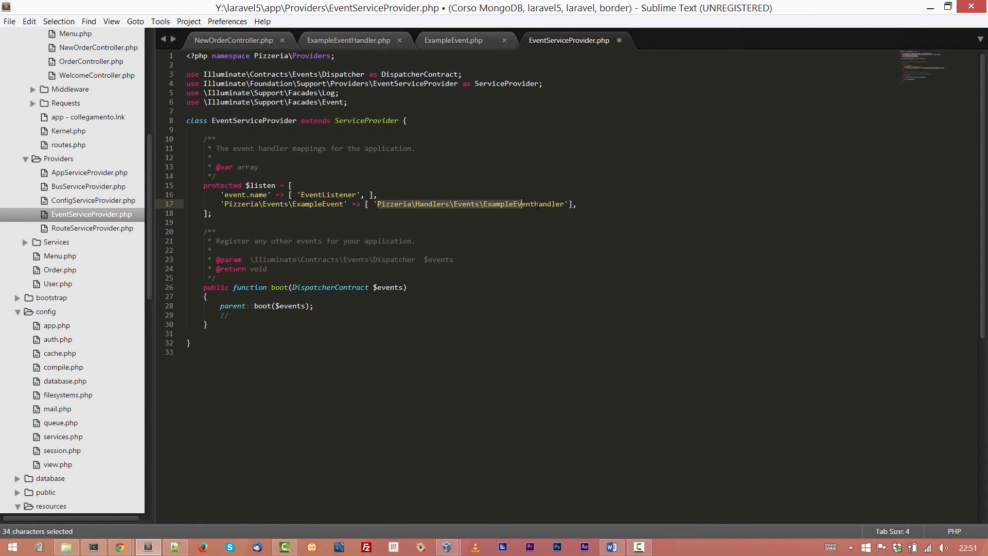
click(470, 224)
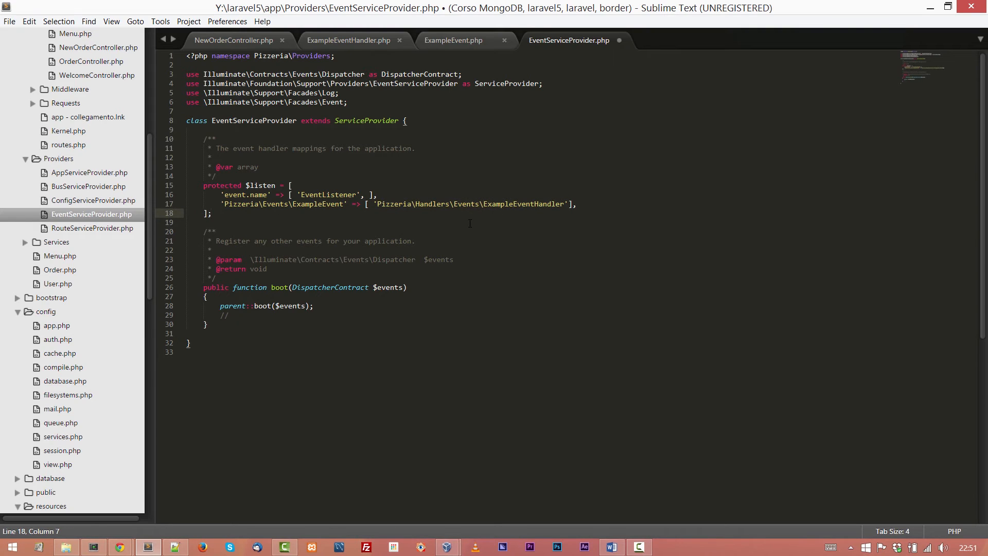
mouse_move(478, 45)
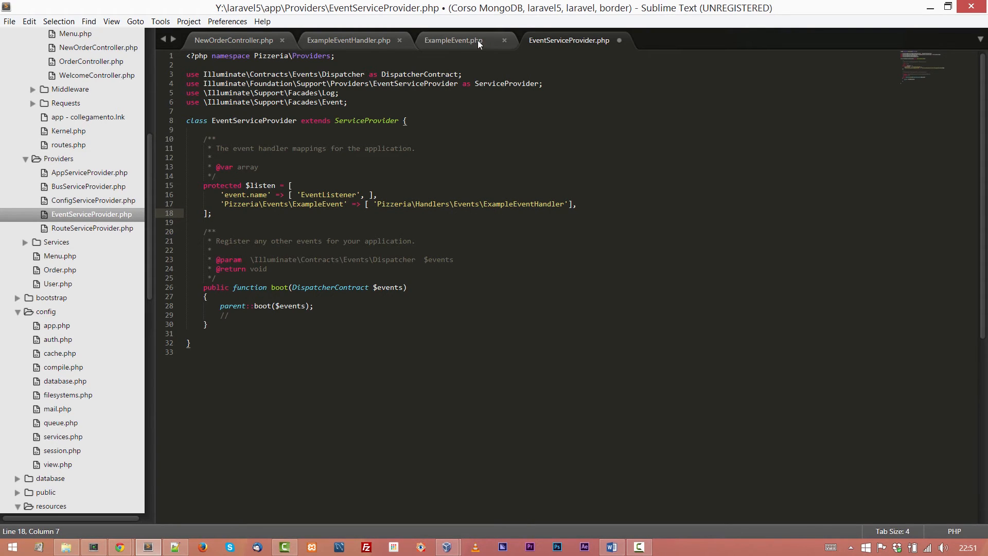
click(349, 40)
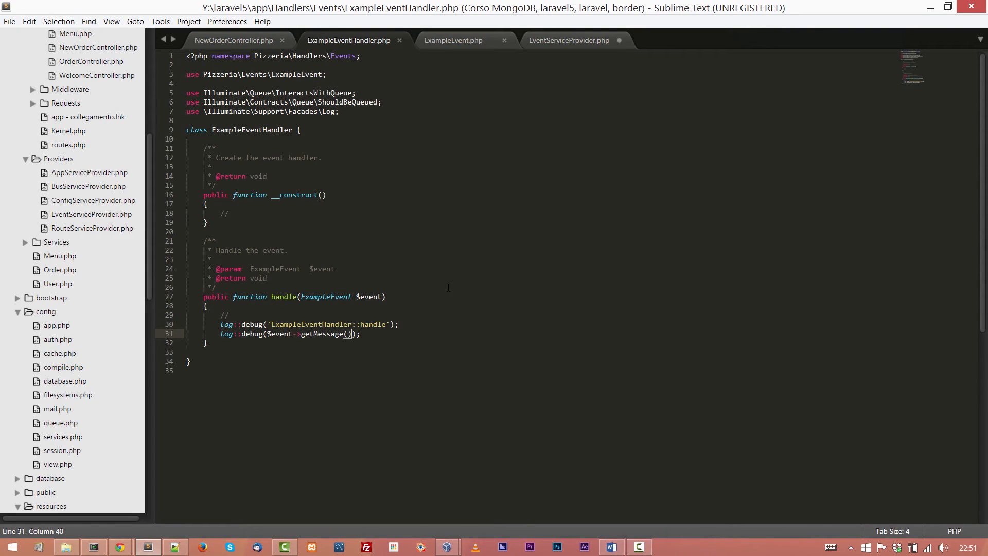
click(570, 40)
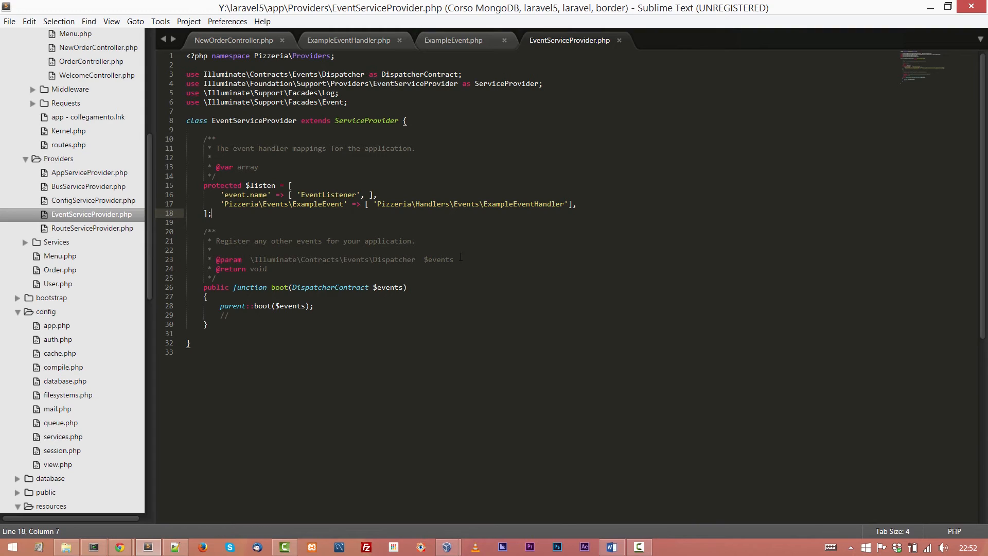
click(234, 40)
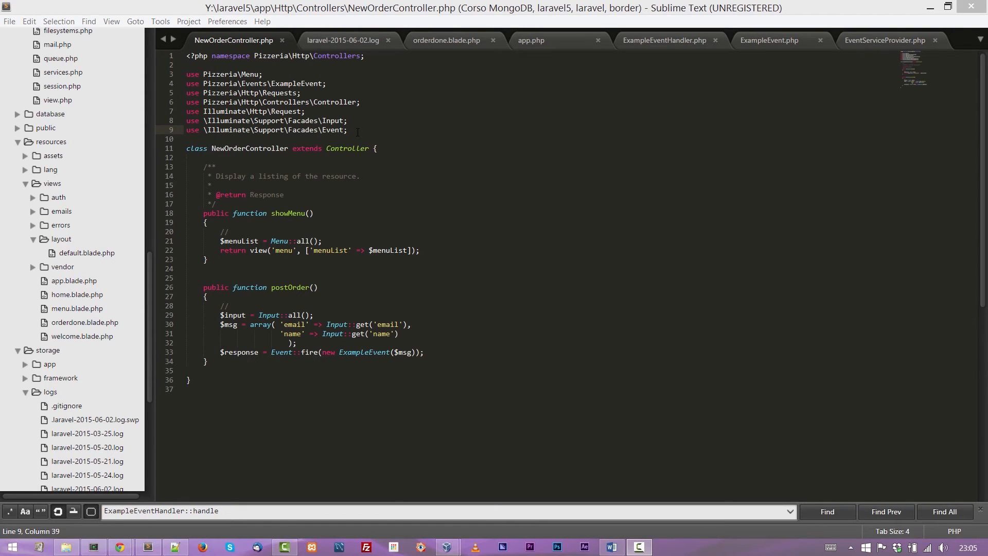
Delete the unused $input = Input::all(); line from postOrder in NewOrderController.php.
drag(186, 120, 348, 130)
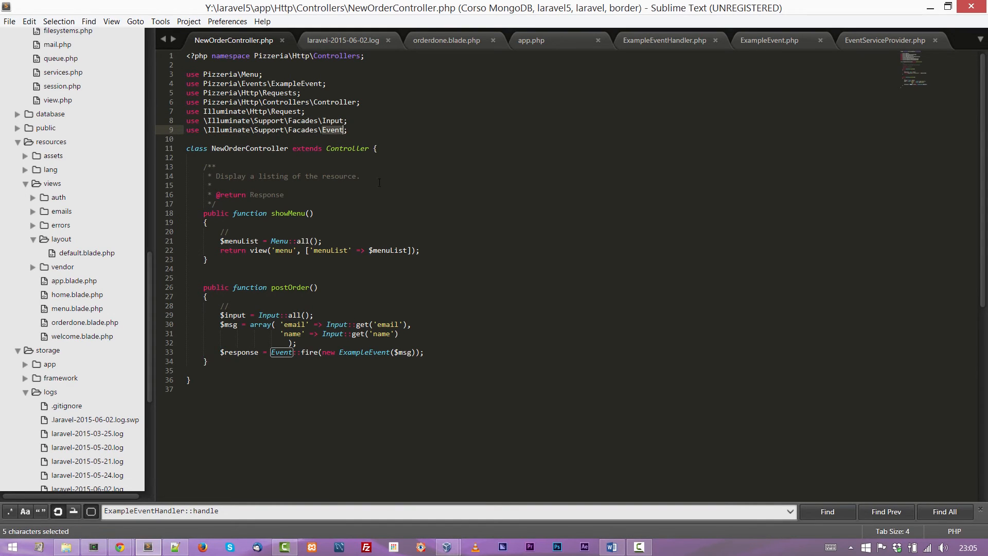
click(295, 324)
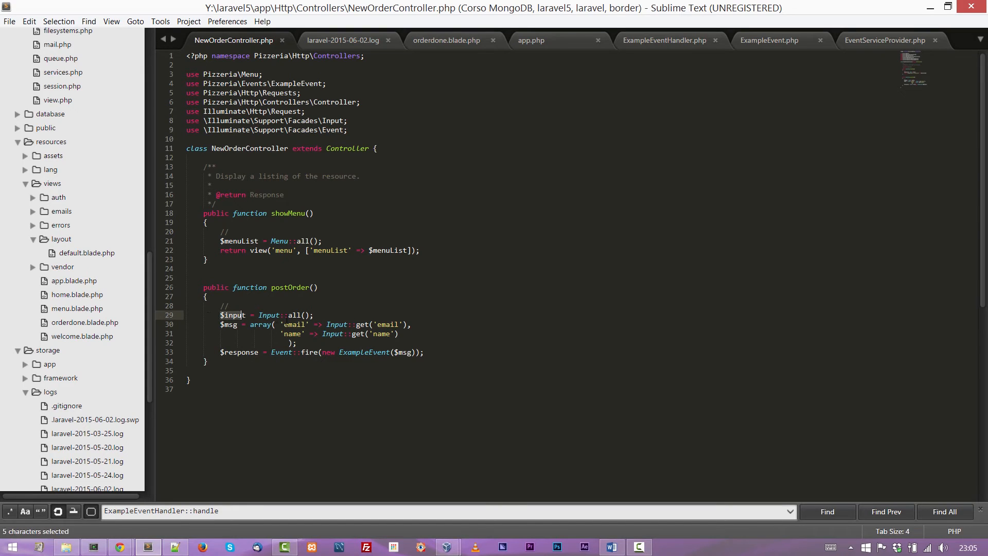
drag(249, 314, 284, 314)
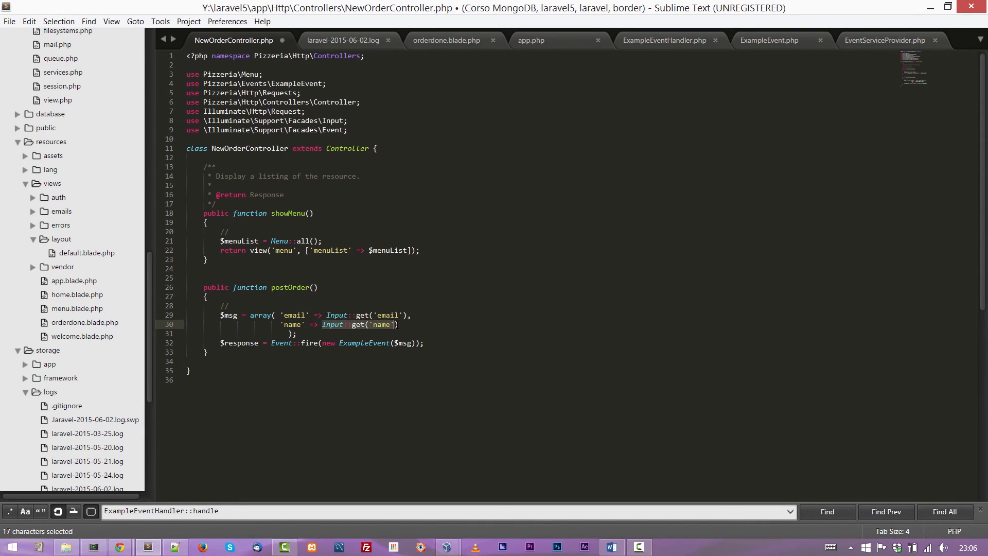
click(415, 329)
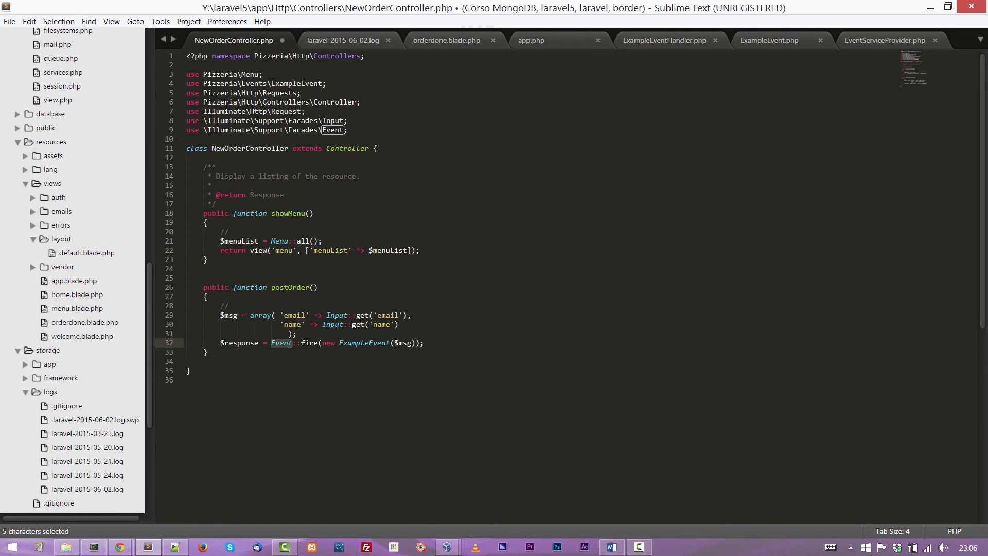
click(339, 343)
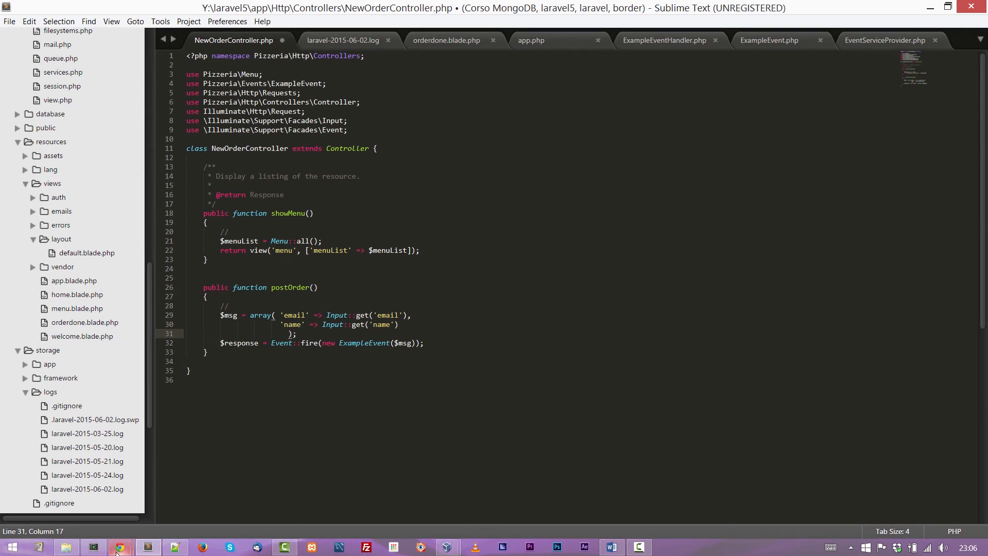
click(119, 547)
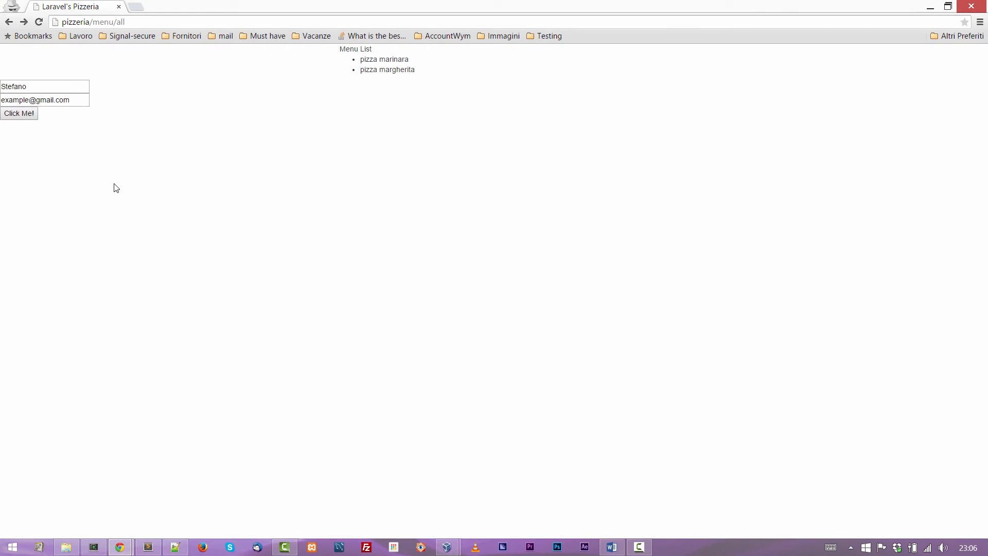
mouse_move(32, 162)
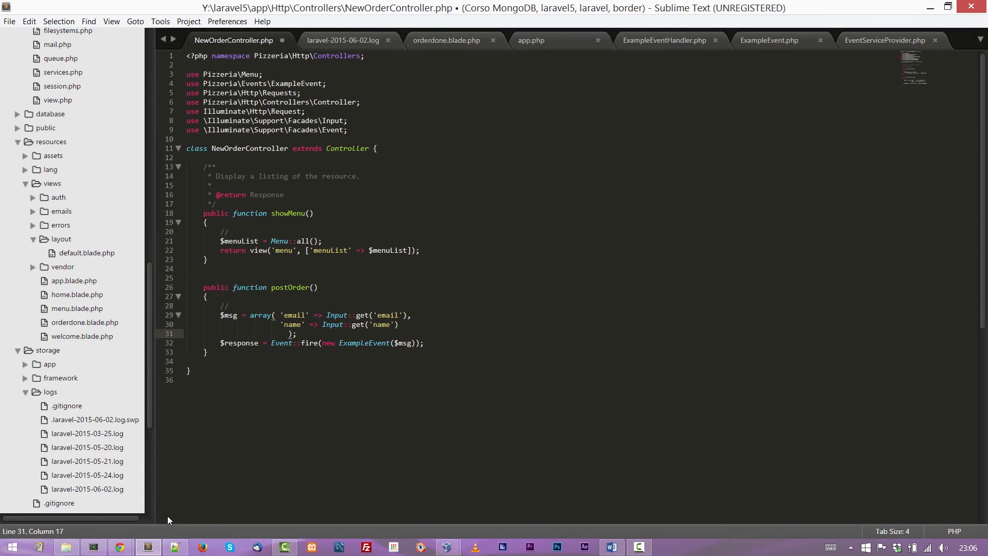
Save NewOrderController.php and send the pizzeria order form in Chrome.
key(ctrl+s)
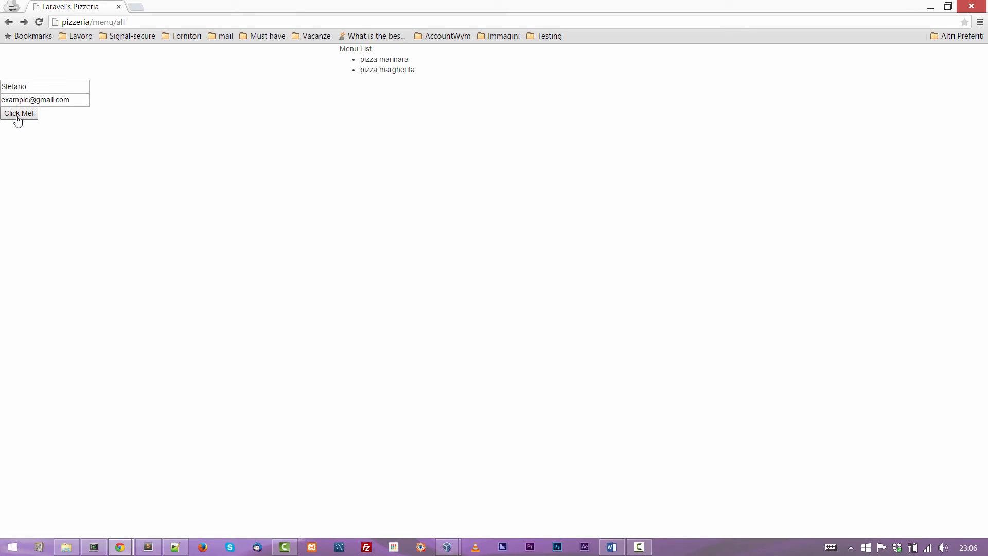
click(146, 547)
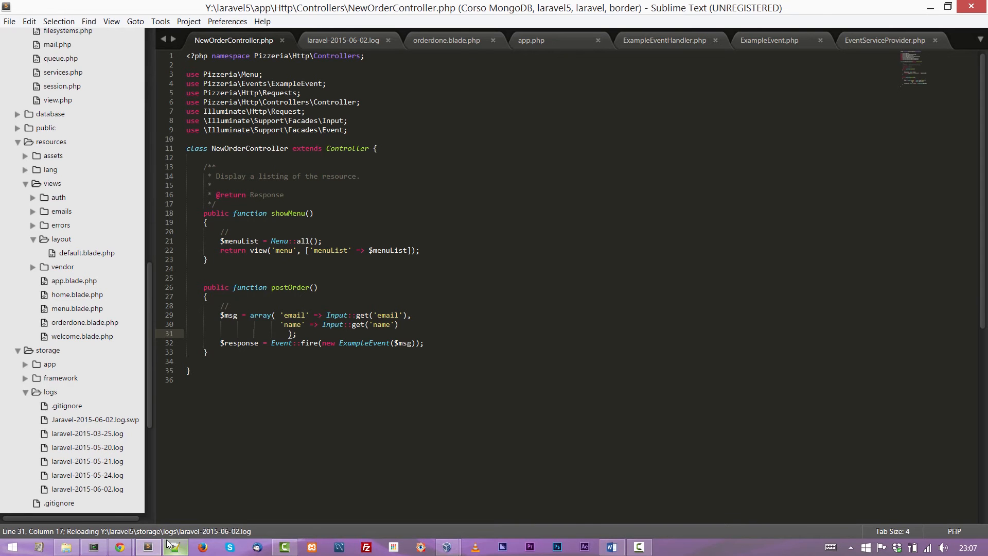
mouse_move(98, 495)
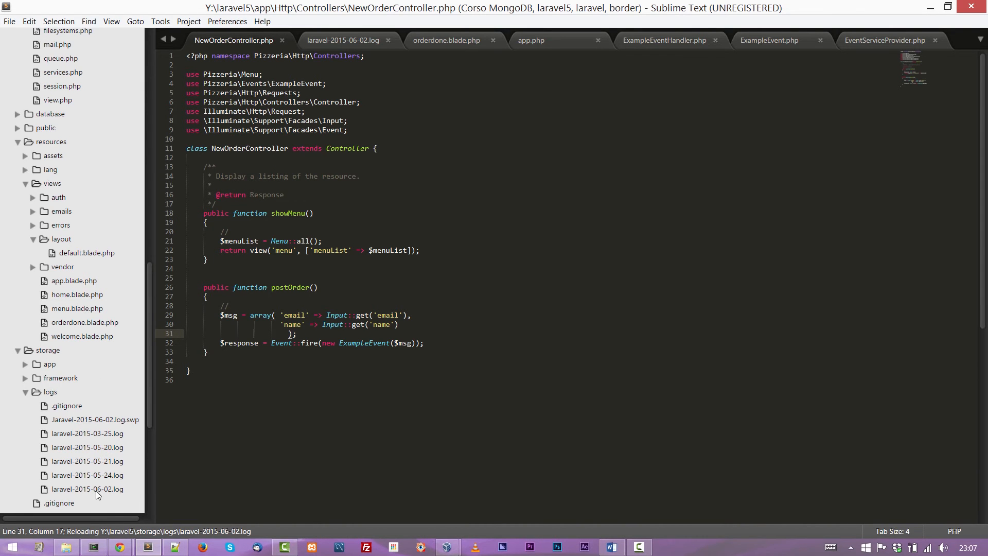
Check laravel-2015-06-02.log for the ExampleEventHandler::handle entry and the logged email and name.
click(342, 40)
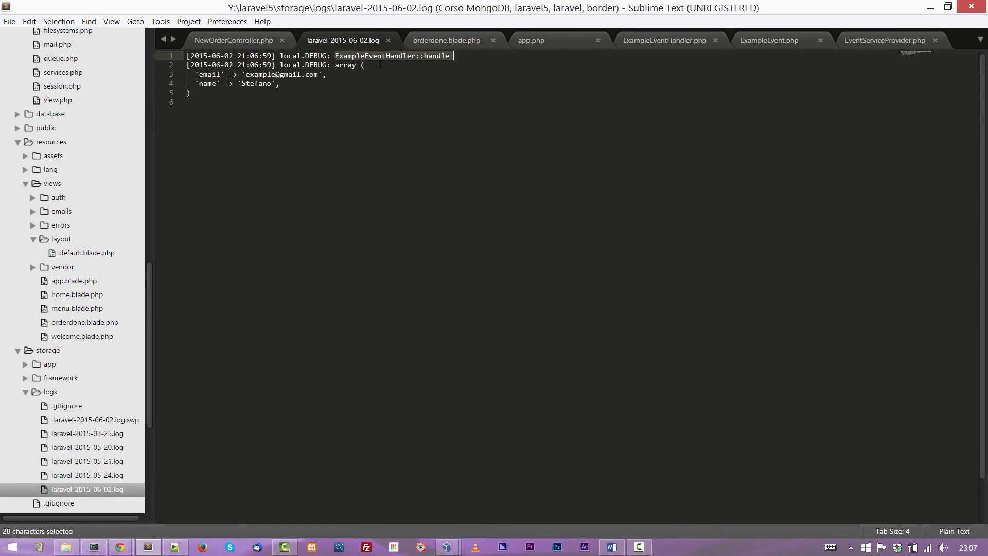
mouse_move(670, 42)
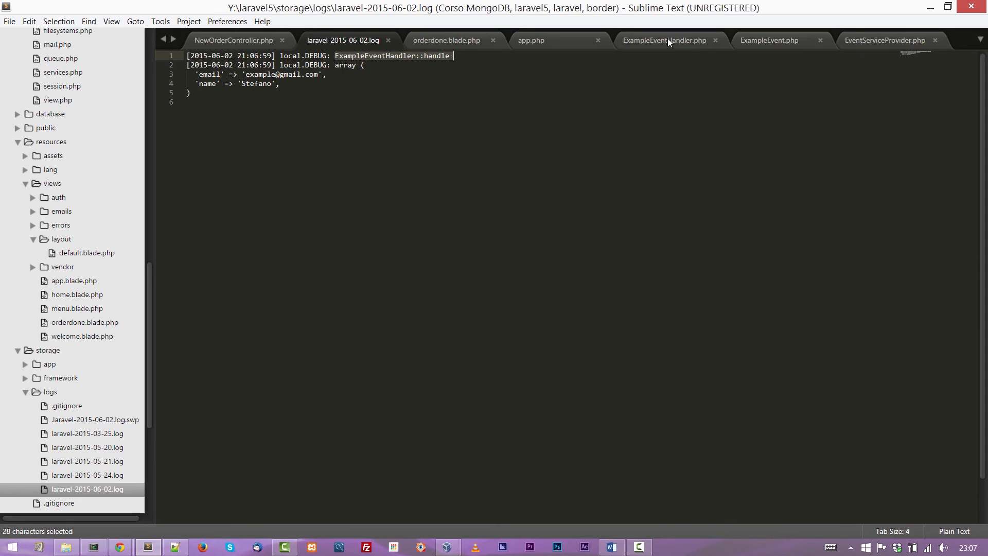
click(667, 40)
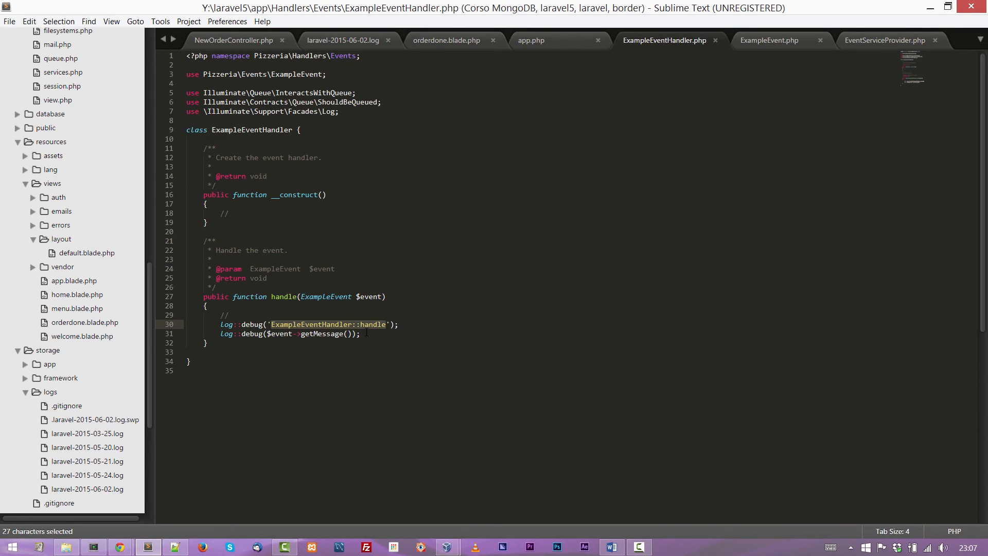
double_click(319, 334)
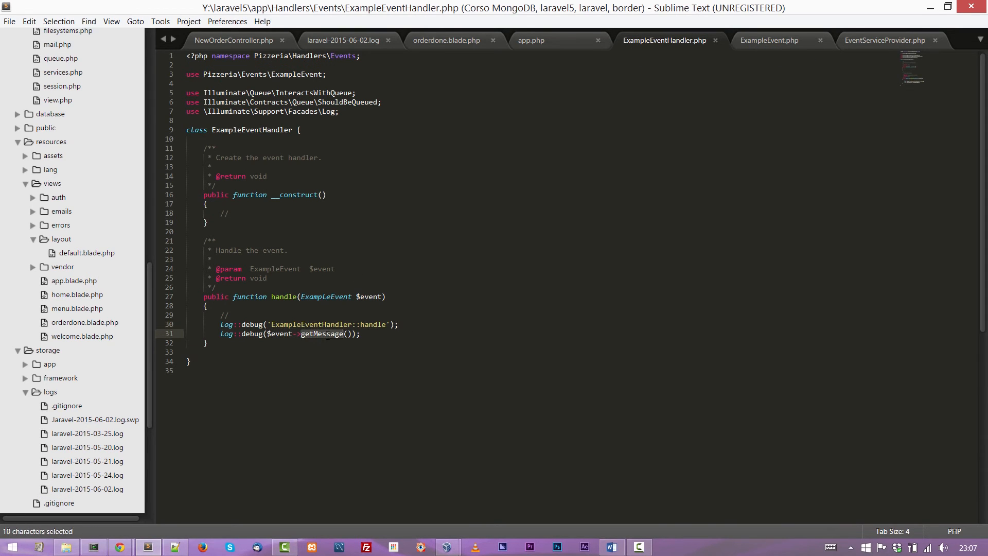
click(343, 40)
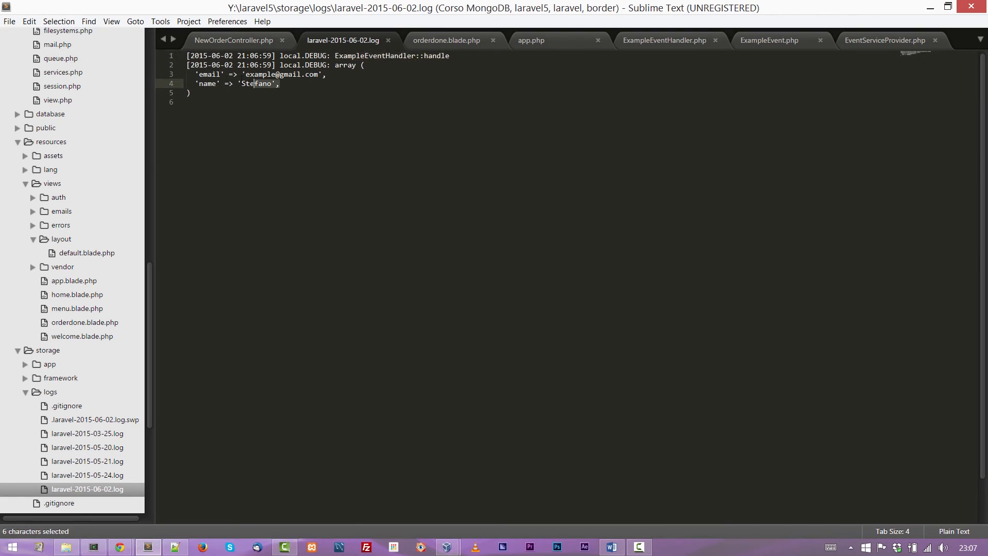
click(282, 83)
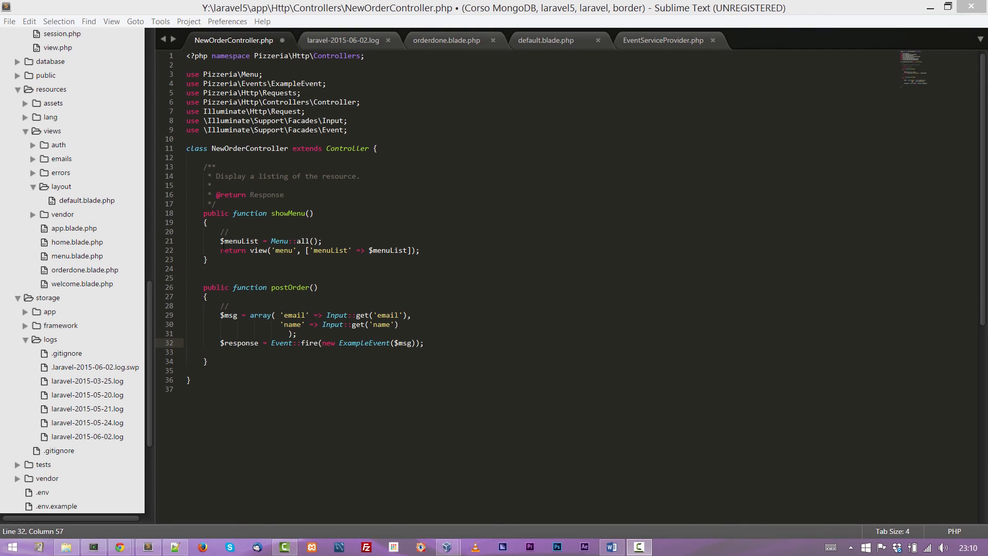
Make postOrder return view('orderdone', ['msg' => $msg]) and save NewOrderController.
drag(220, 251, 420, 250)
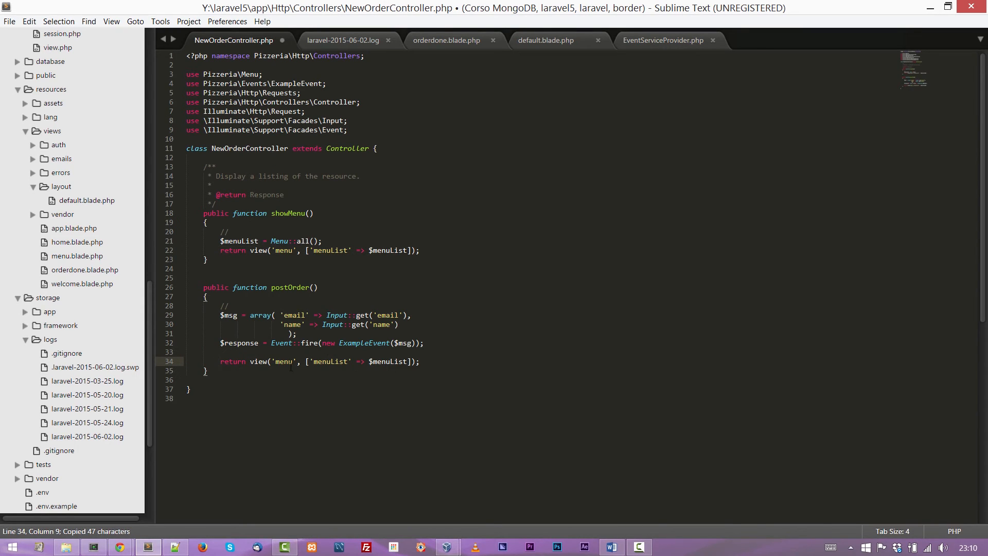
double_click(284, 361)
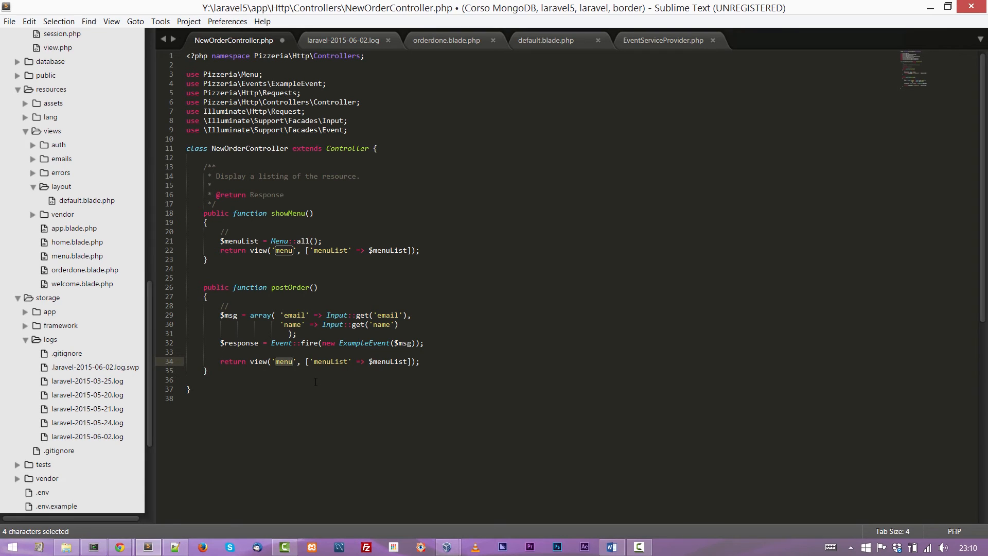
text(orderdon)
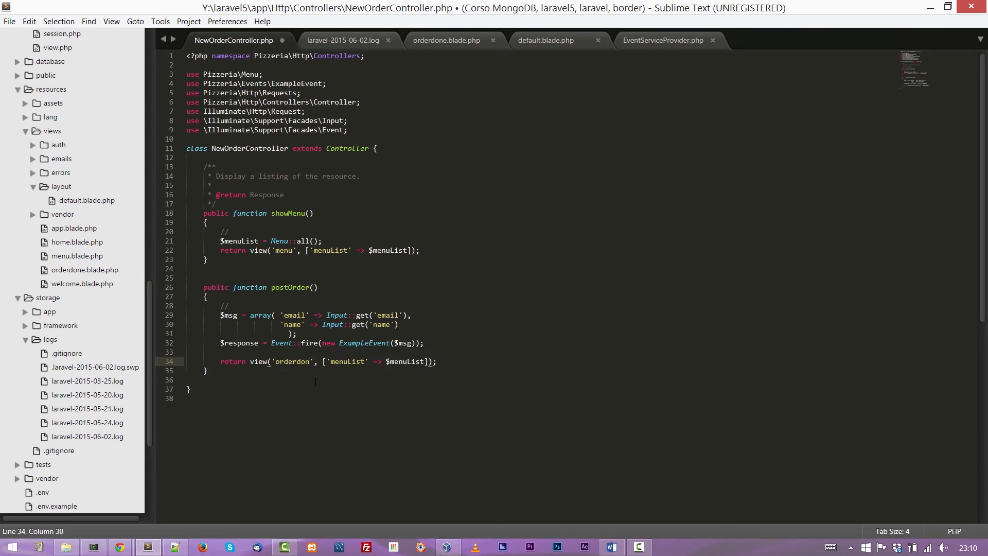
text(e)
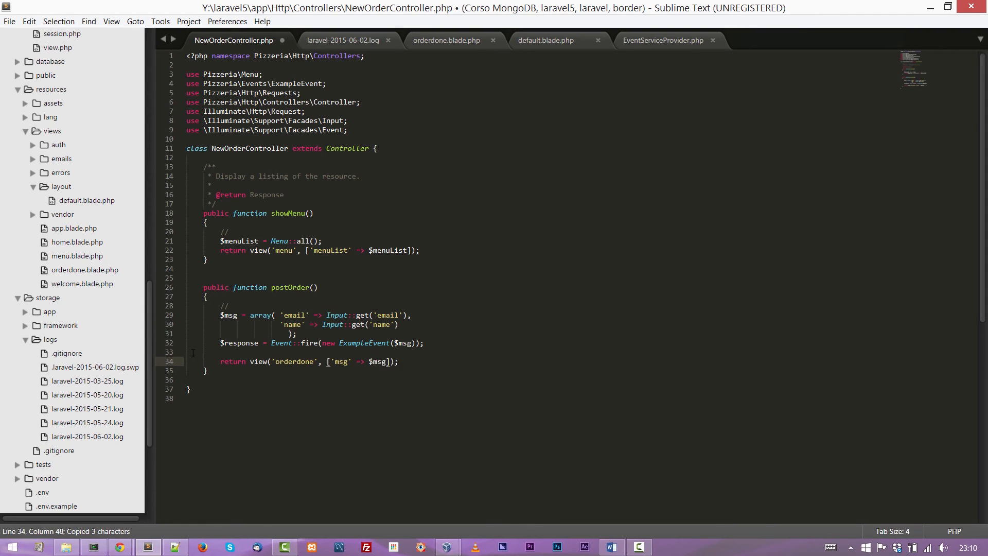
key(ctrl+s)
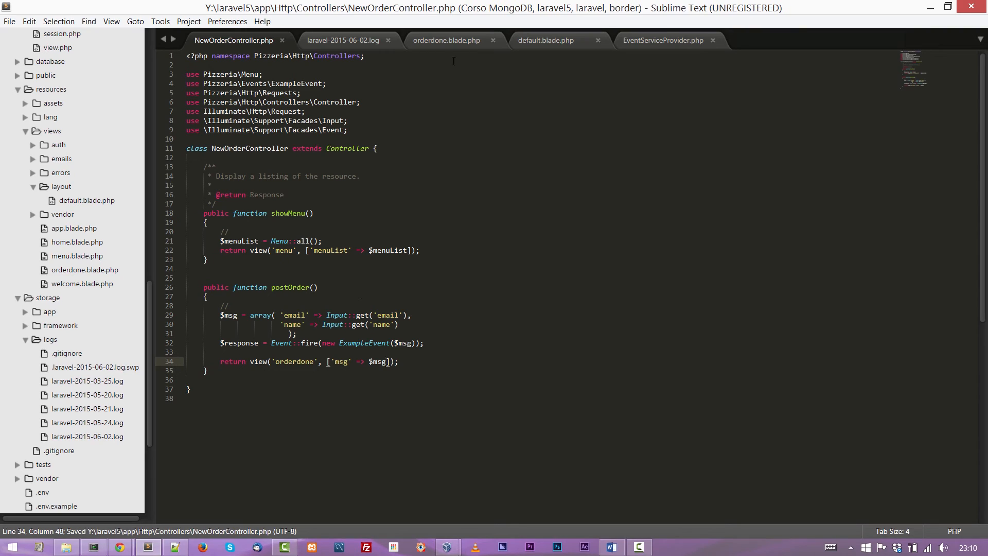
mouse_move(445, 46)
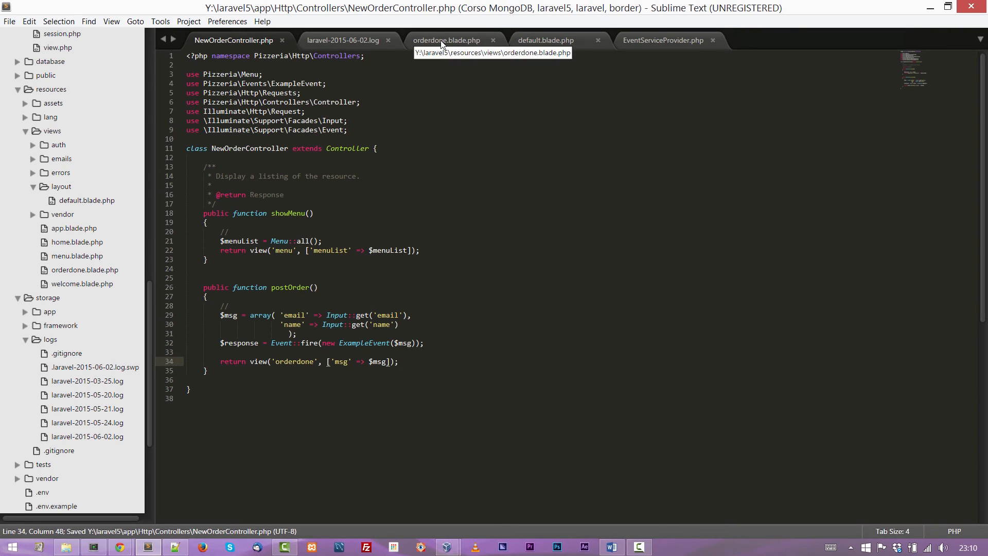
mouse_move(73, 218)
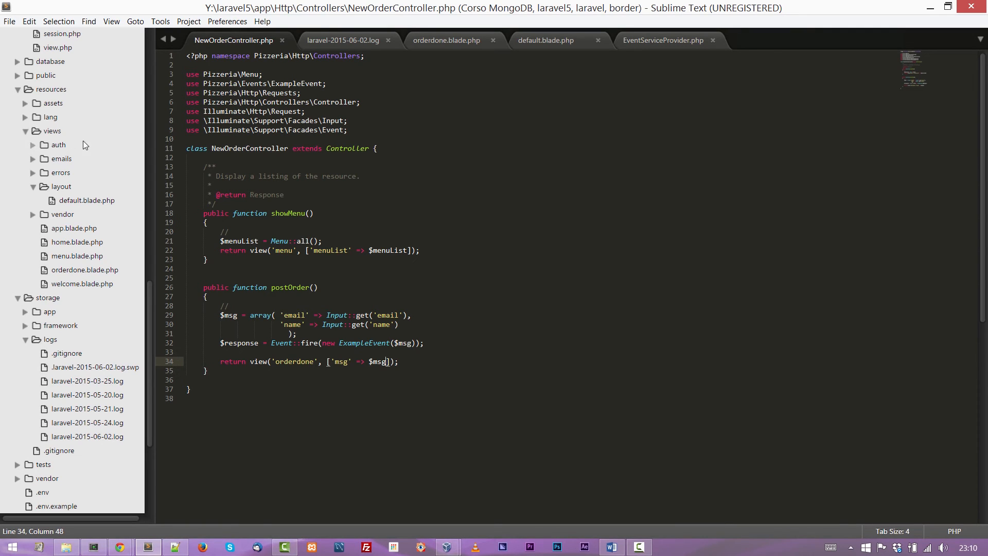
mouse_move(72, 205)
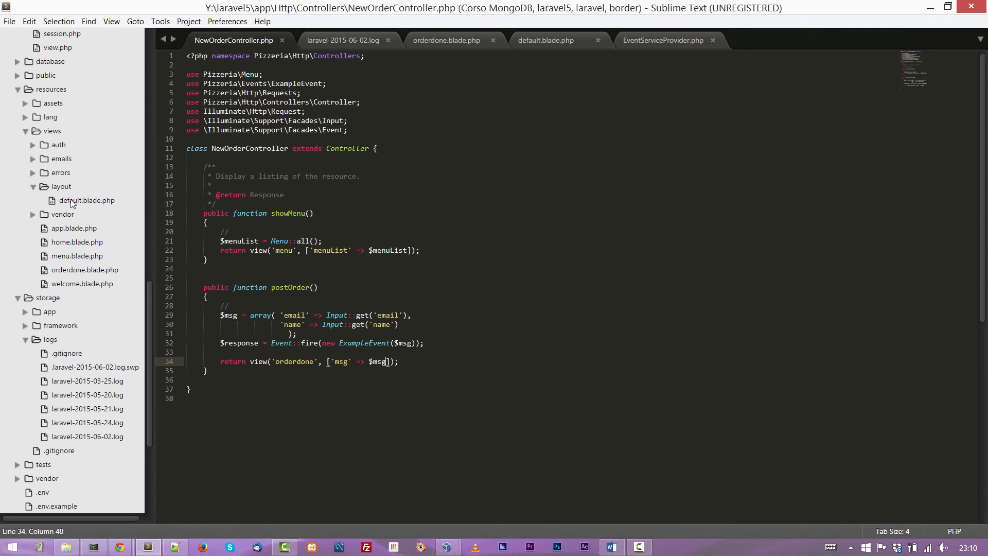
Add the orderdone-content yield to default.blade.php below menu-content, save, and close it.
click(546, 40)
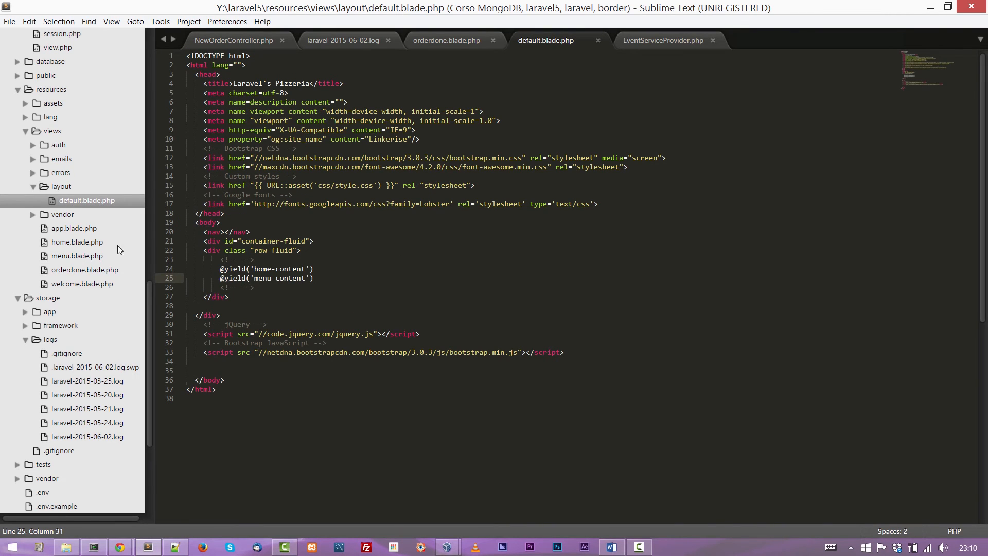
click(446, 40)
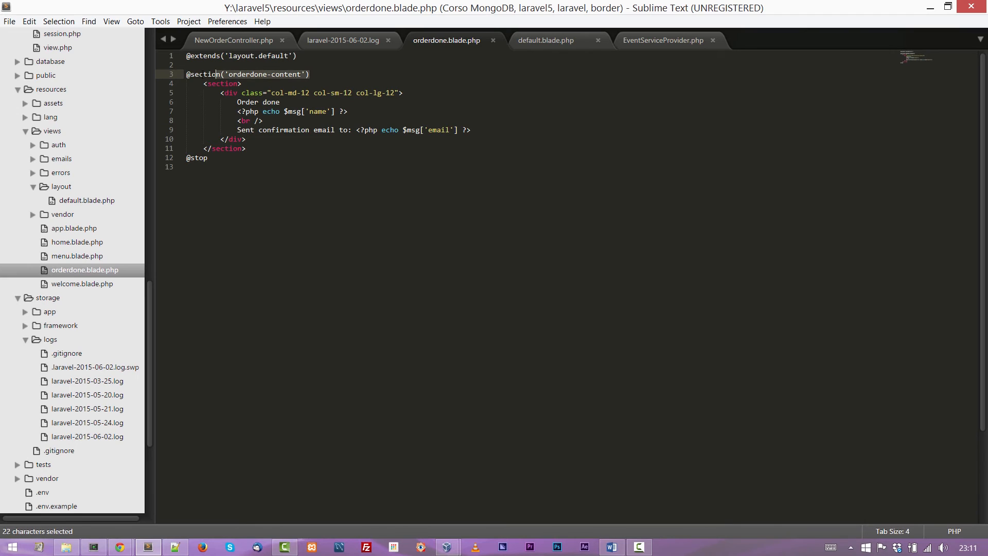
click(546, 40)
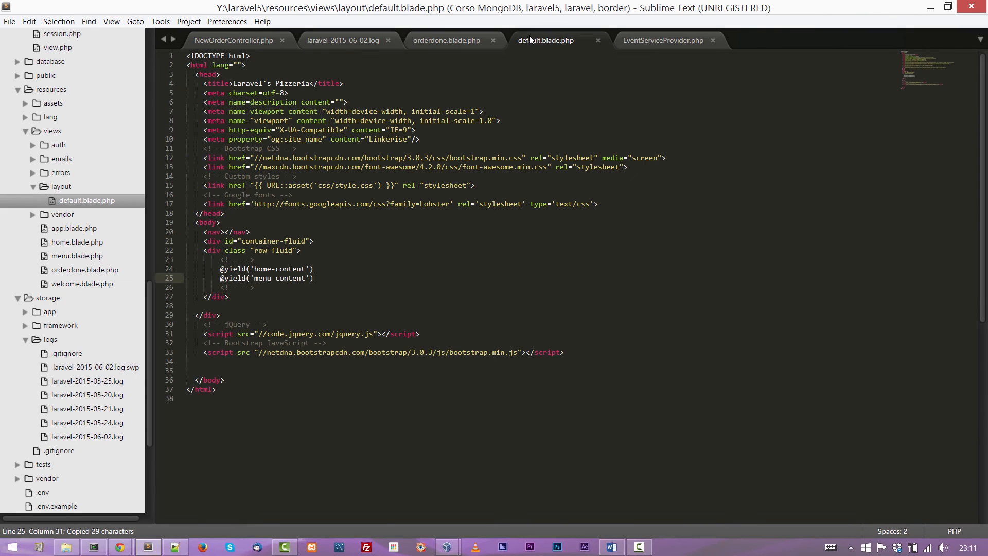
text(@section('orderdone-content'))
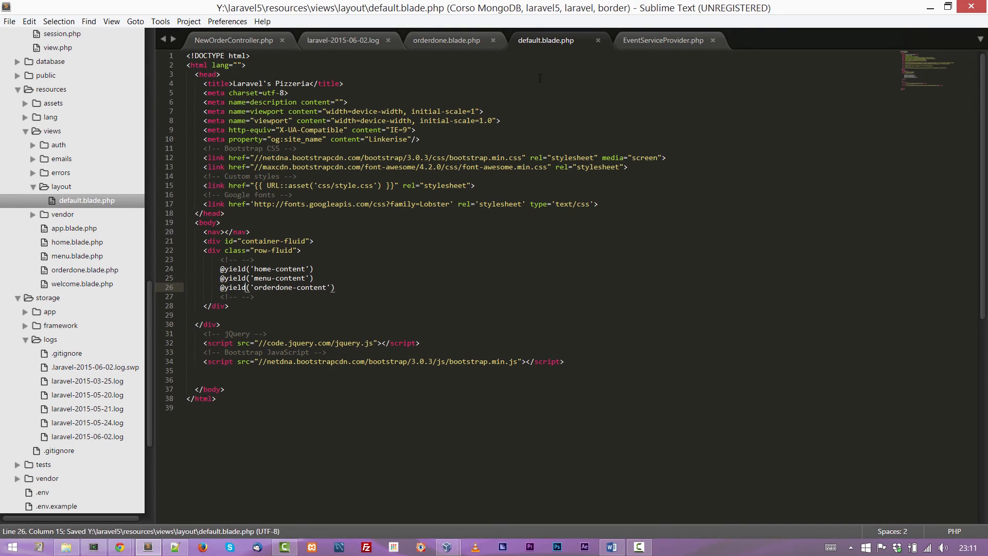
click(446, 40)
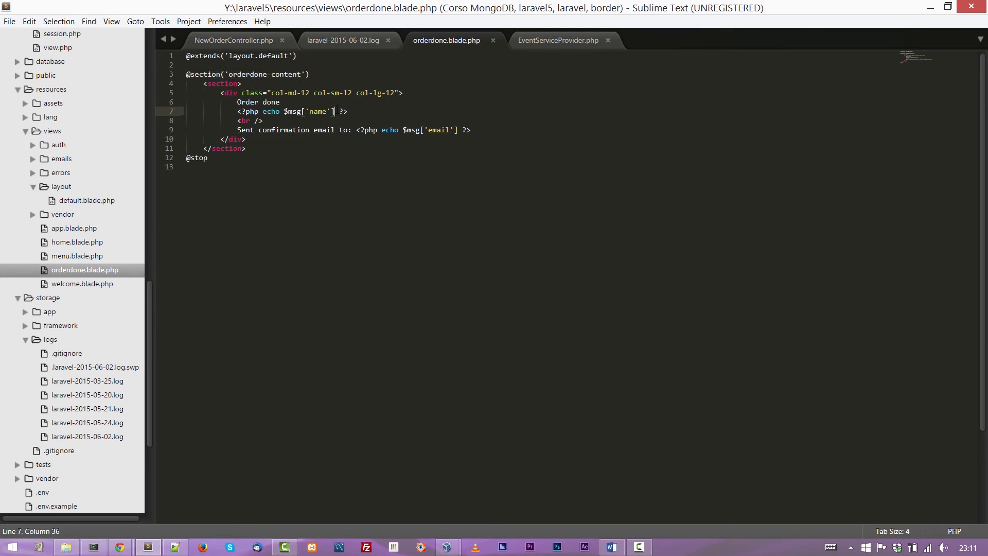
drag(285, 111, 336, 111)
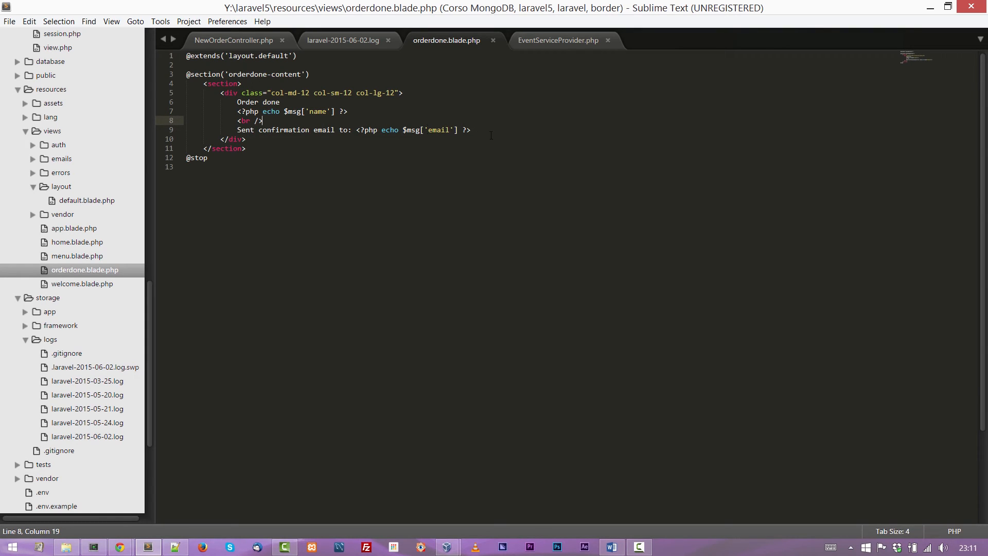
mouse_move(479, 129)
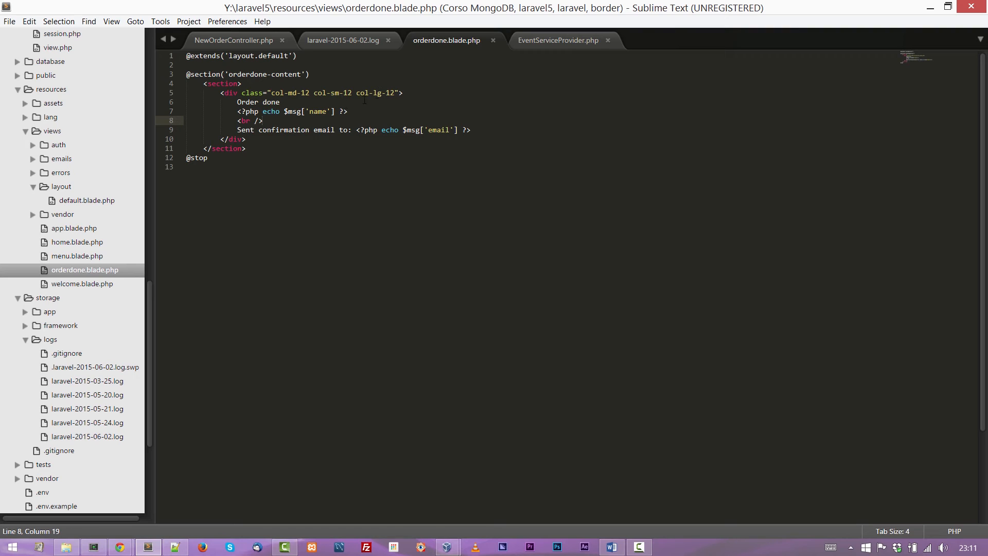
mouse_move(119, 548)
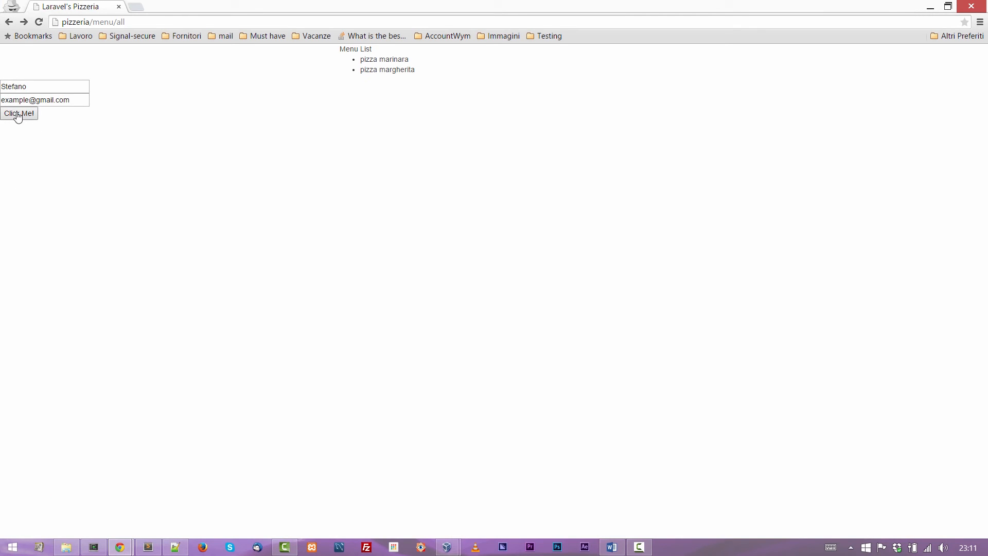
Submit the pizza order form in Chrome to get the 'Order done Stefano' confirmation.
click(19, 114)
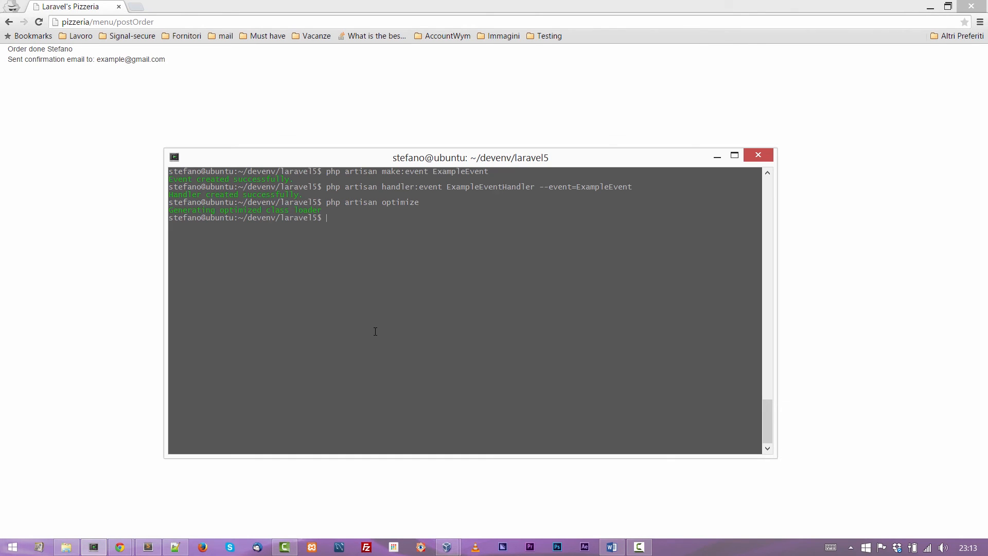
Generate the OderCreated event class with 'php artisan make:event OderCreated'.
text(php artisan make:event ExampleEvent)
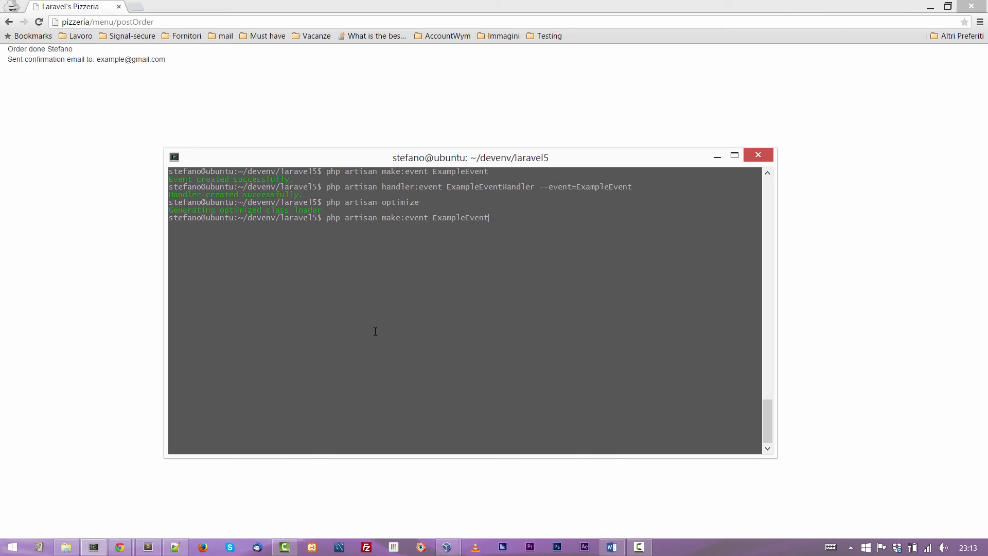
key(Backspace)
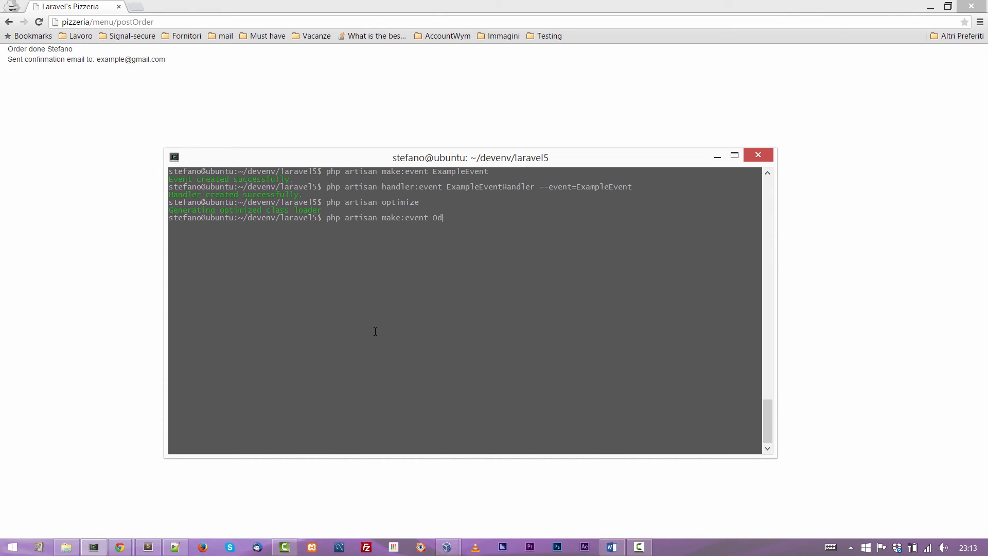
text(erCreated)
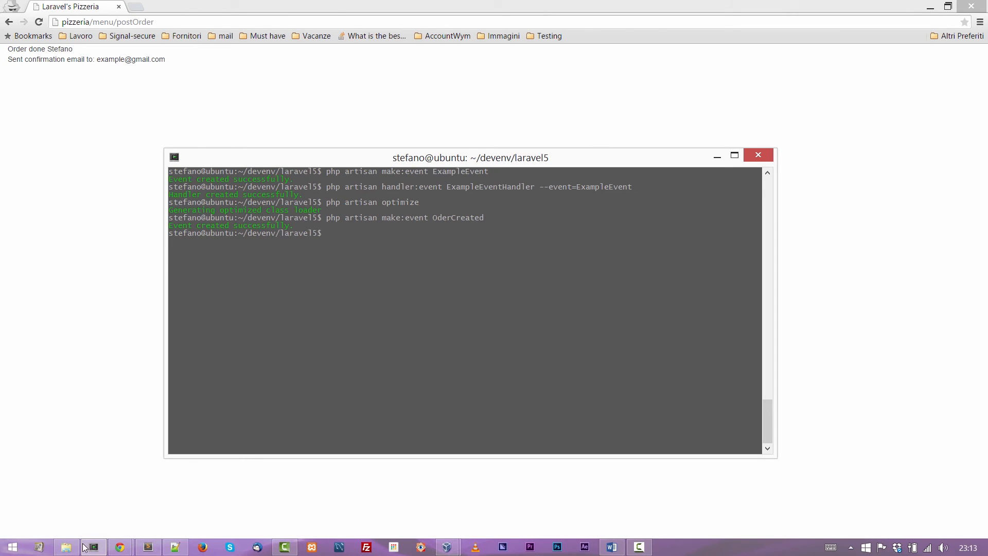
click(66, 547)
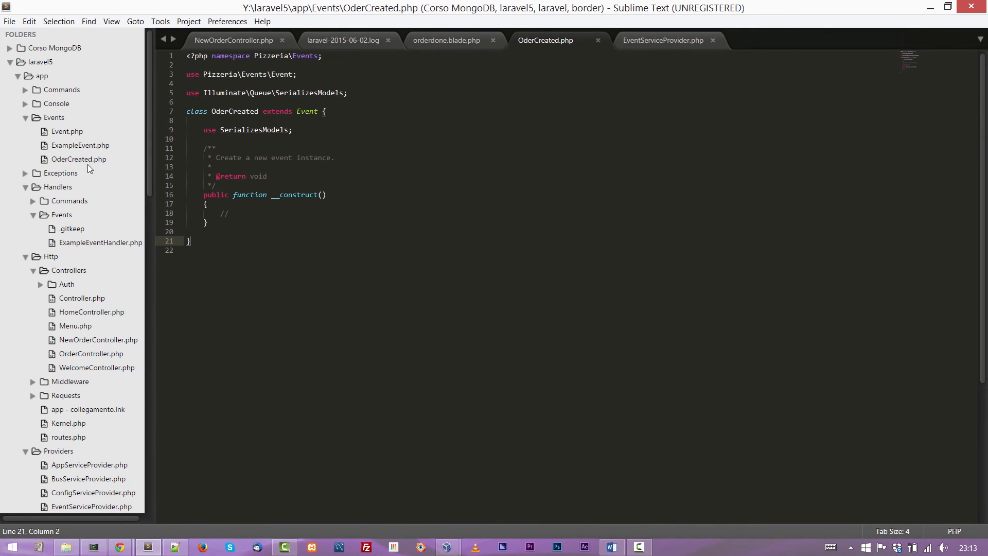
Declare a private $message property in OderCreated, modelled on ExampleEvent.
click(81, 145)
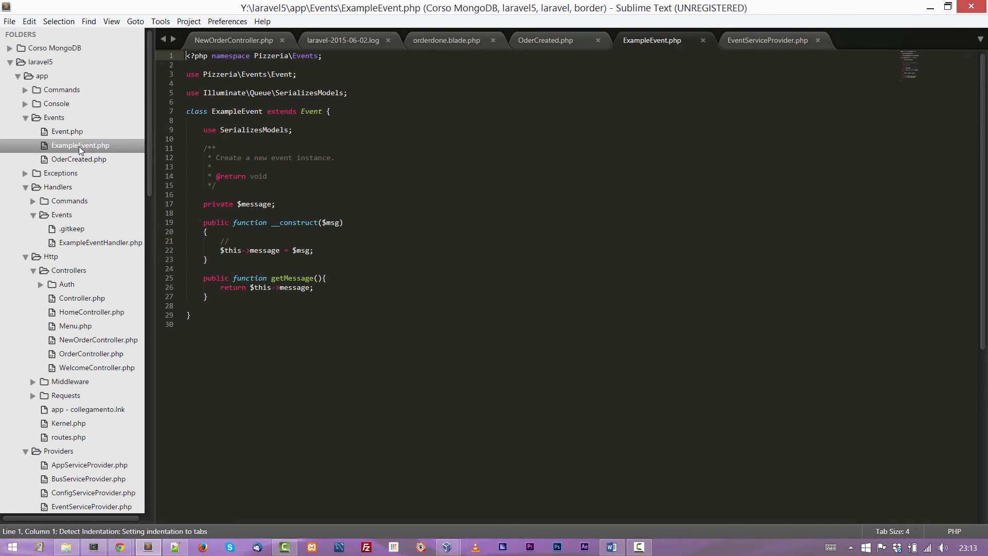
drag(217, 204, 275, 204)
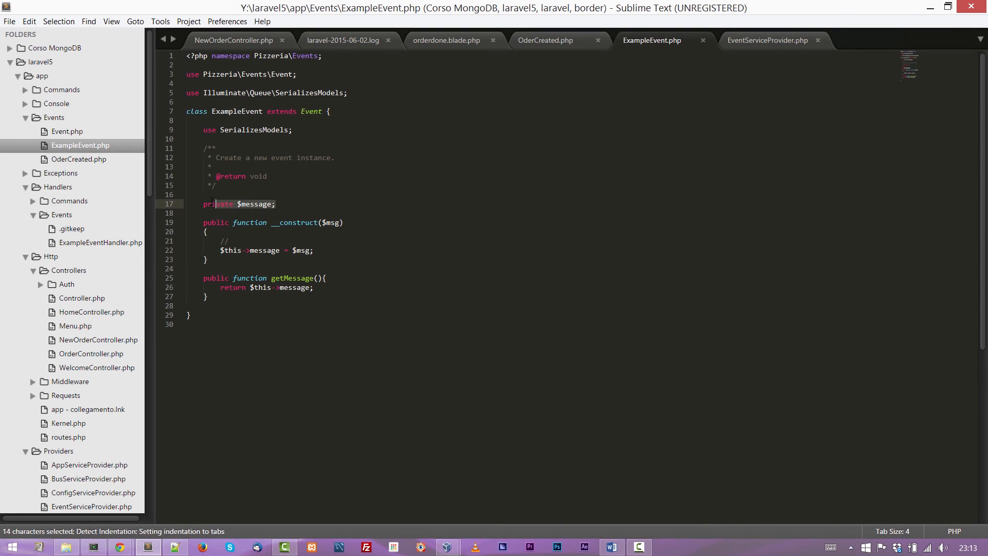
click(767, 40)
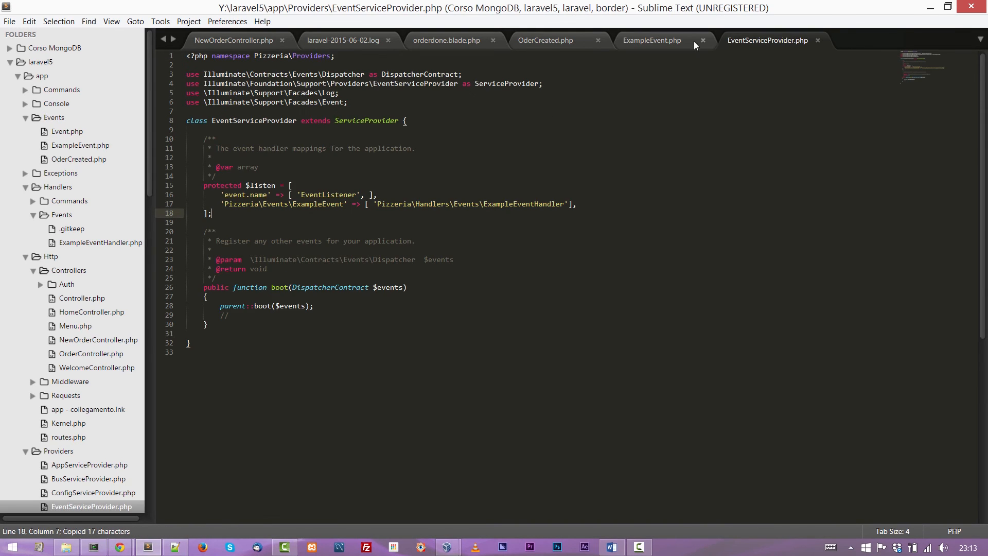
click(546, 40)
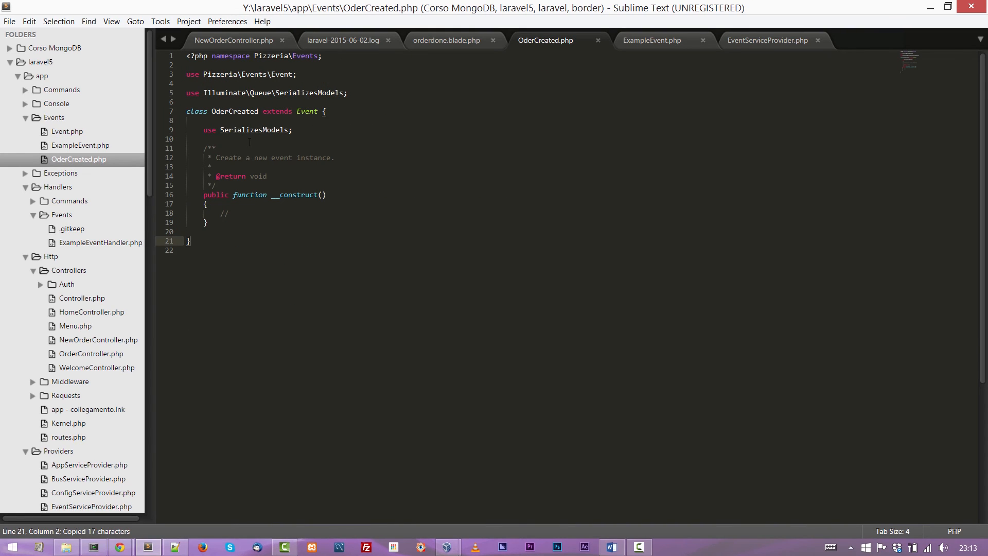
key(Enter)
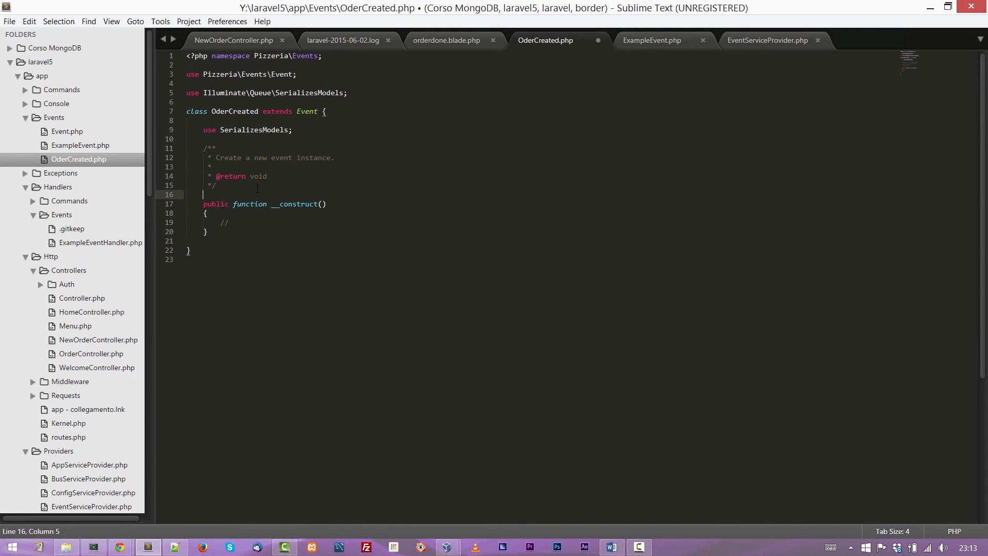
text(private $message;)
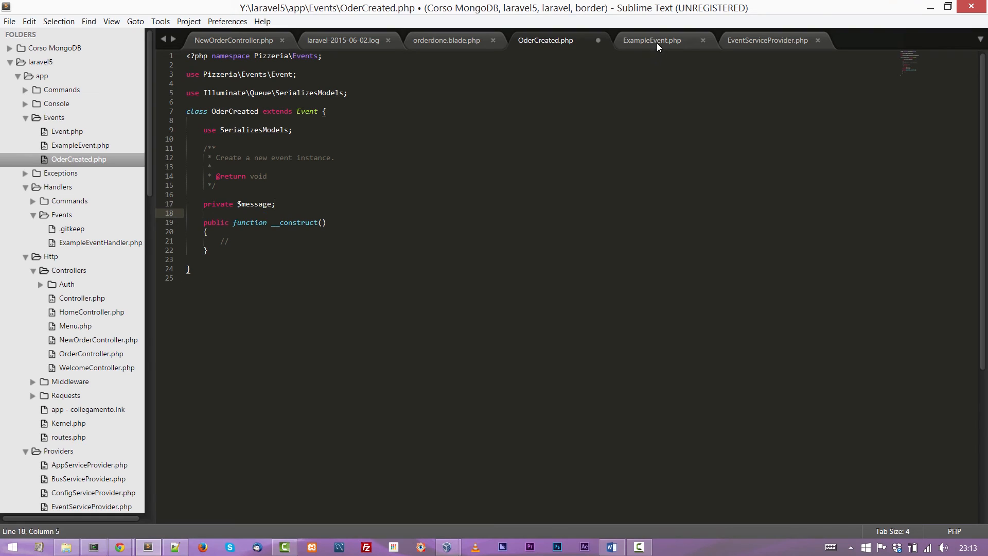
Assign $this->message = $msg inside the OderCreated constructor.
click(653, 40)
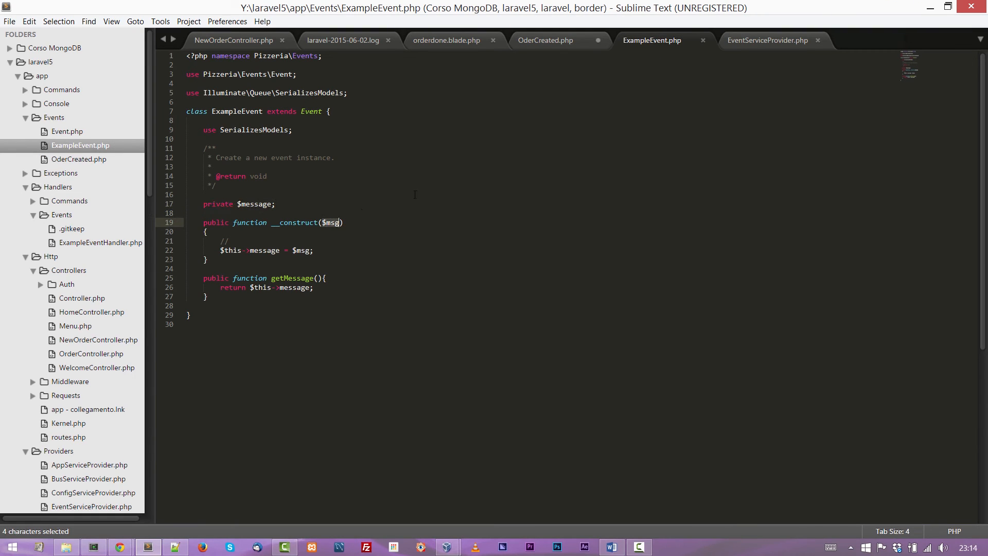
click(546, 40)
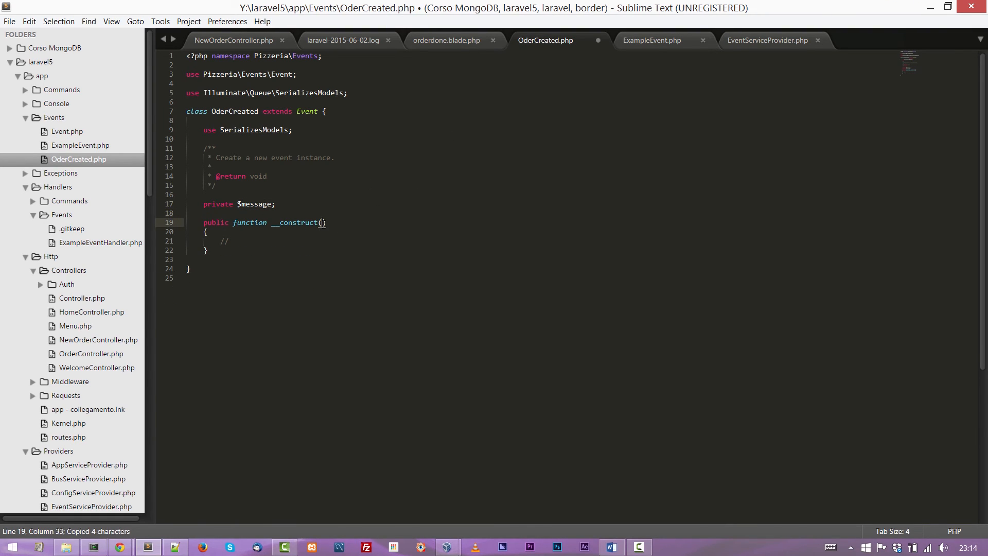
click(652, 40)
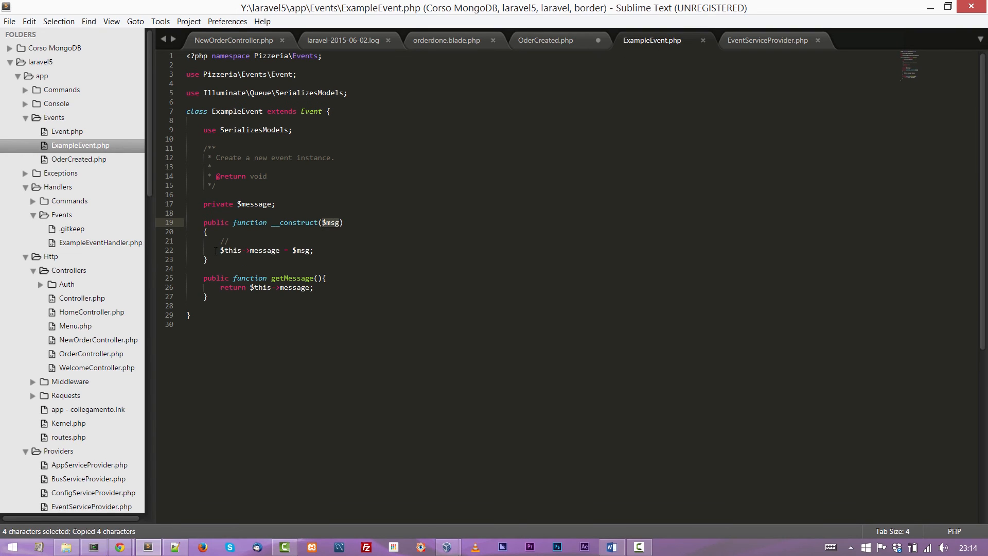
click(546, 40)
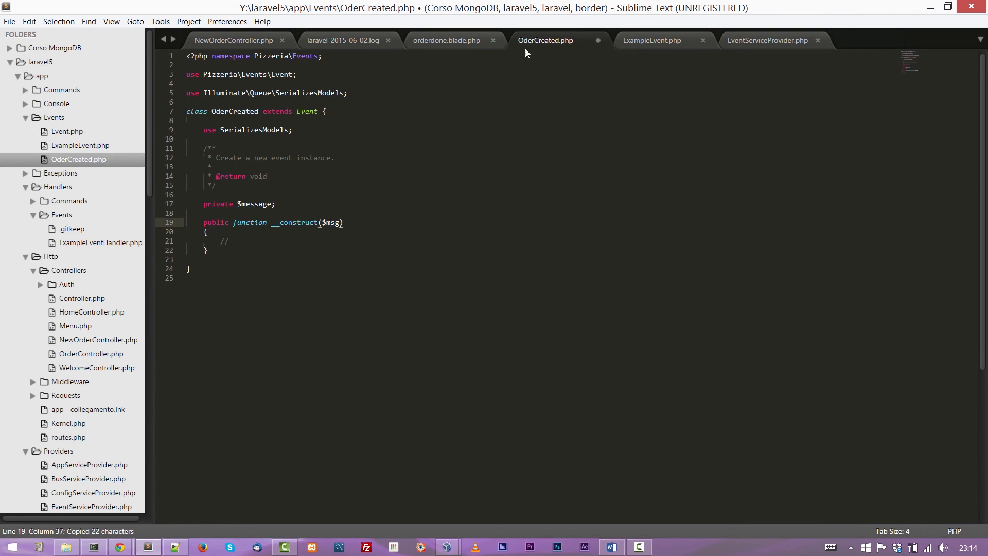
text($this->message = $msg;)
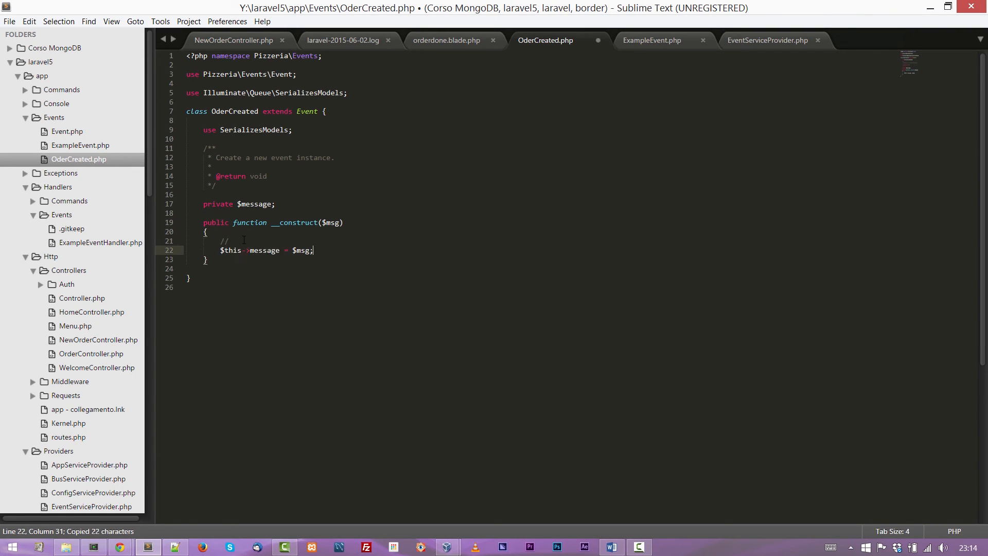
click(653, 41)
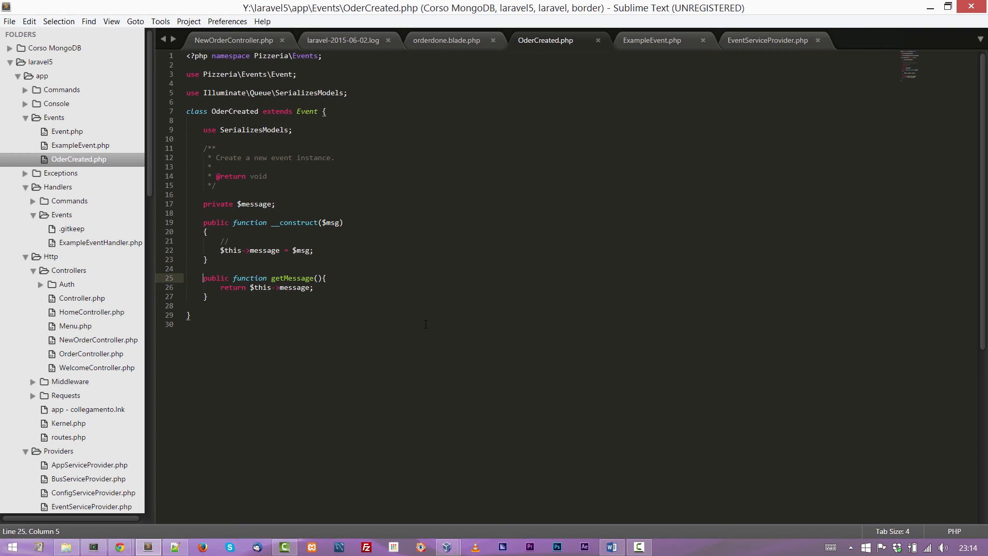
click(768, 40)
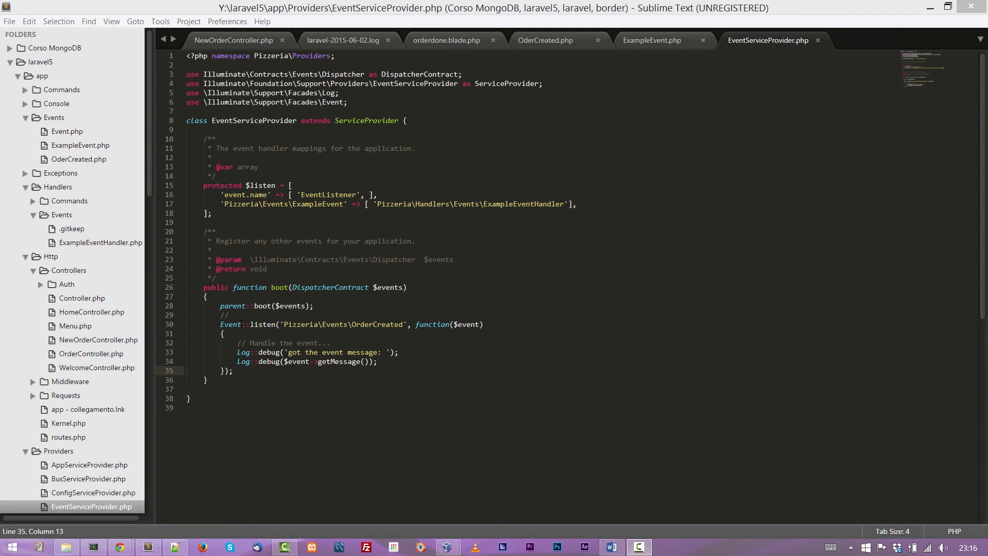
Prefix the OrderCreated listener's debug message with 'EventServiceProvider::boot -' and save.
drag(227, 324, 259, 361)
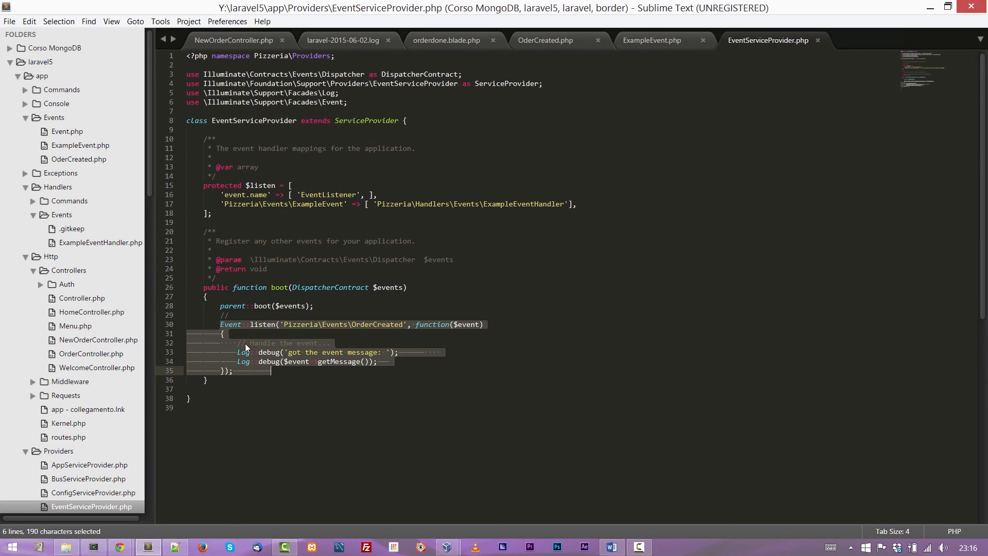
click(252, 325)
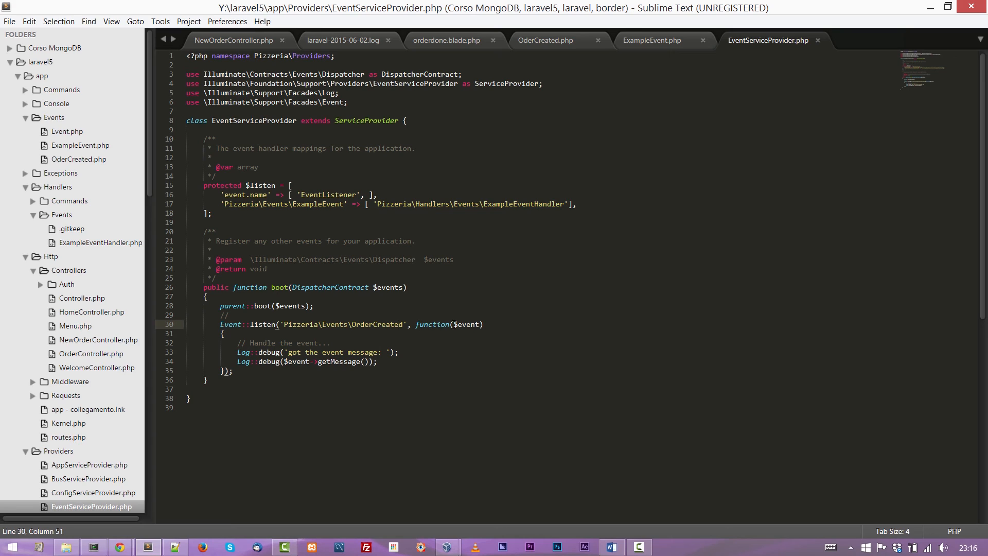
double_click(469, 324)
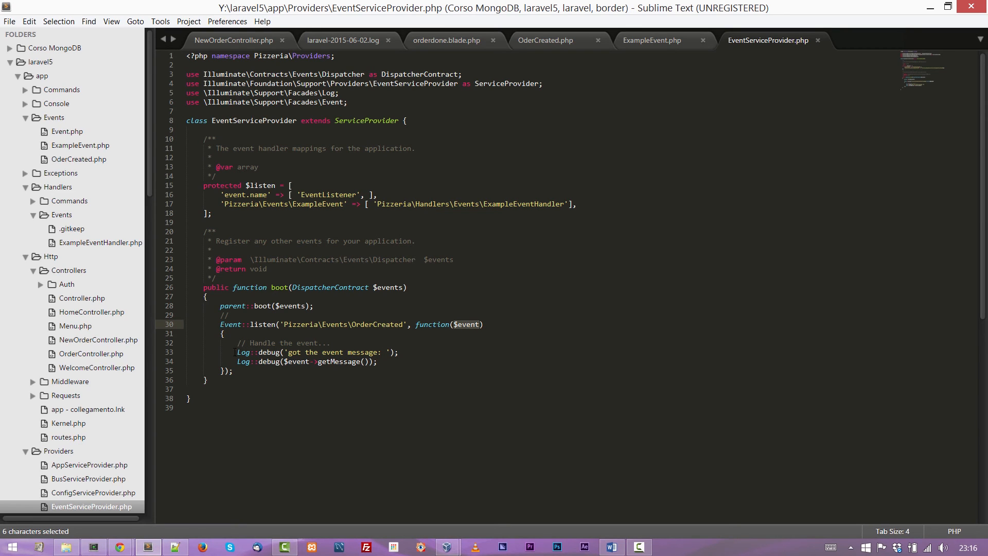
click(391, 361)
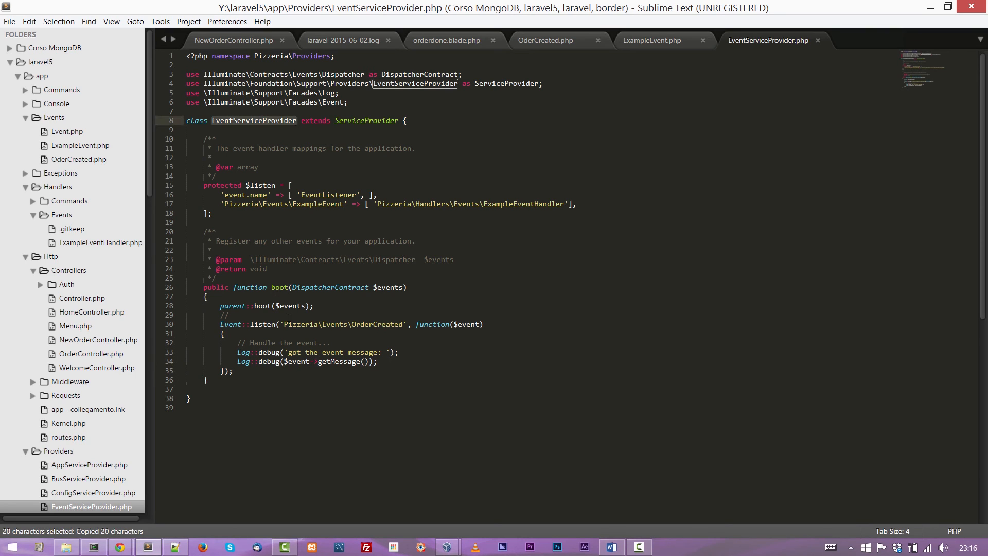
text(EventServiceProvider)
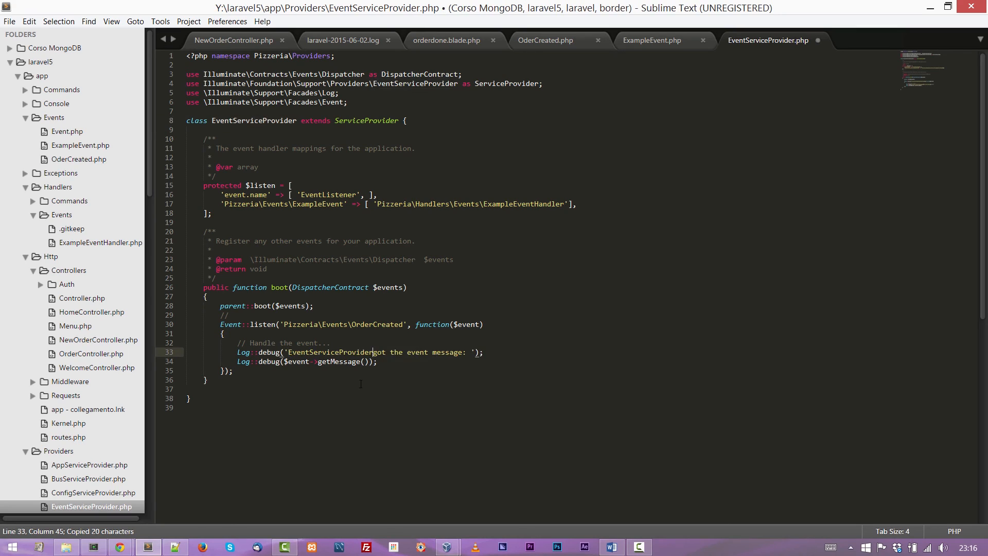
text(::)
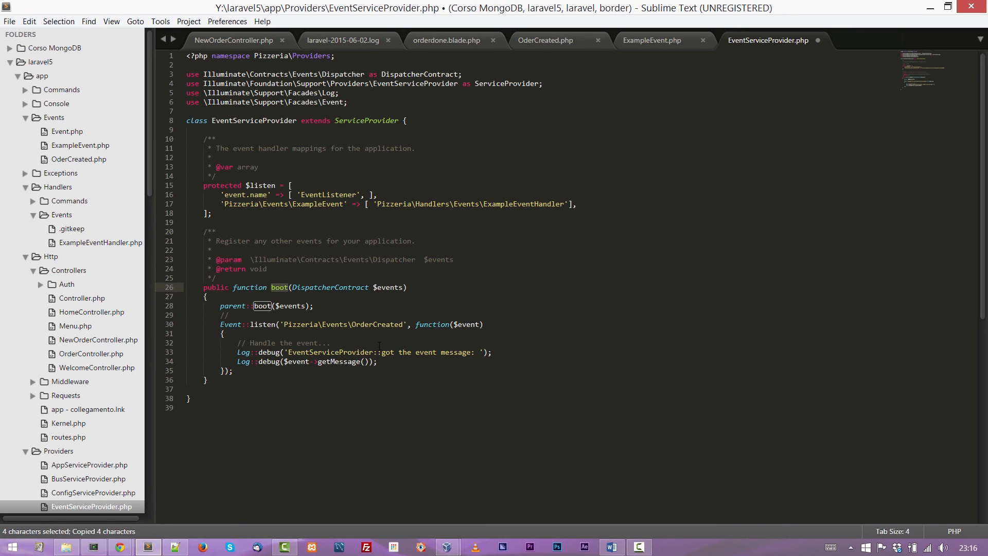
text(boot -)
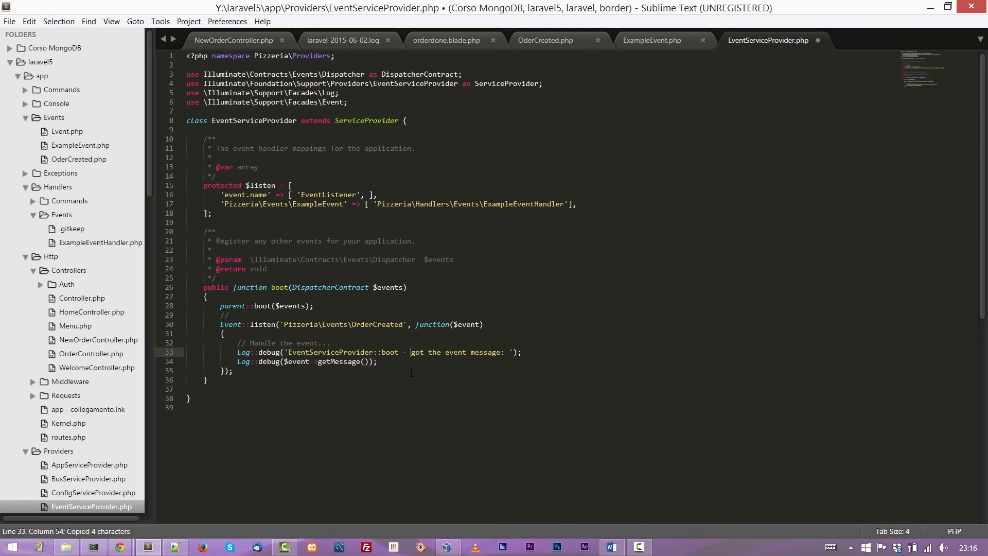
click(376, 324)
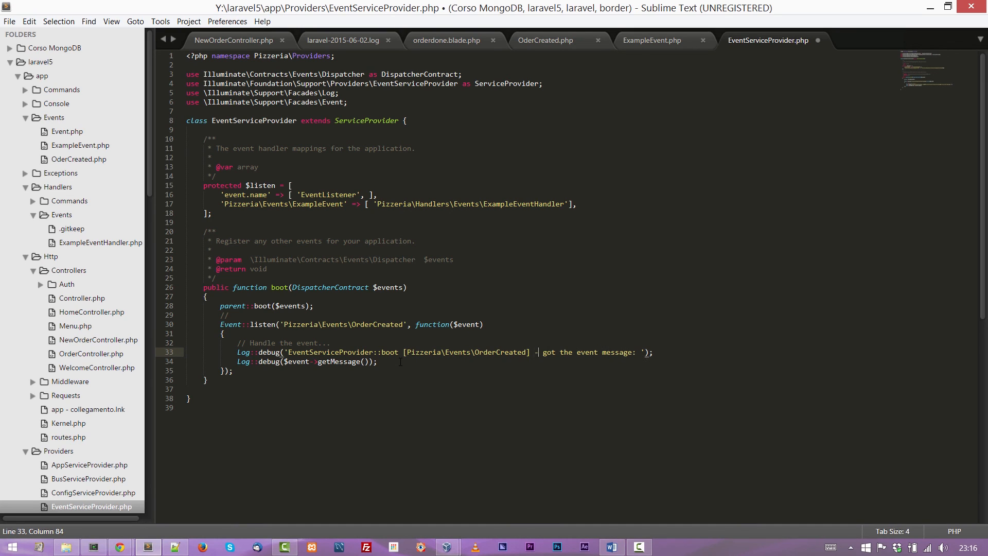
key(ctrl+s)
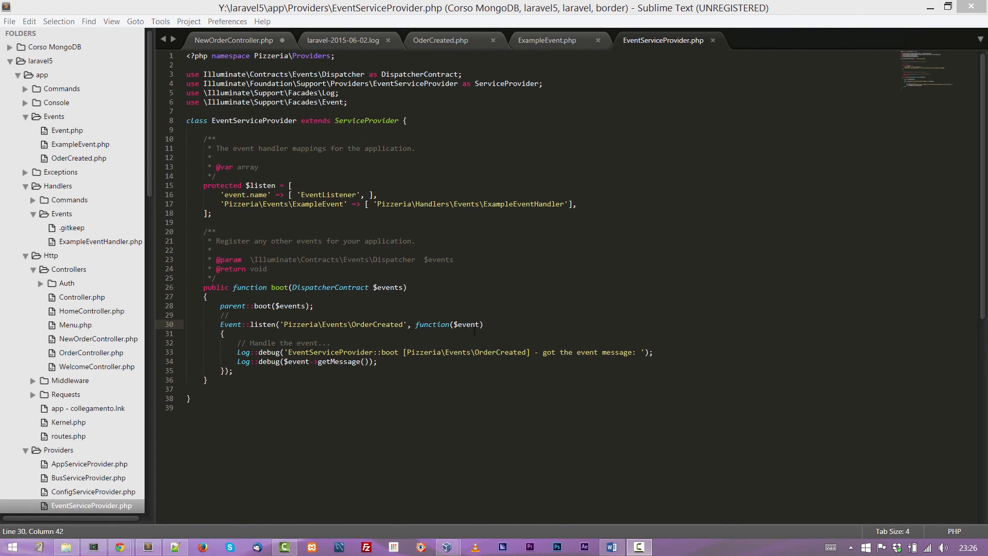
Save the class renamed to OrderCreated and rename OderCreated.php to OrderCreated.php.
click(440, 40)
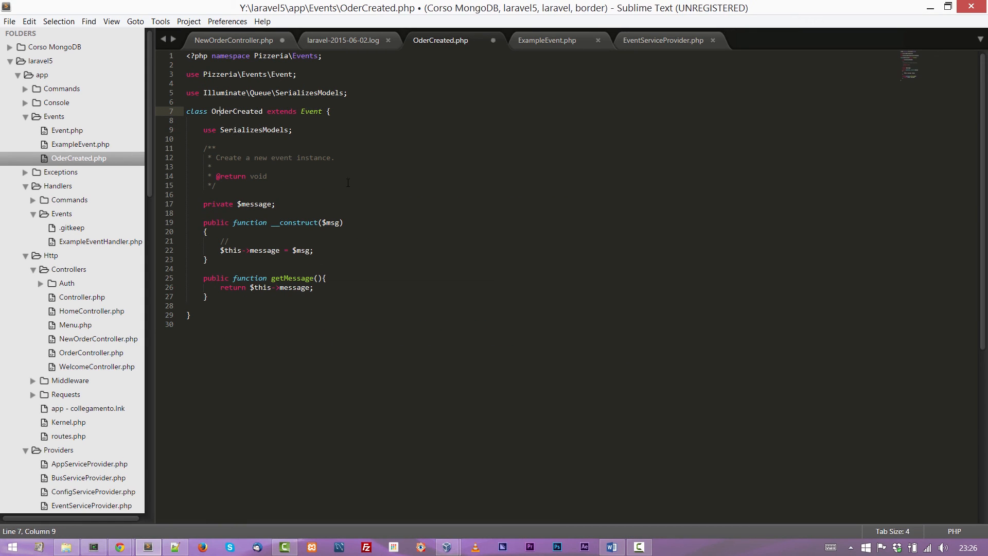
key(ctrl+s)
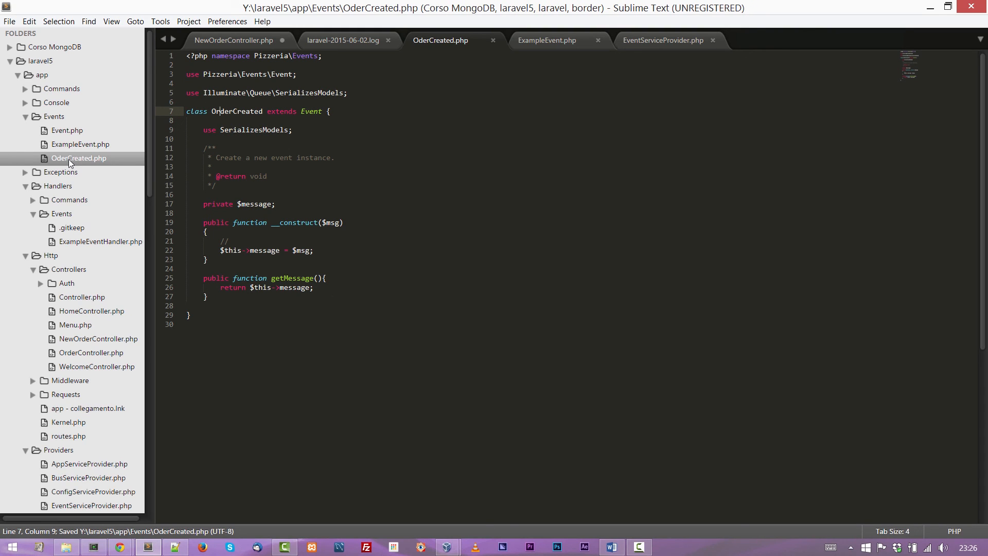
right_click(79, 158)
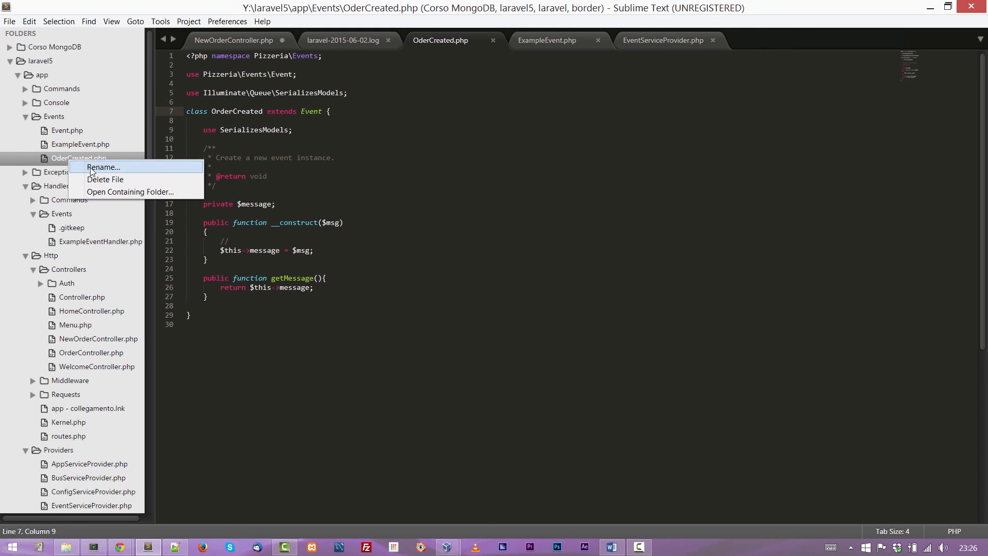
click(104, 167)
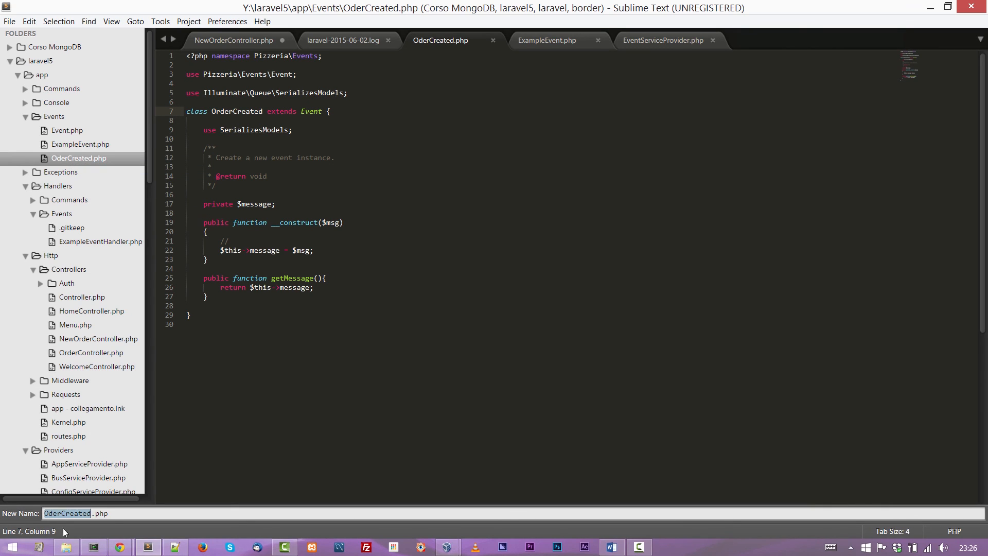
click(51, 514)
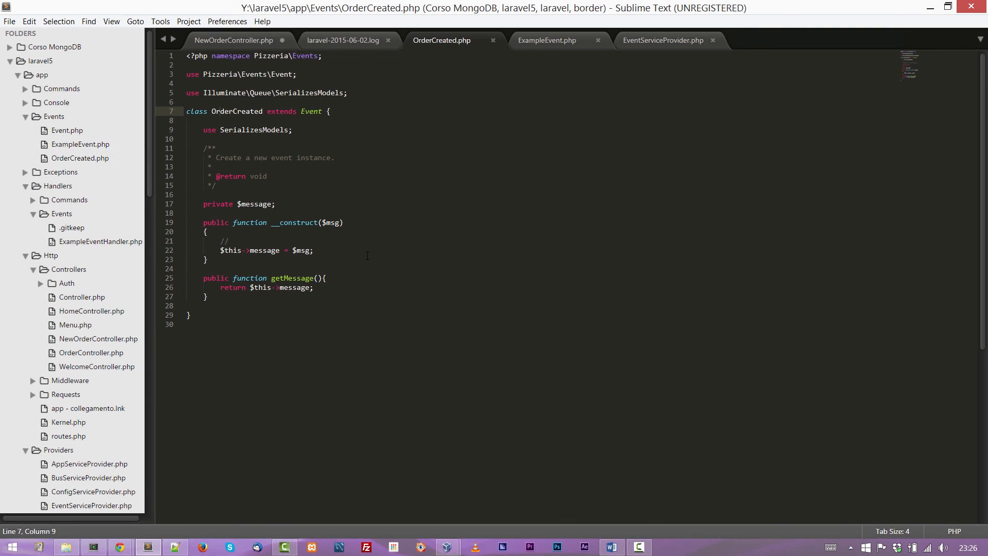
click(234, 40)
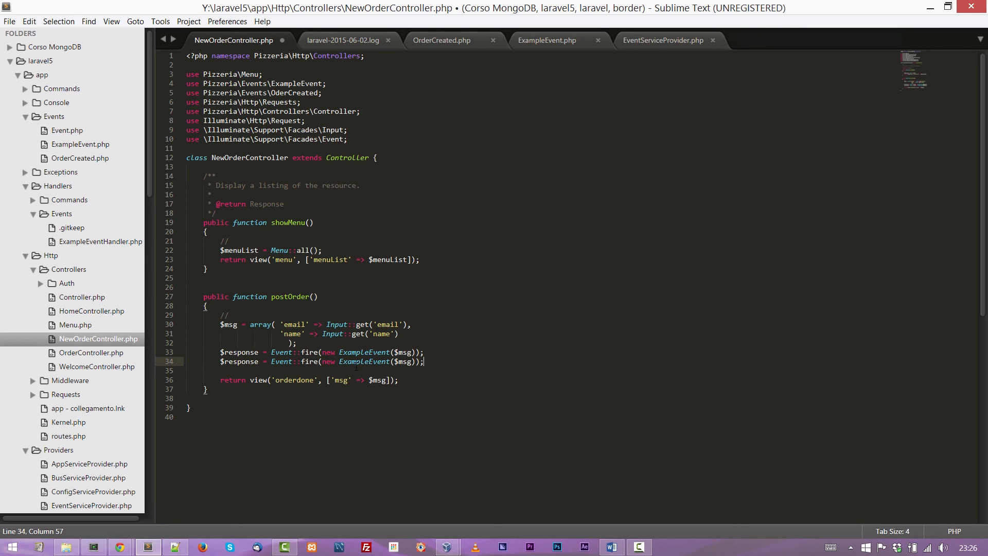
Make NewOrderController also fire new OrderCreated($msg) with a corrected OrderCreated import.
click(442, 41)
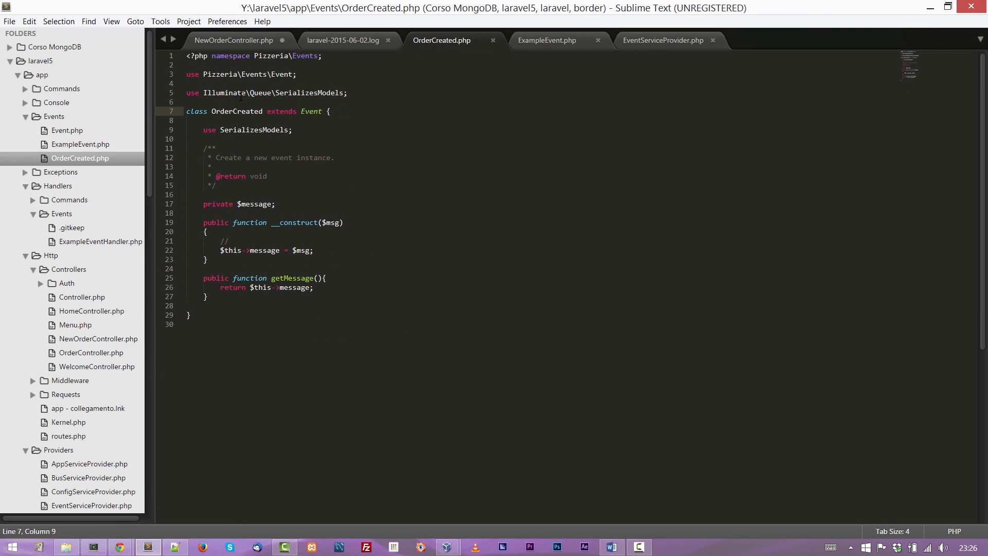
double_click(237, 112)
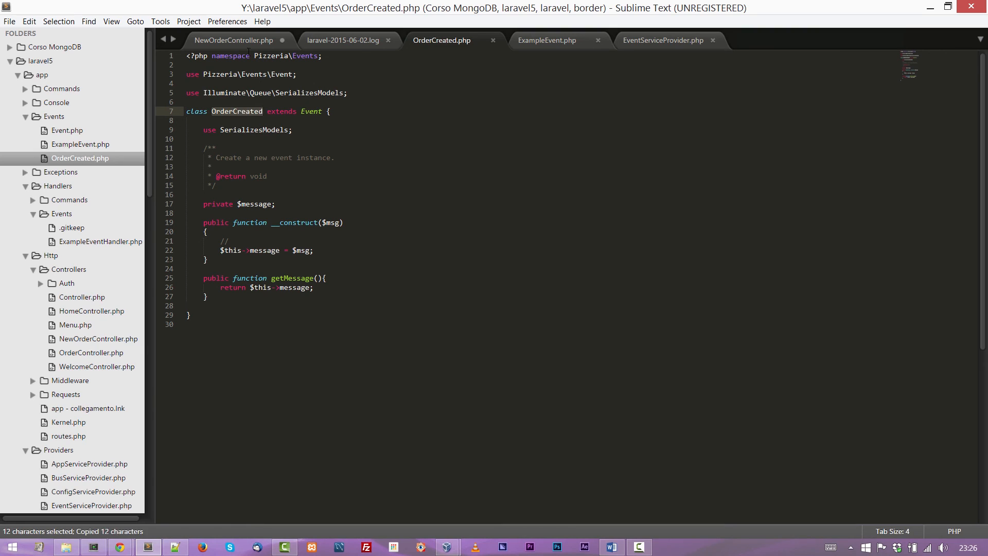
click(228, 41)
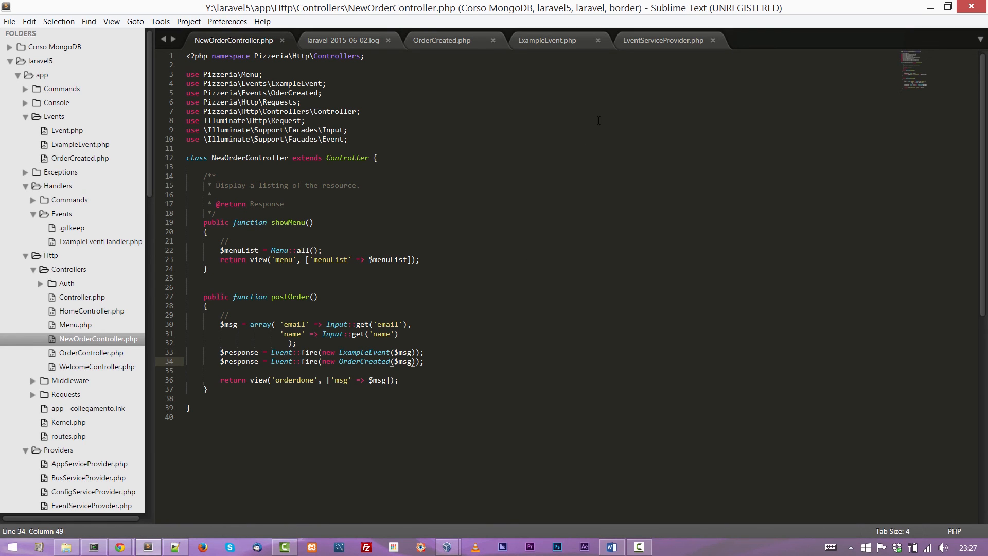
click(663, 40)
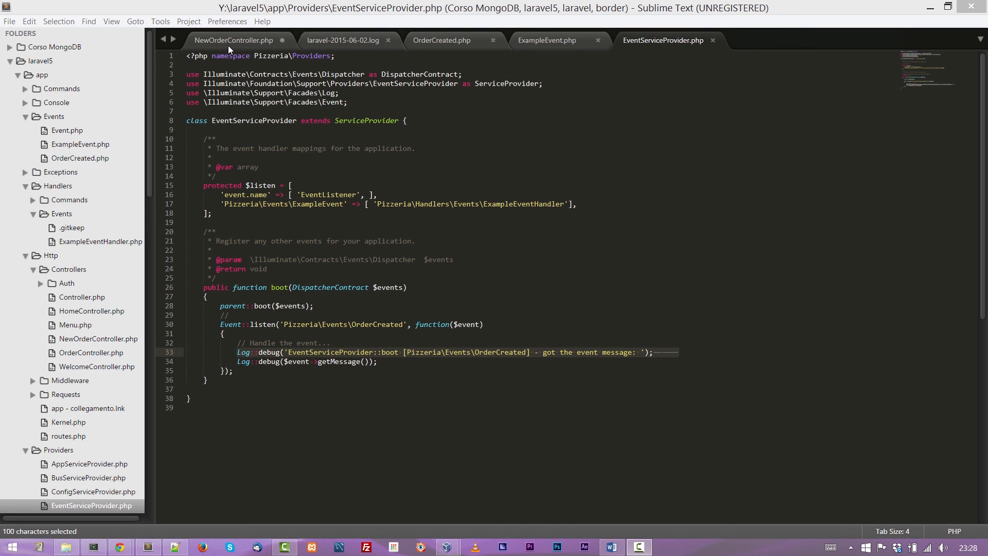
click(233, 40)
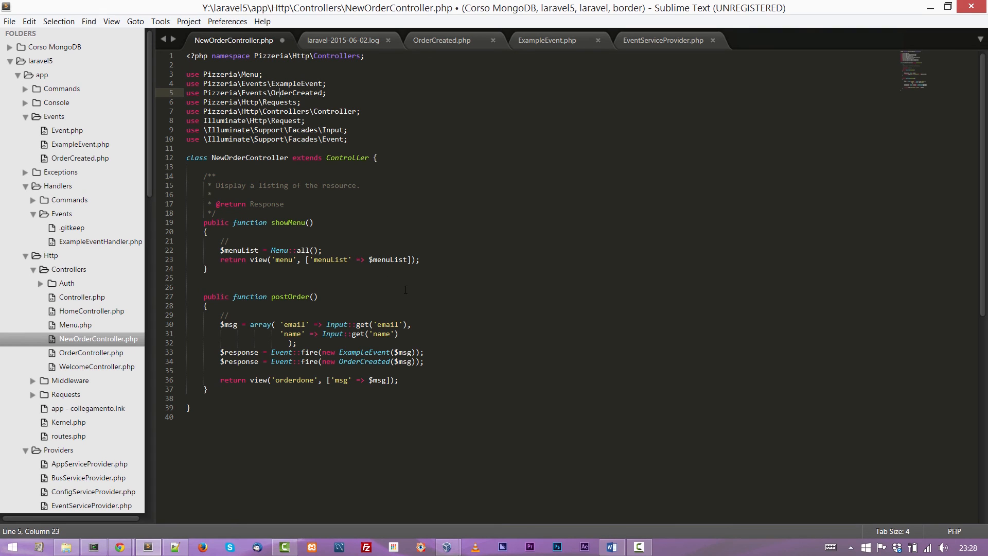
Save the order controller and resubmit the pizza order form in Chrome.
key(ctrl+s)
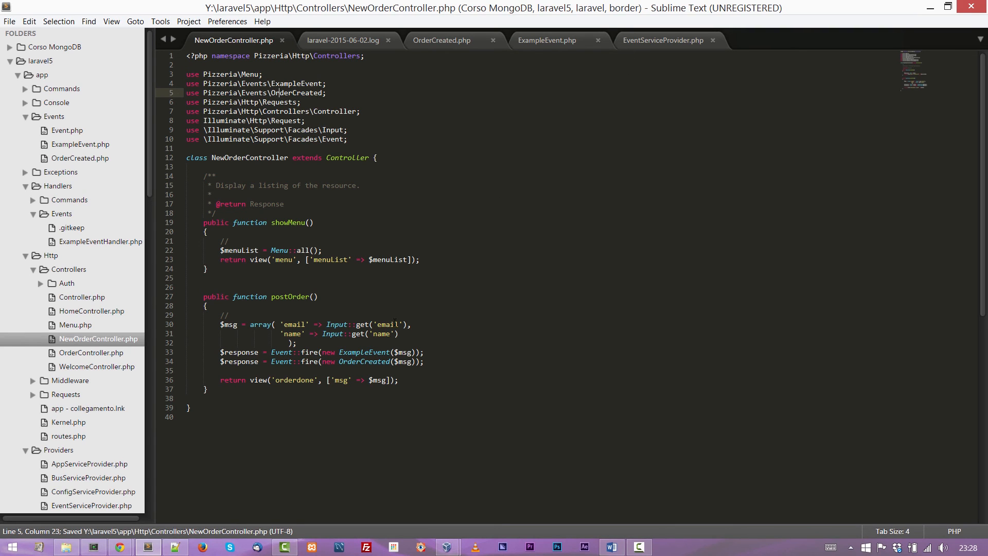
click(120, 548)
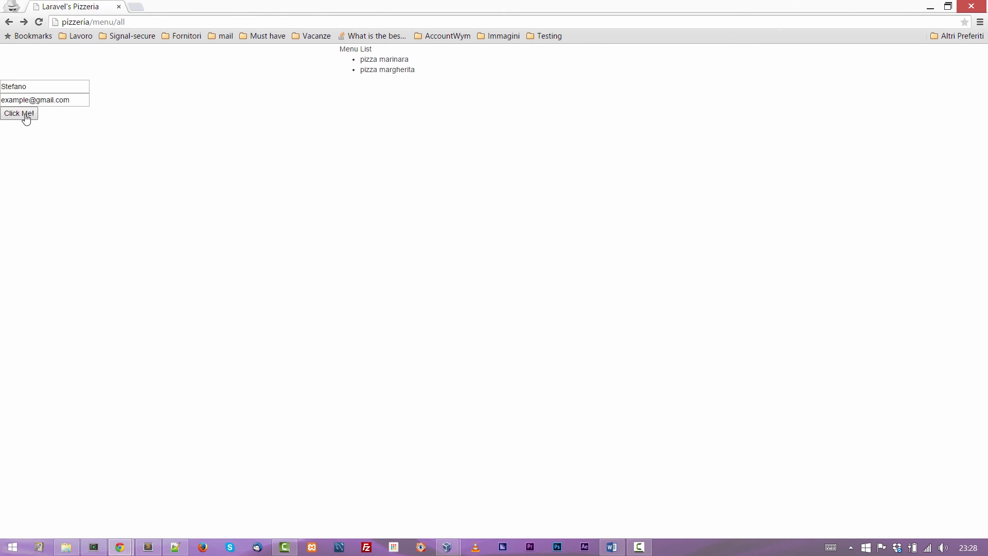
click(148, 547)
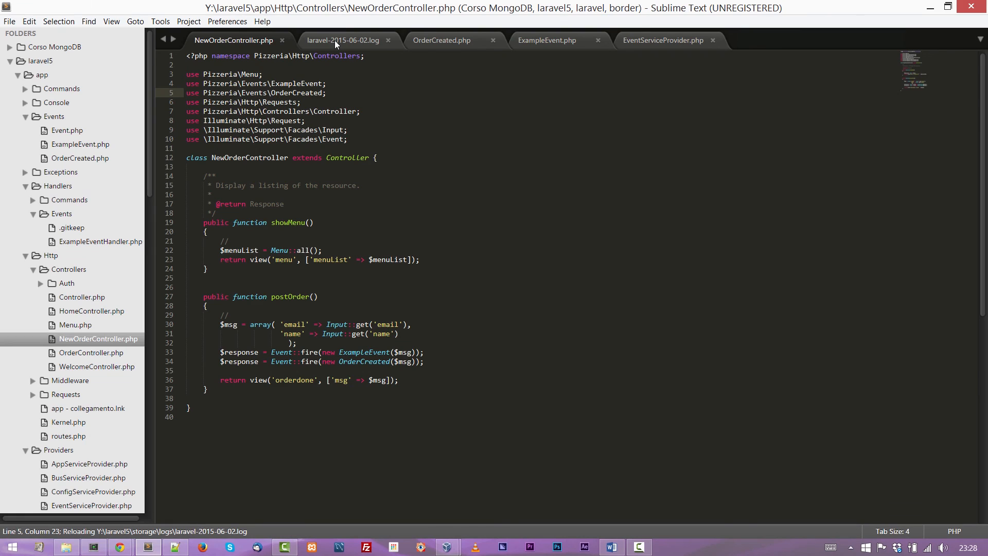
Compare the log's new EventServiceProvider::boot OrderCreated entry and order data with the provider code.
click(343, 40)
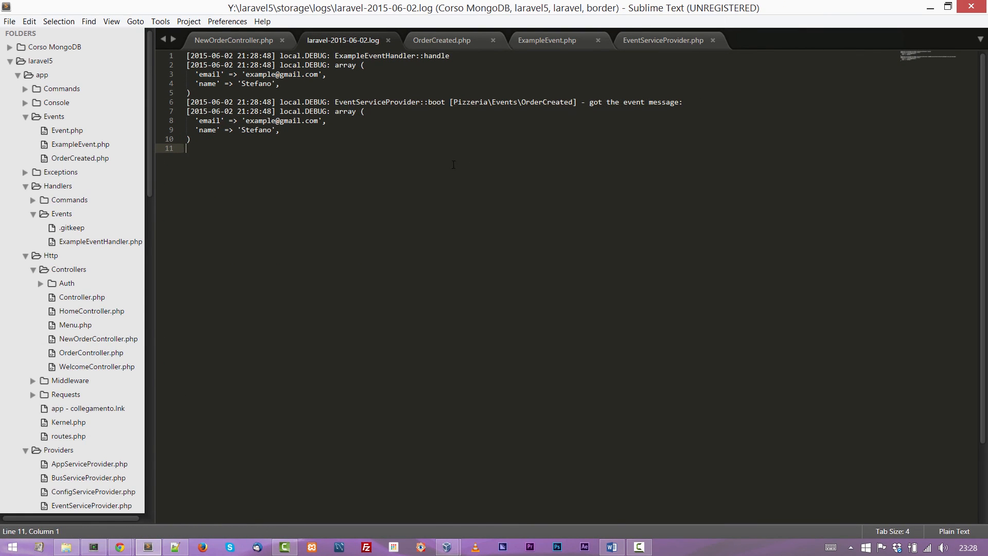
click(664, 40)
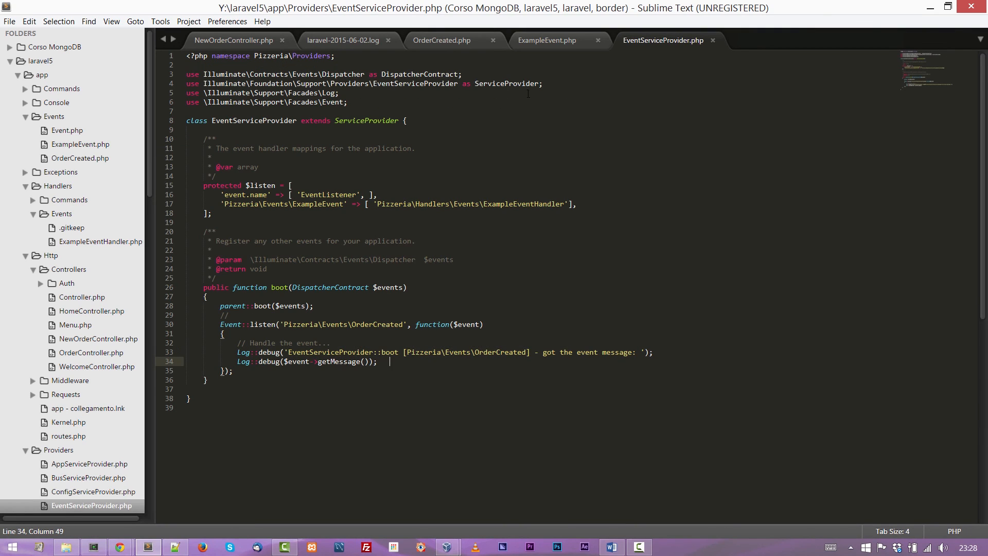
click(341, 41)
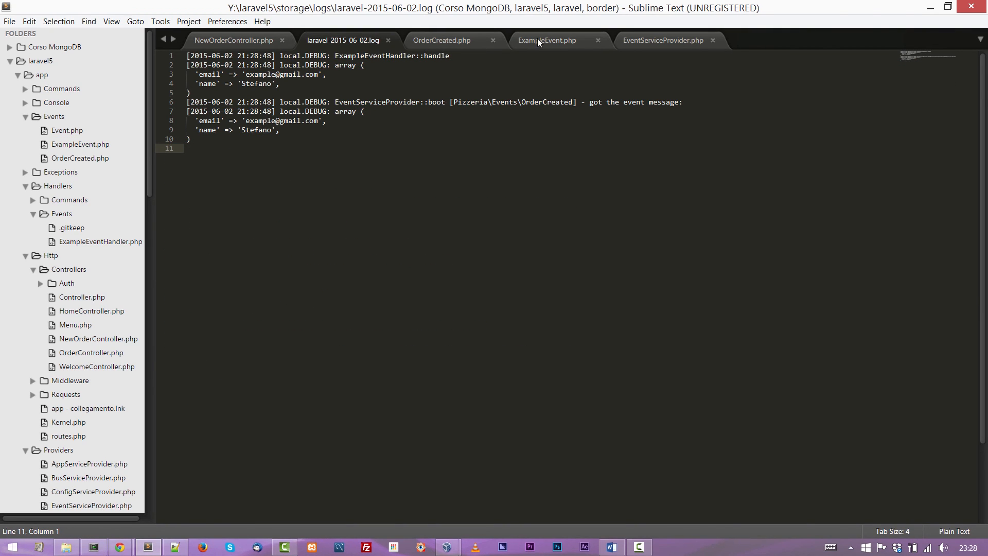